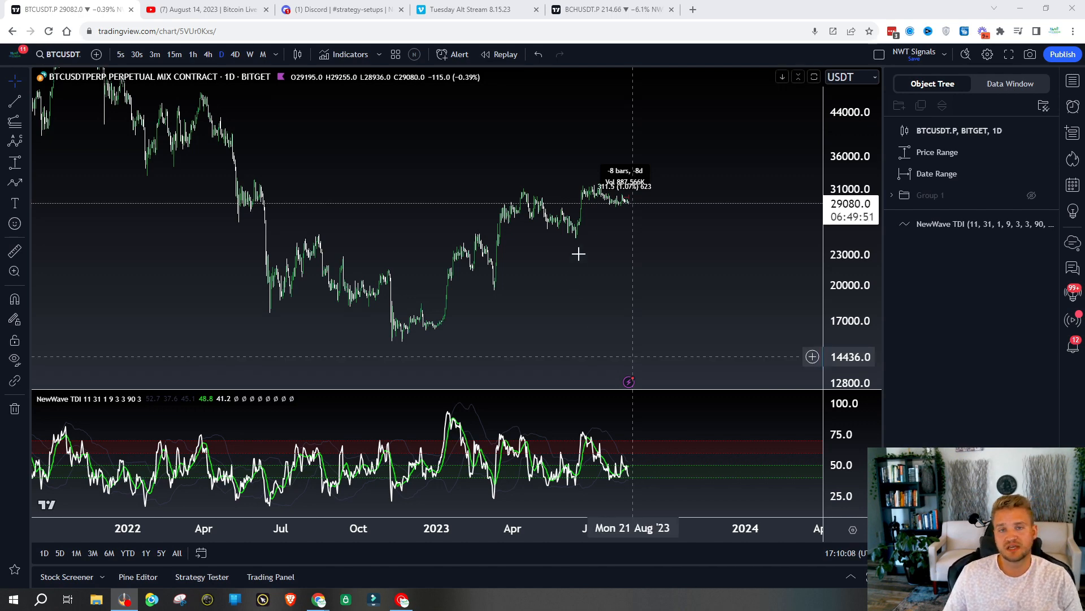
pyautogui.moveTo(634, 208)
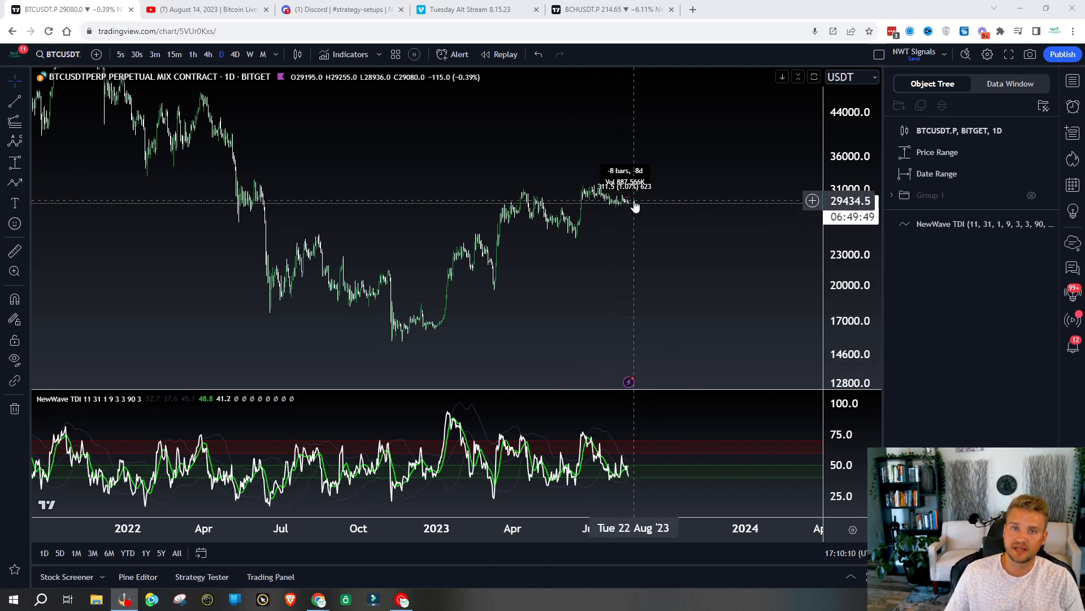
pyautogui.moveTo(636, 208)
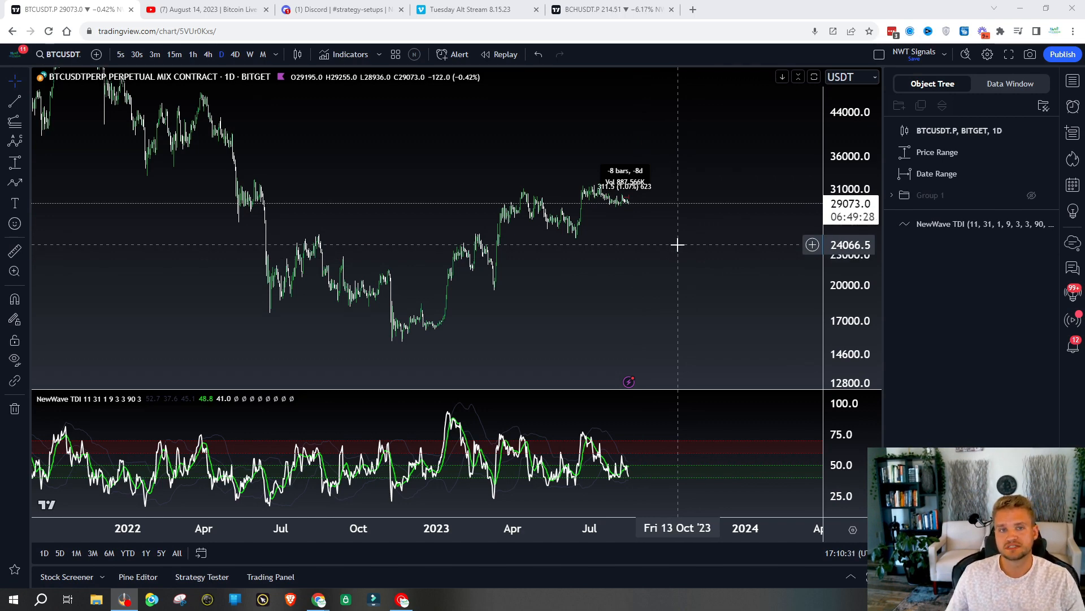
pyautogui.moveTo(676, 228)
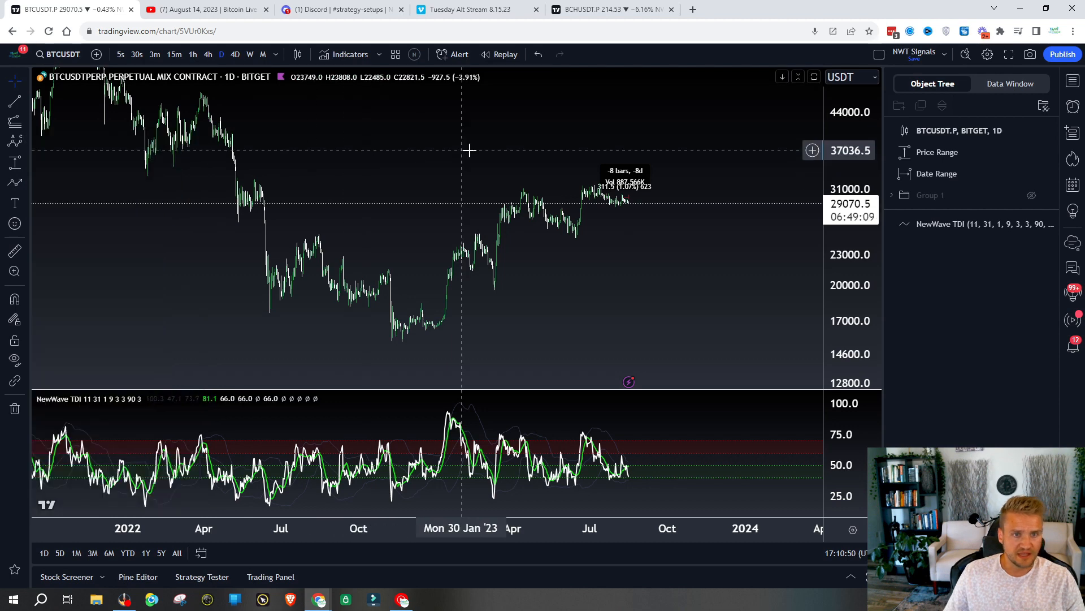
pyautogui.moveTo(576, 239)
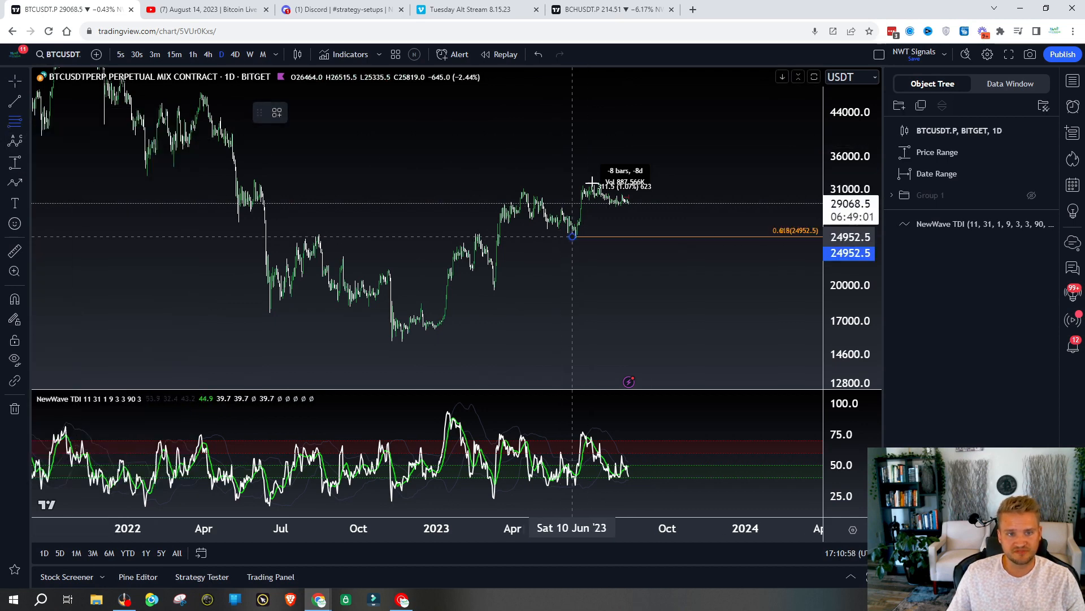
# Step: Stretch the Fib retracement across the latest swing for the 0.5 and 0.618 levels
pyautogui.moveTo(571, 236); pyautogui.dragTo(633, 222)
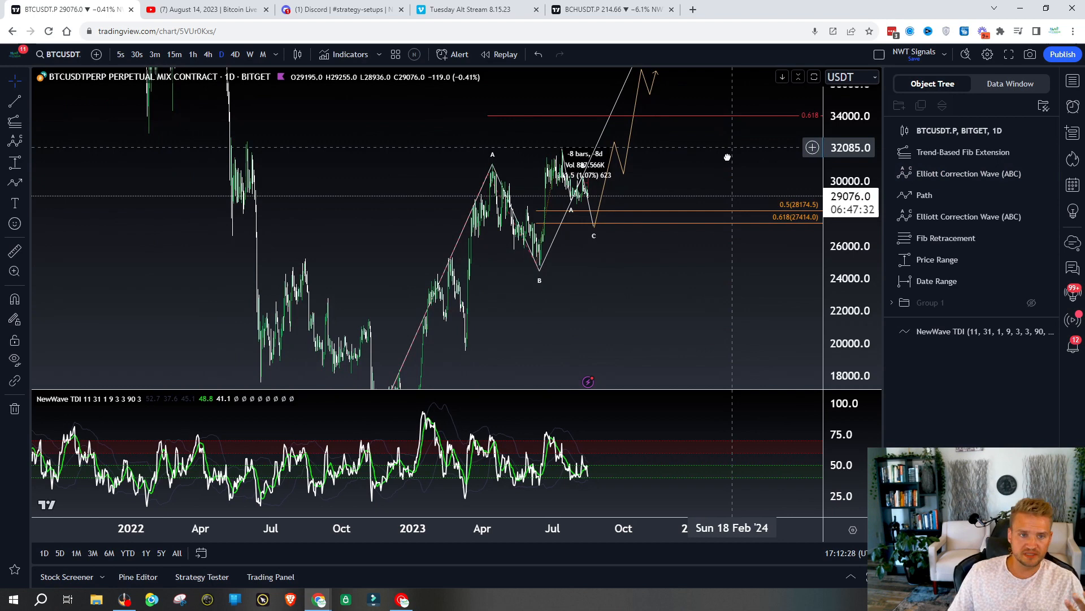
# Step: Enlarge the recent May–August price action around the ABC correction wave
pyautogui.moveTo(727, 157); pyautogui.dragTo(646, 162)
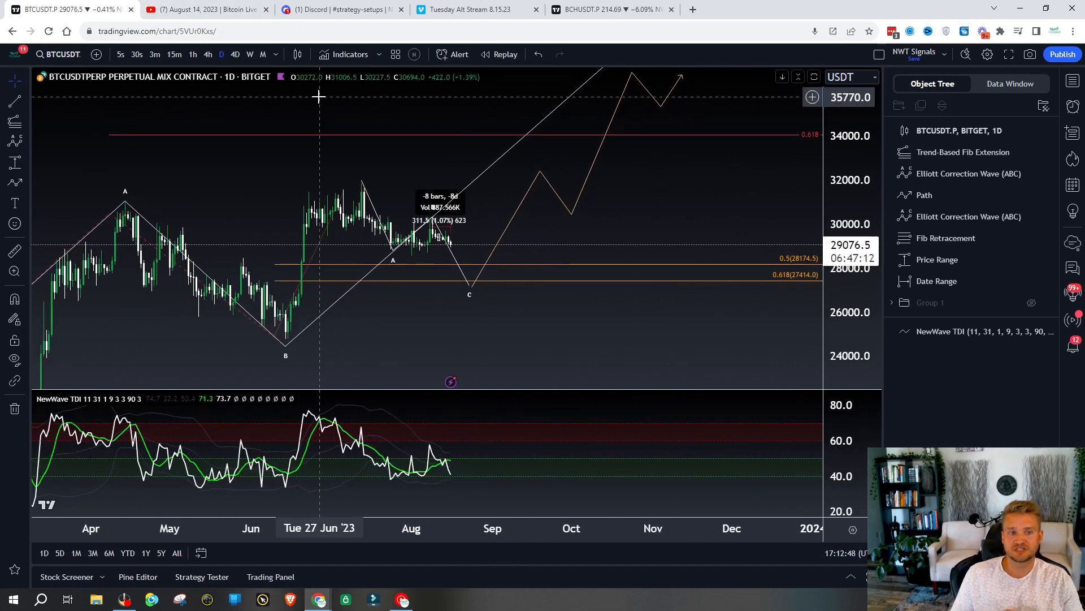
pyautogui.moveTo(501, 243)
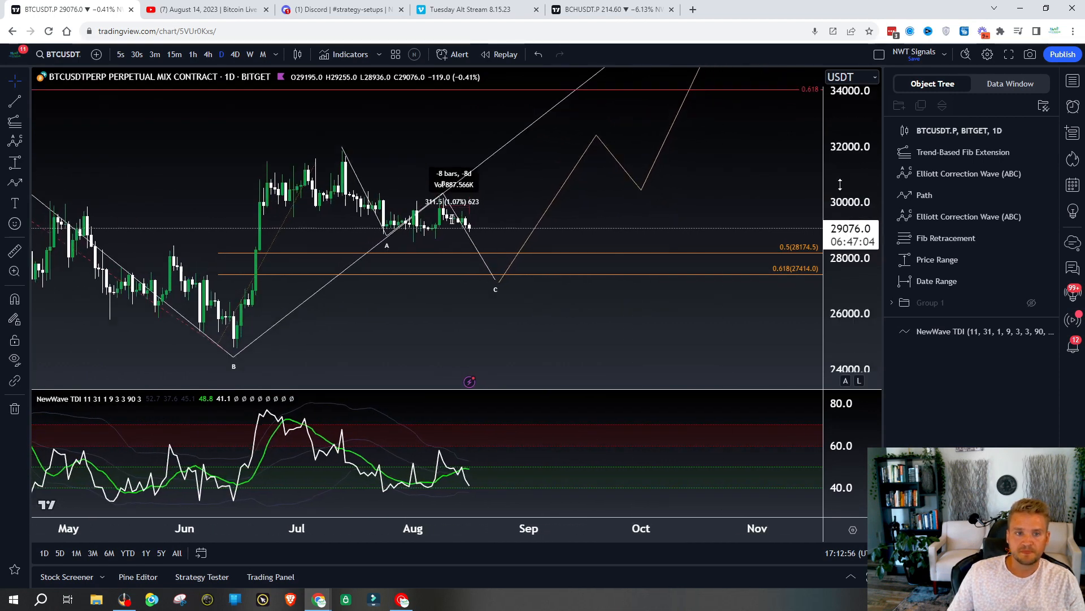
pyautogui.moveTo(435, 232)
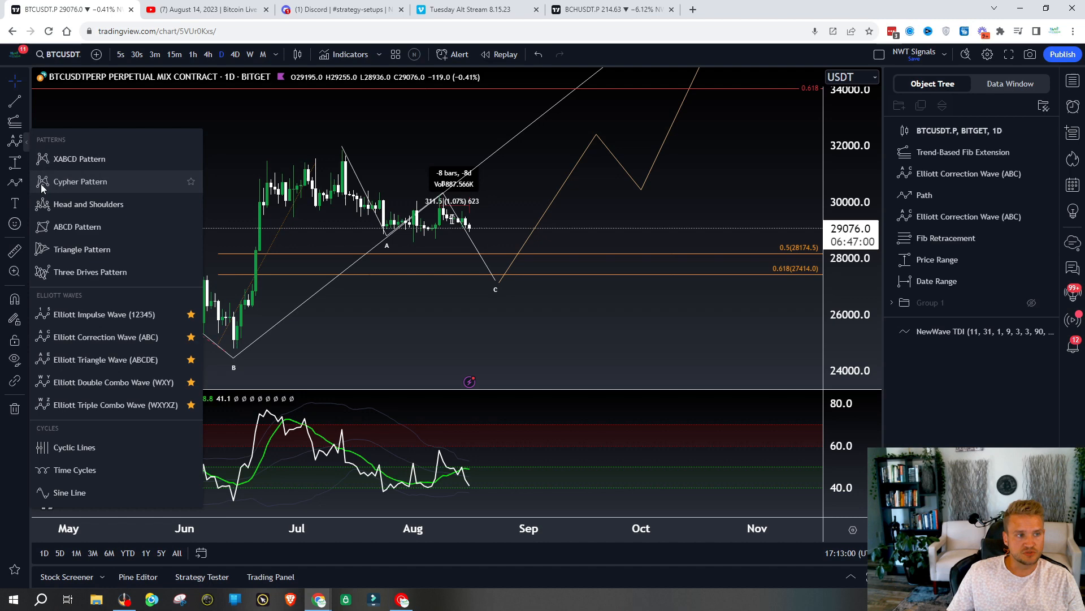
# Step: Brush a red level across the recent candles and a downward stroke toward point C
pyautogui.click(14, 142)
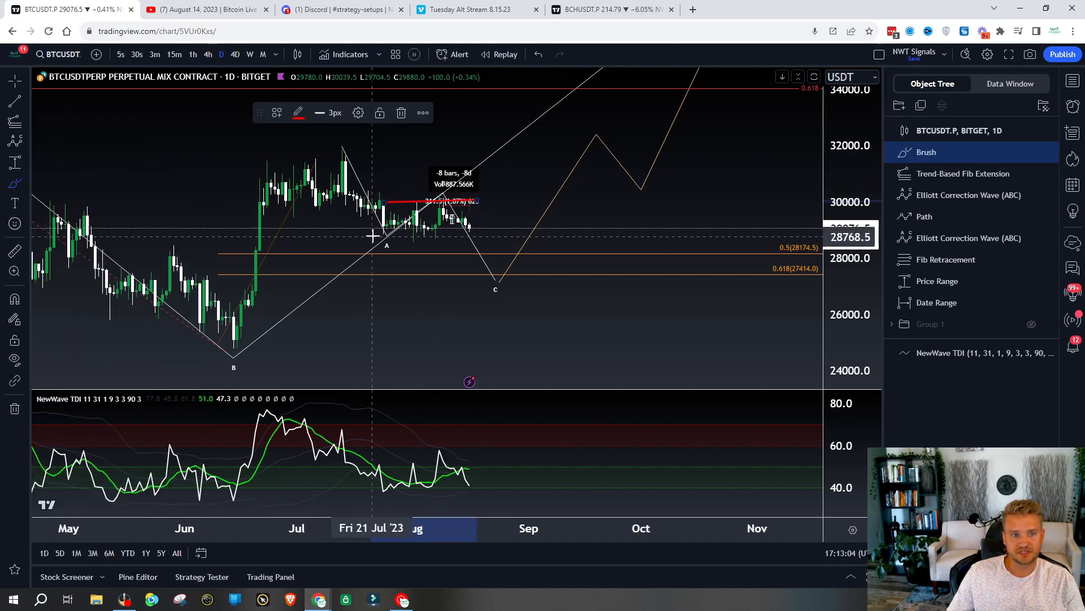
pyautogui.moveTo(375, 235); pyautogui.dragTo(512, 288)
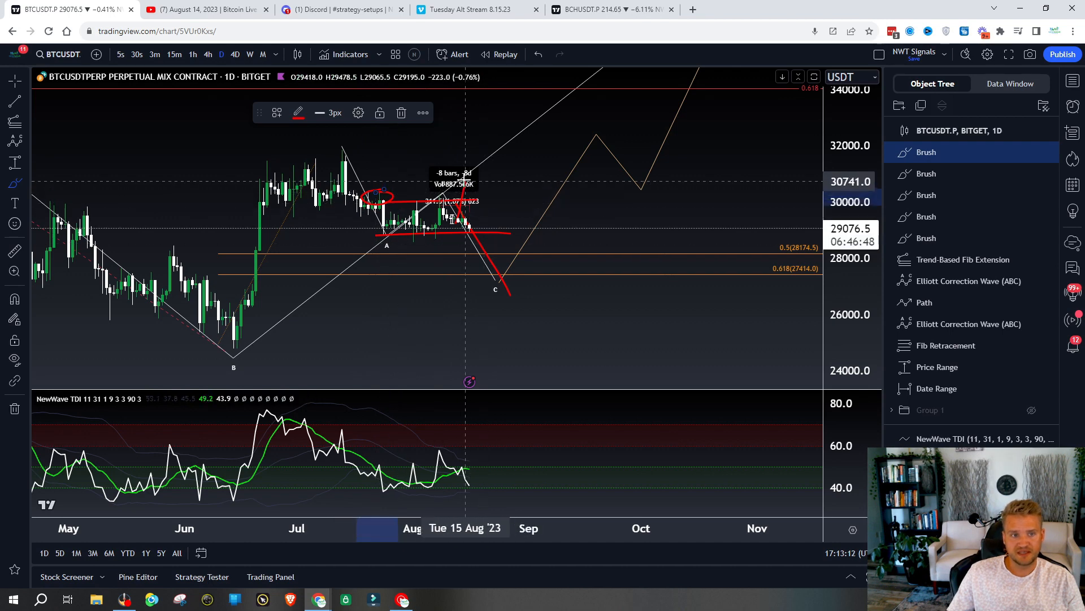
pyautogui.moveTo(471, 183); pyautogui.dragTo(525, 290)
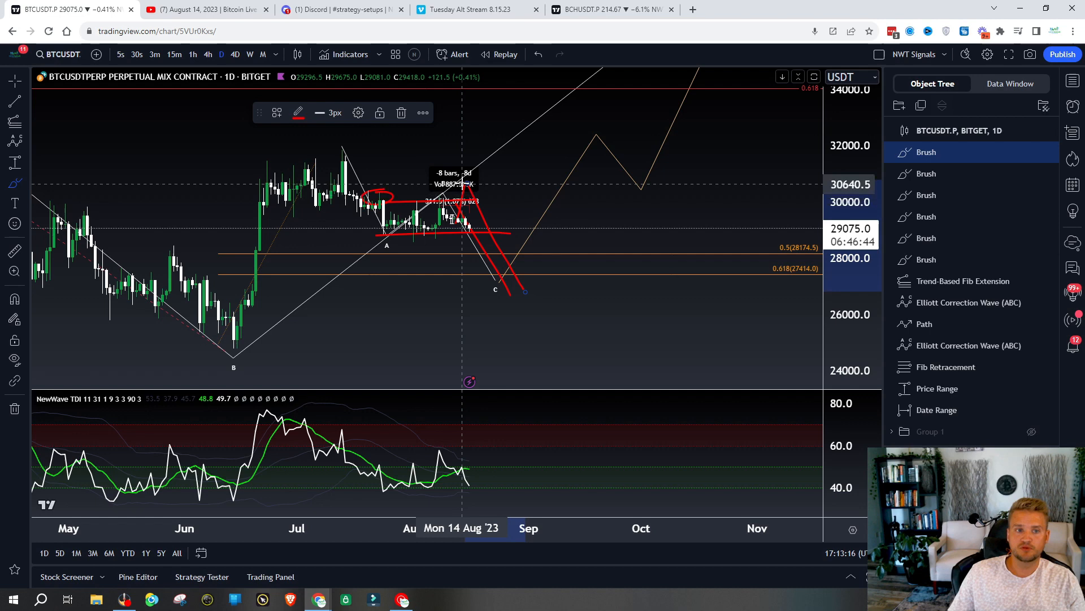
pyautogui.moveTo(301, 87)
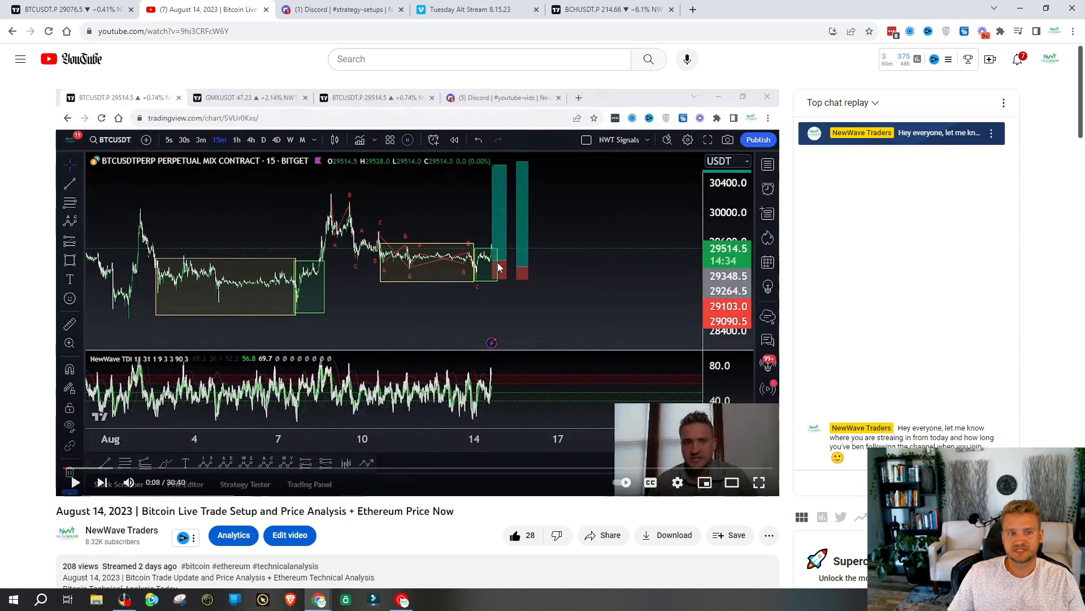
pyautogui.moveTo(485, 270)
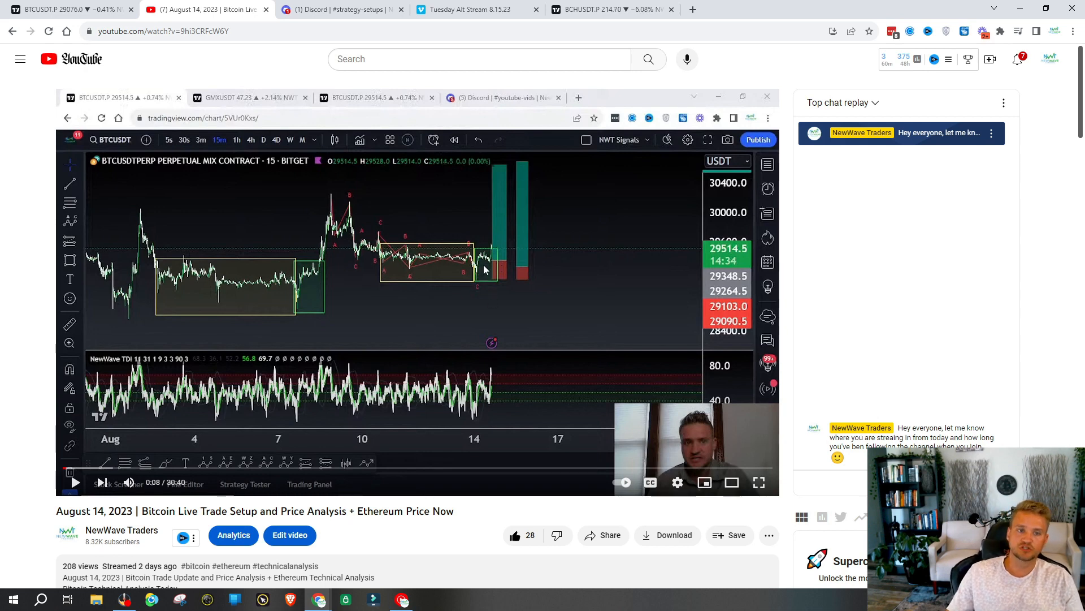
pyautogui.moveTo(497, 264)
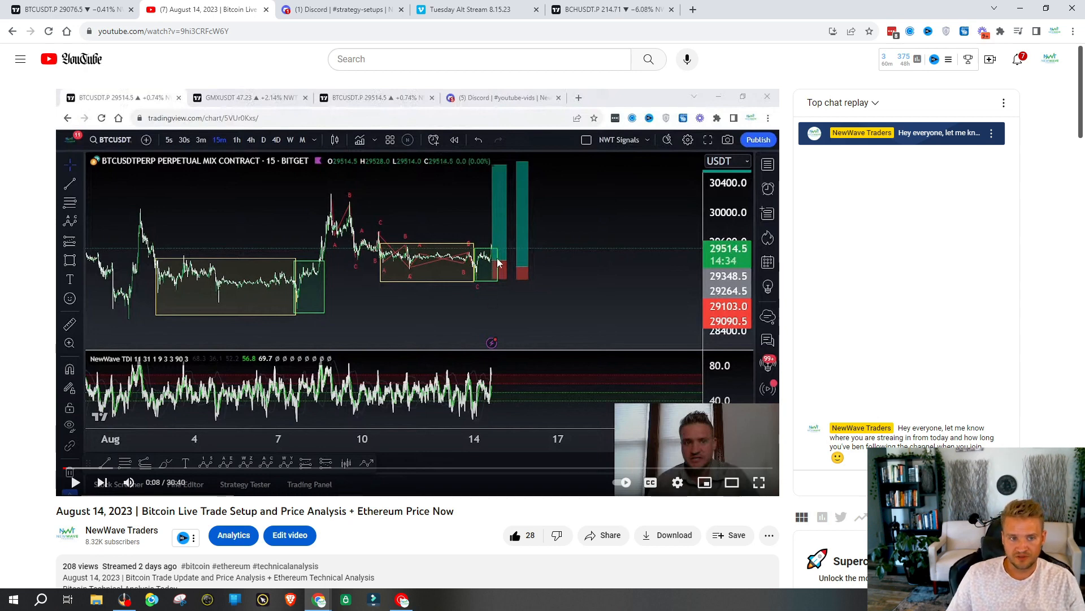
pyautogui.moveTo(499, 241)
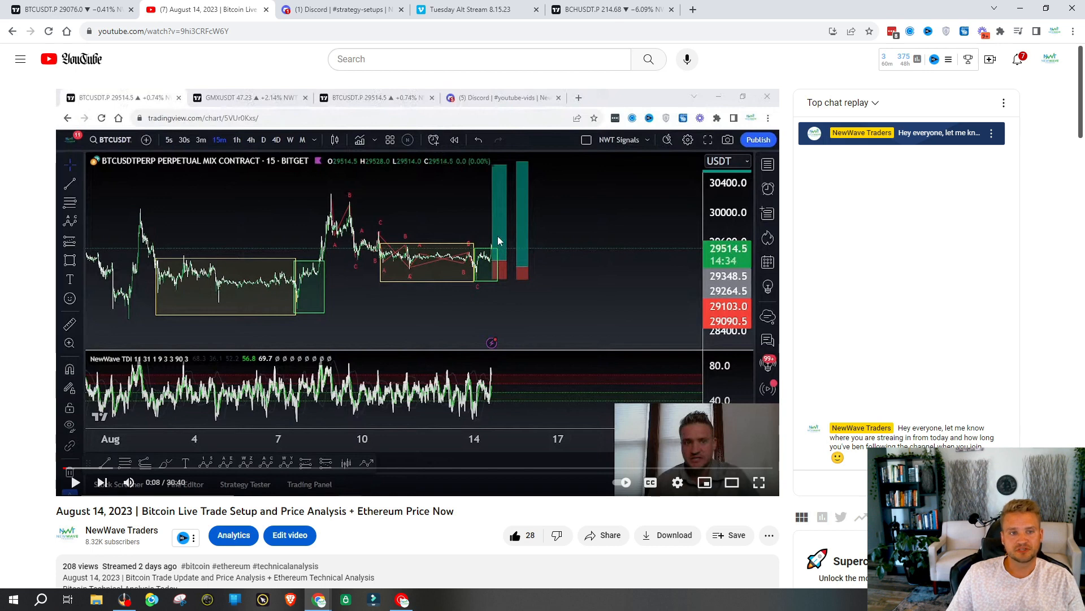
pyautogui.moveTo(477, 274)
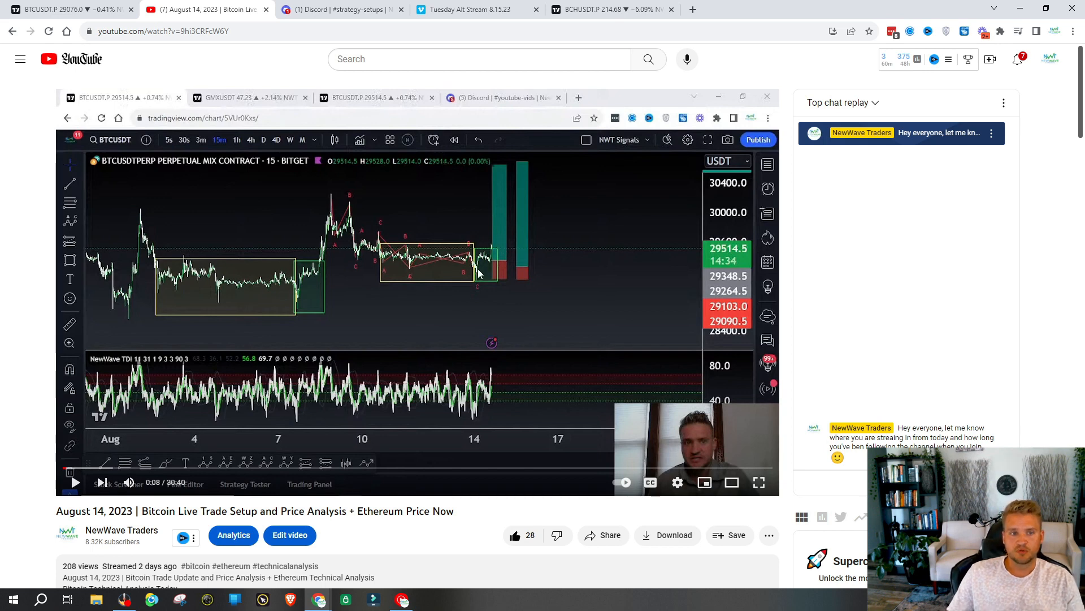
pyautogui.moveTo(501, 235)
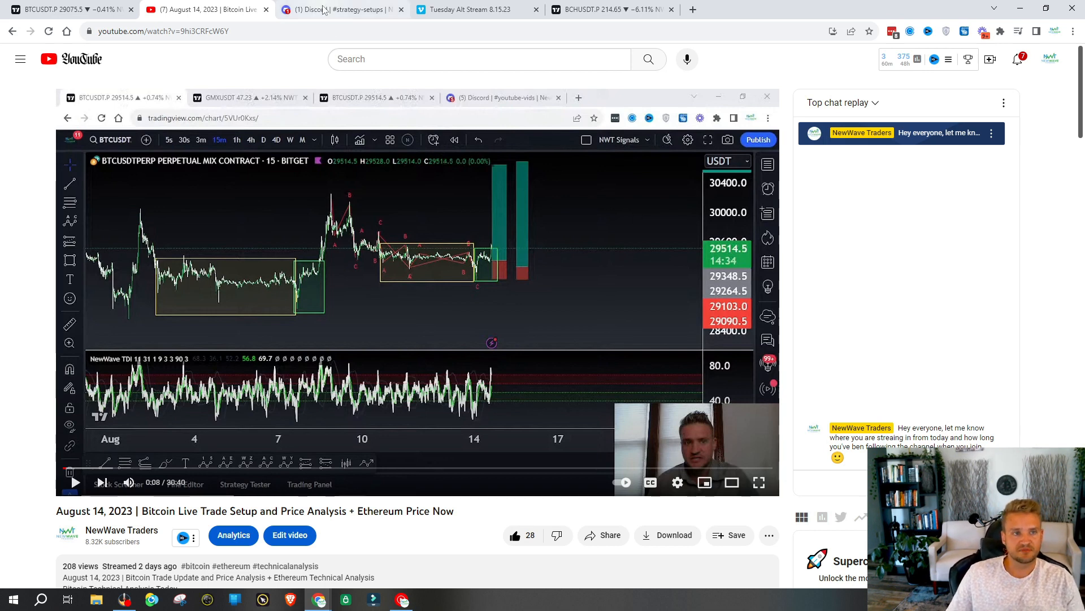
# Step: Switch to the Discord strategy-setups channel and enlarge the first posted chart snapshot
pyautogui.click(339, 9)
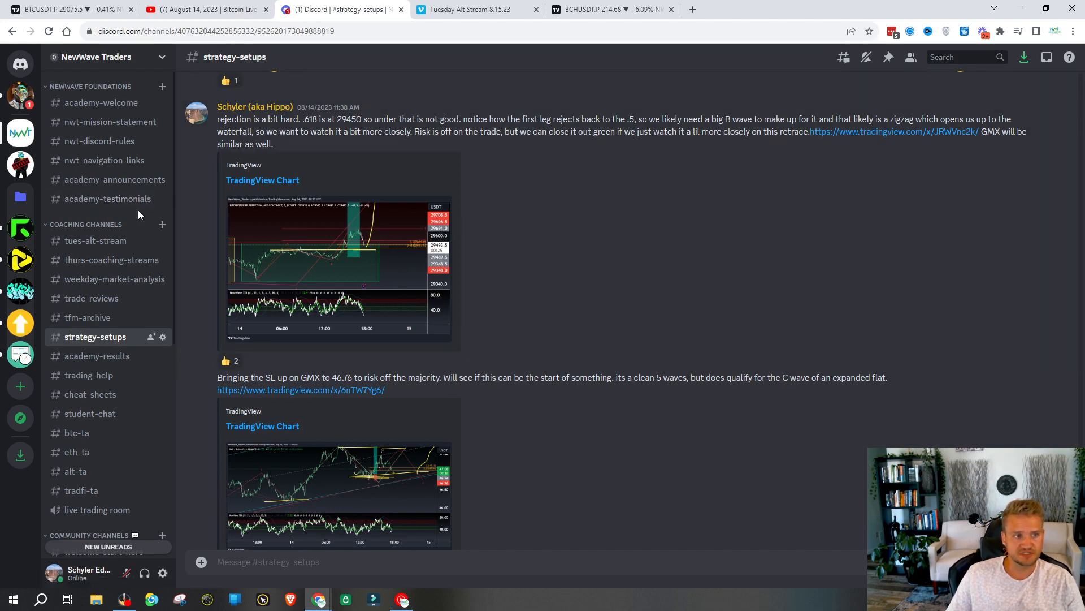
pyautogui.click(338, 271)
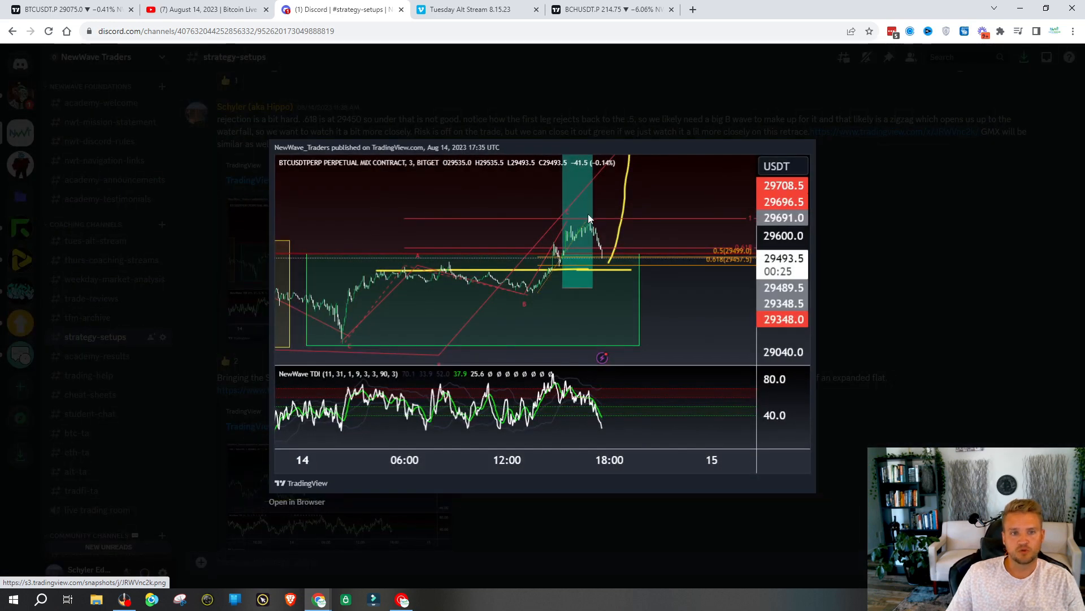
pyautogui.moveTo(786, 226)
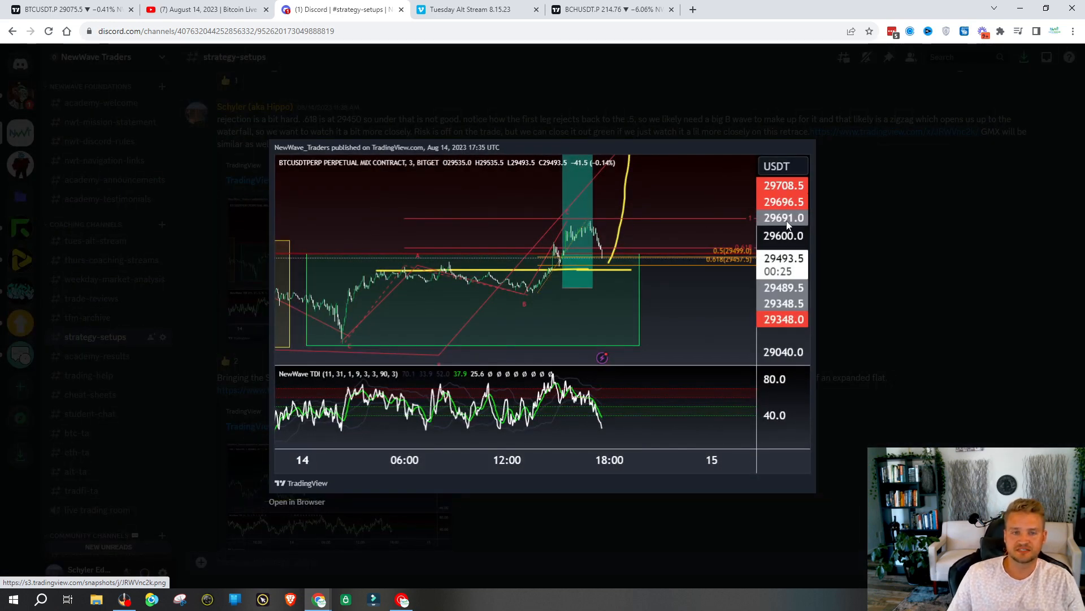
pyautogui.moveTo(533, 301)
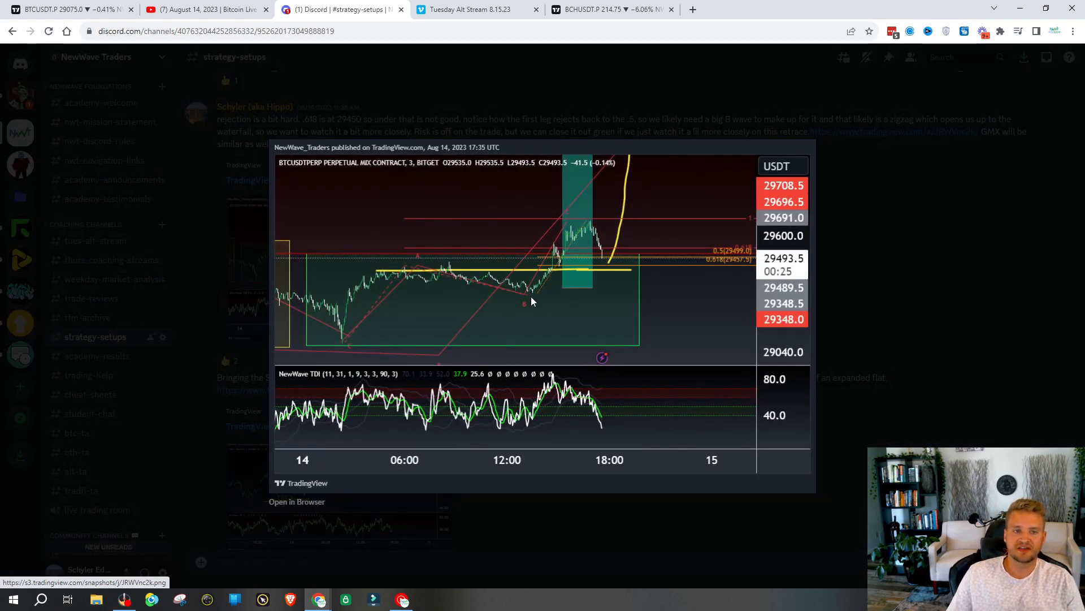
pyautogui.moveTo(591, 223)
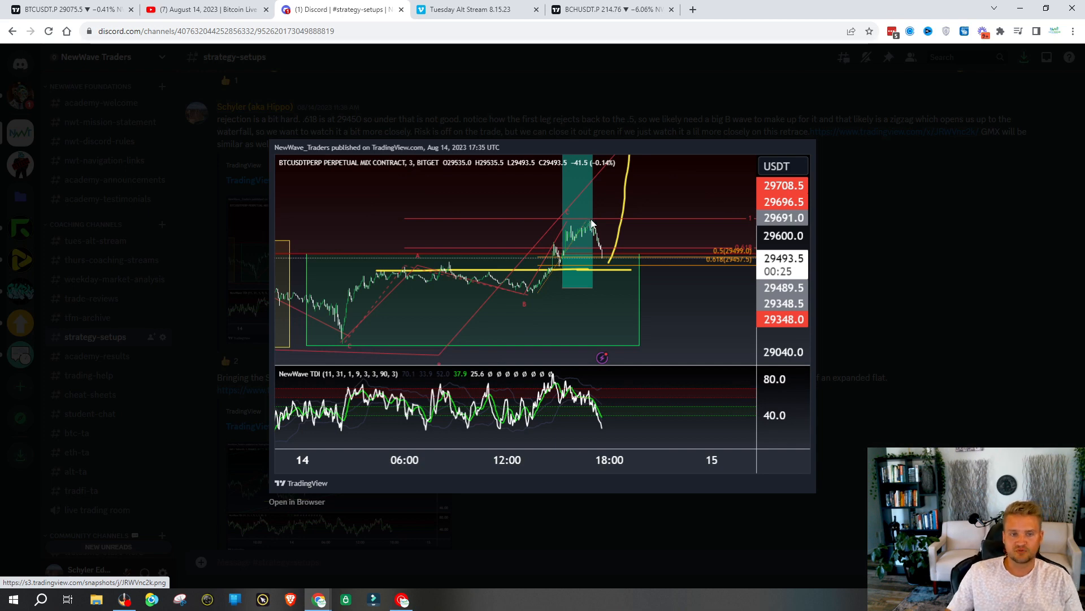
pyautogui.moveTo(728, 272)
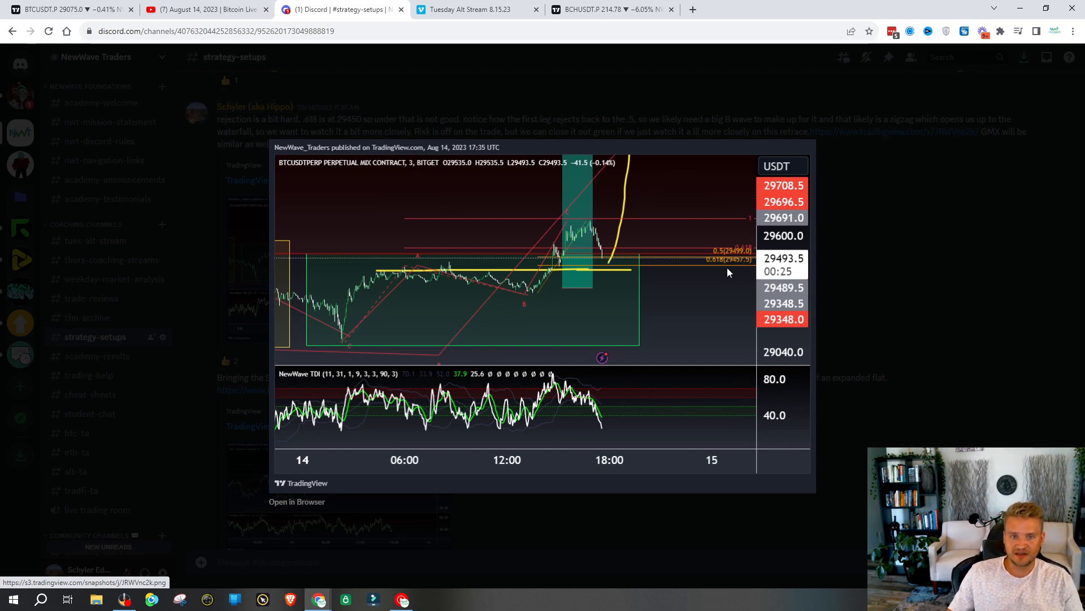
pyautogui.moveTo(738, 270)
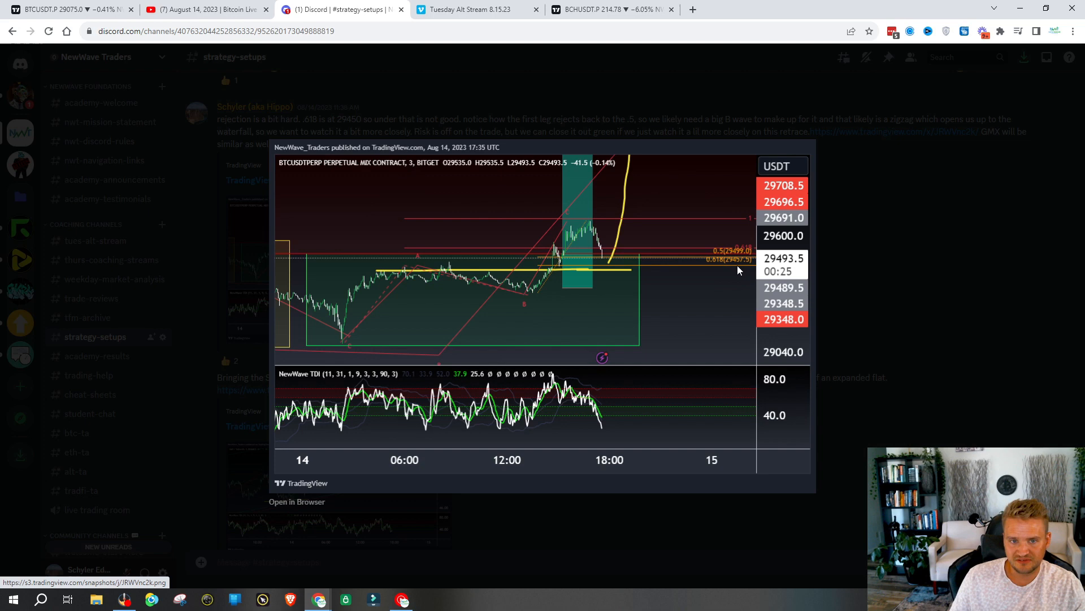
pyautogui.moveTo(655, 272)
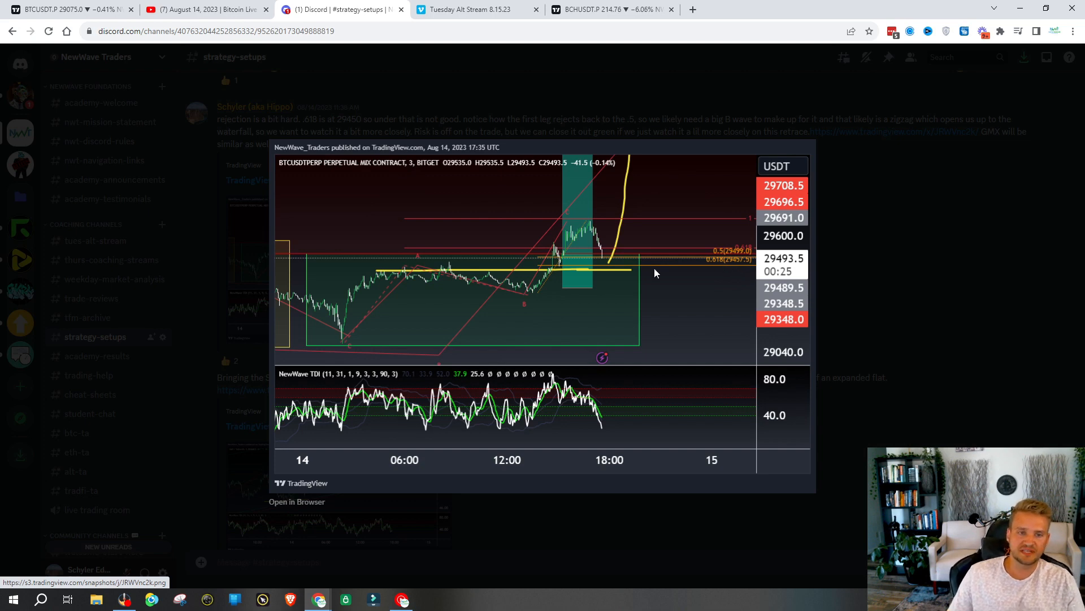
pyautogui.moveTo(440, 246)
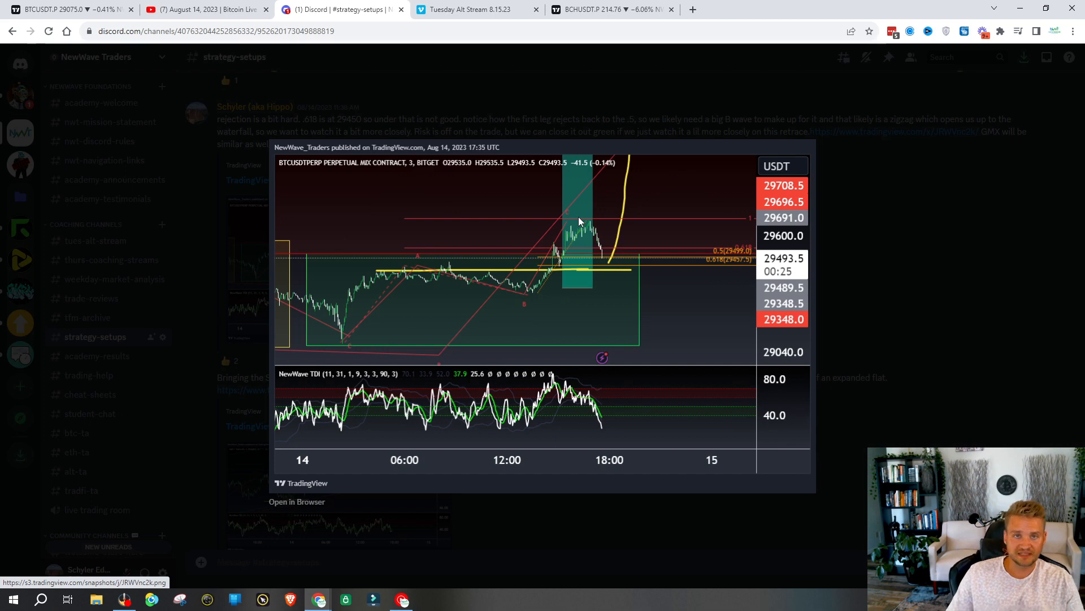
pyautogui.moveTo(536, 294)
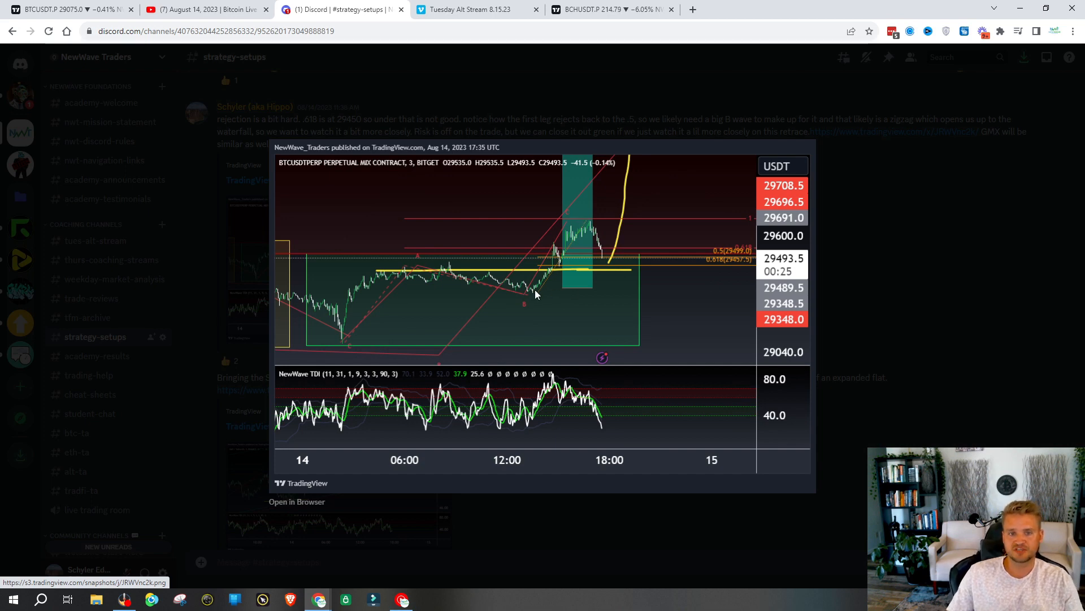
pyautogui.moveTo(612, 294)
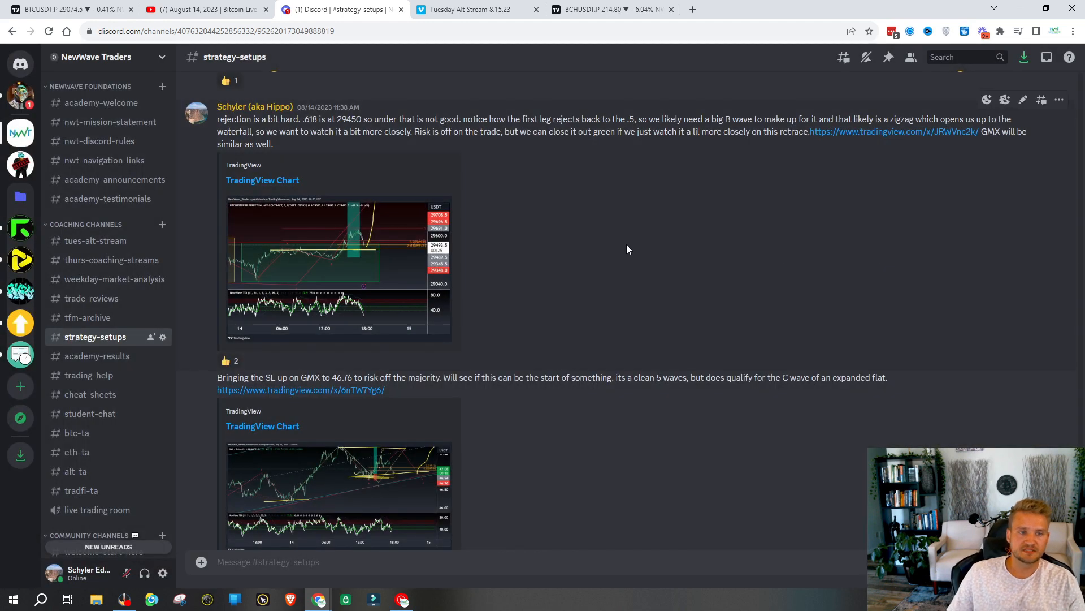
pyautogui.moveTo(623, 250)
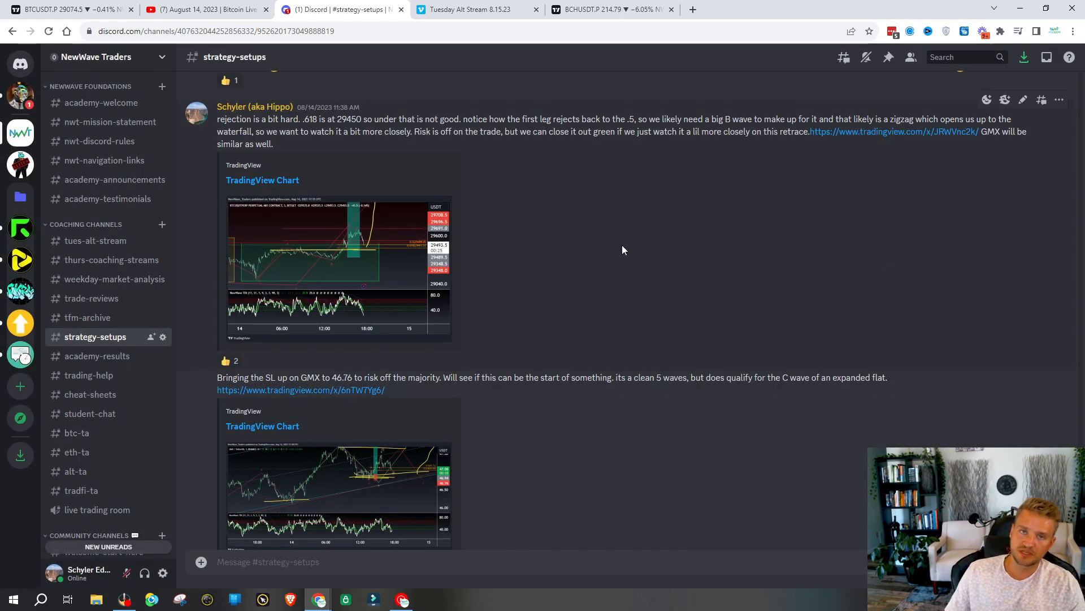
pyautogui.moveTo(524, 245)
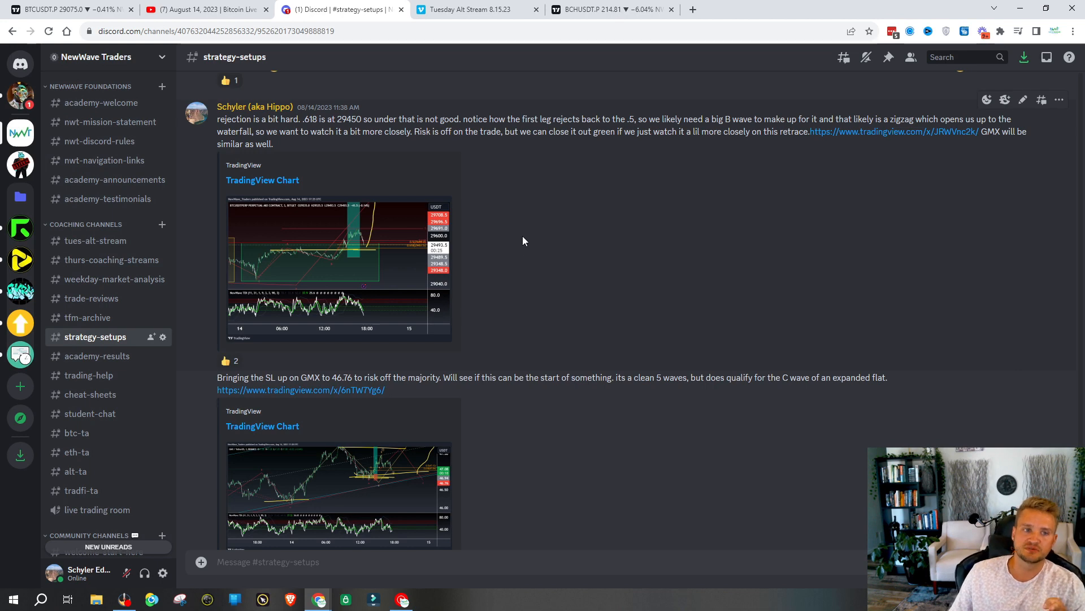
pyautogui.moveTo(546, 244)
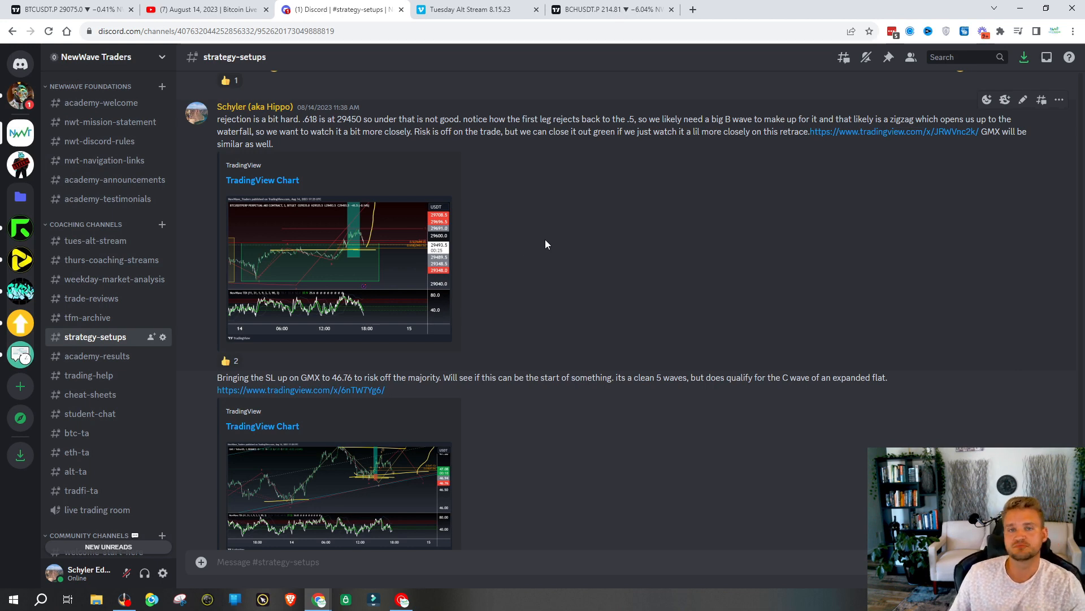
pyautogui.moveTo(578, 275)
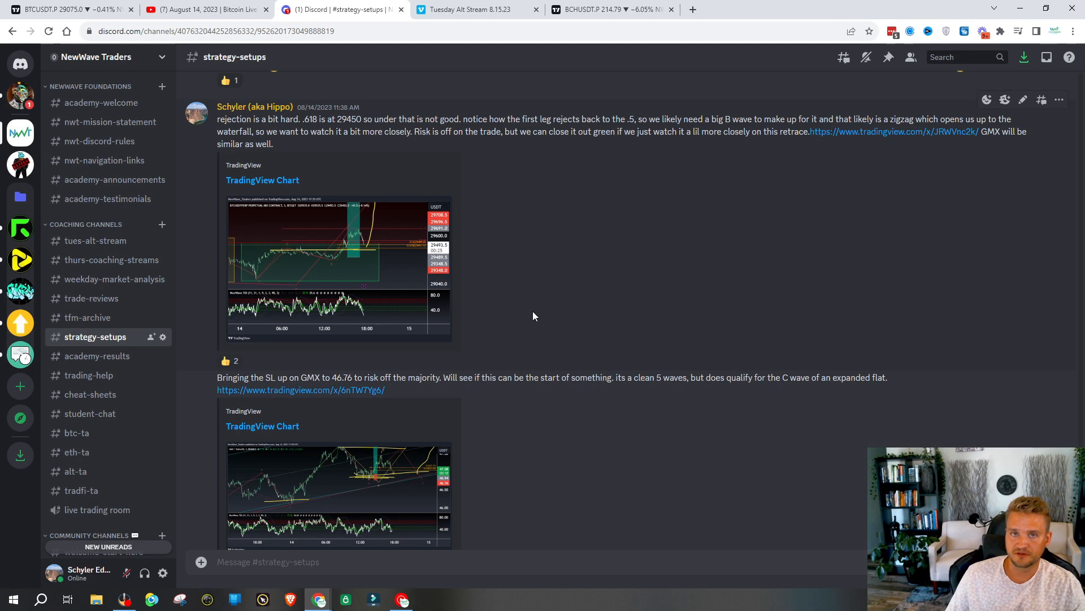
pyautogui.moveTo(524, 301)
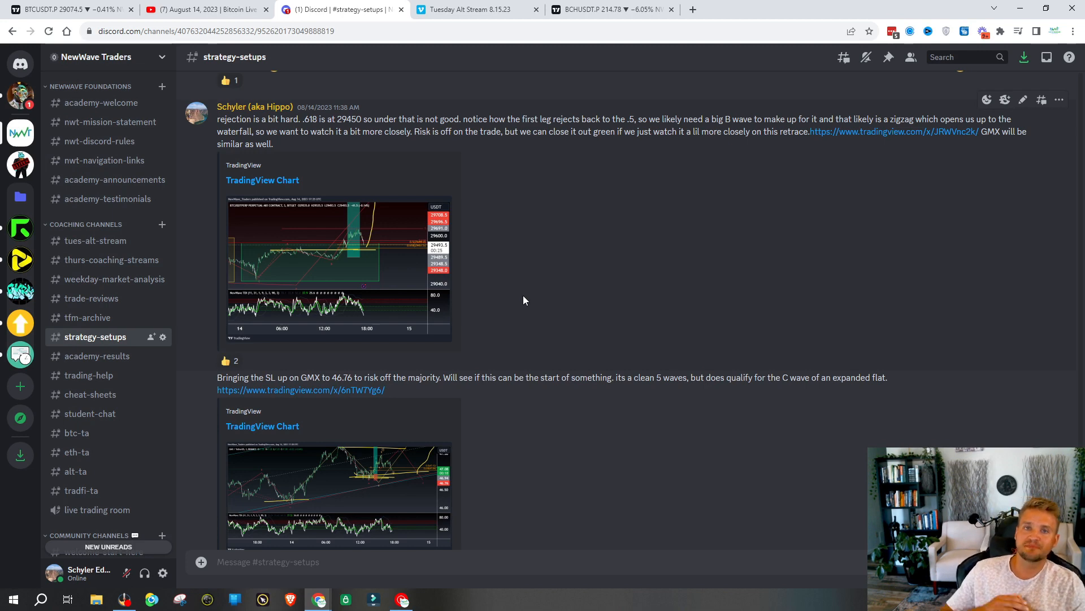
pyautogui.moveTo(519, 303)
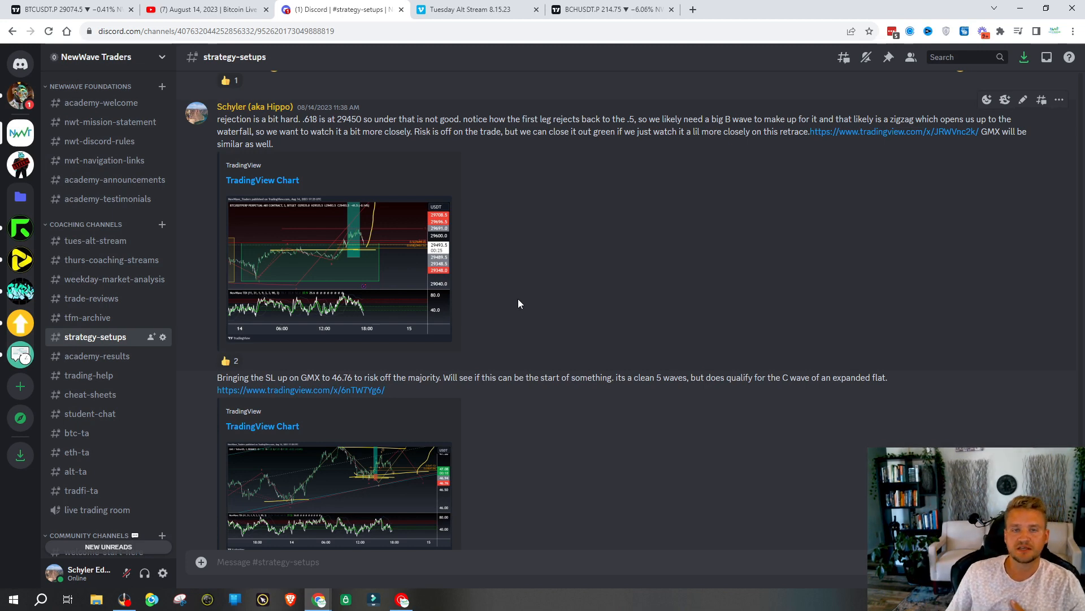
pyautogui.moveTo(523, 251)
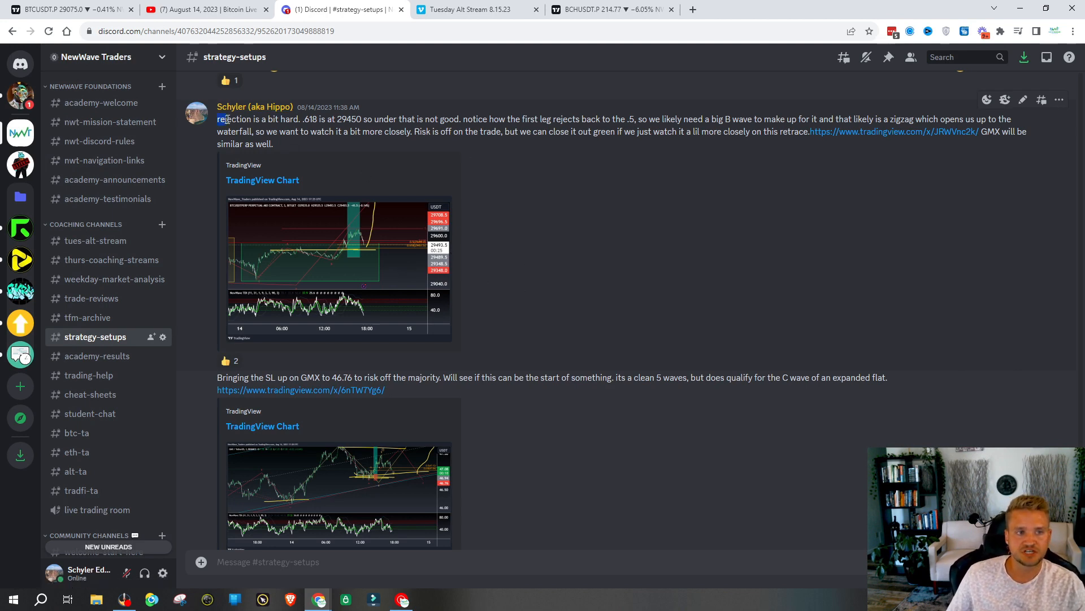
pyautogui.moveTo(225, 119); pyautogui.dragTo(332, 119)
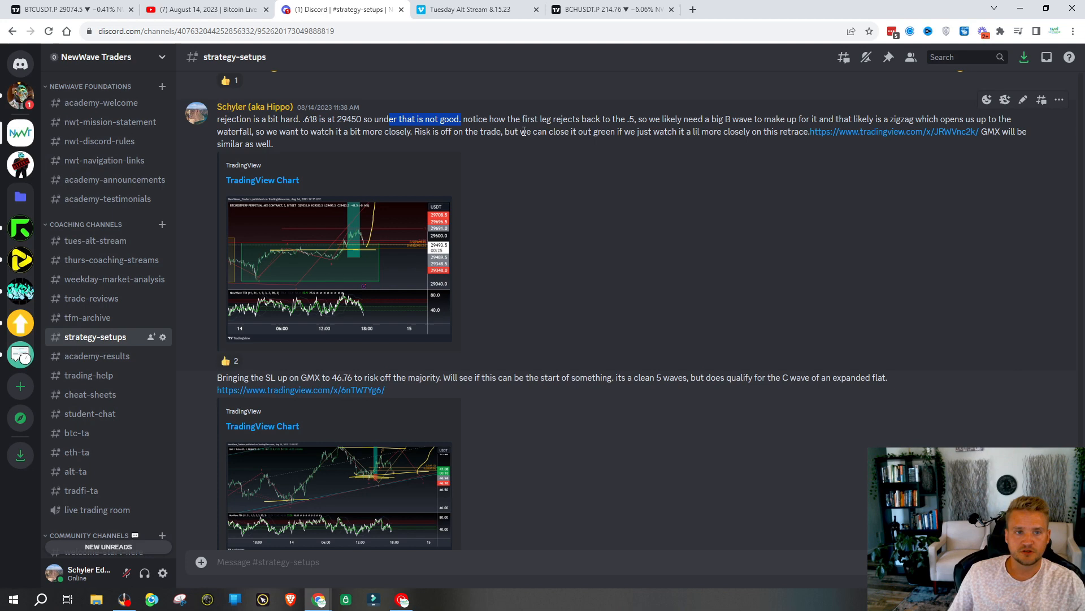
pyautogui.moveTo(499, 118); pyautogui.dragTo(637, 118)
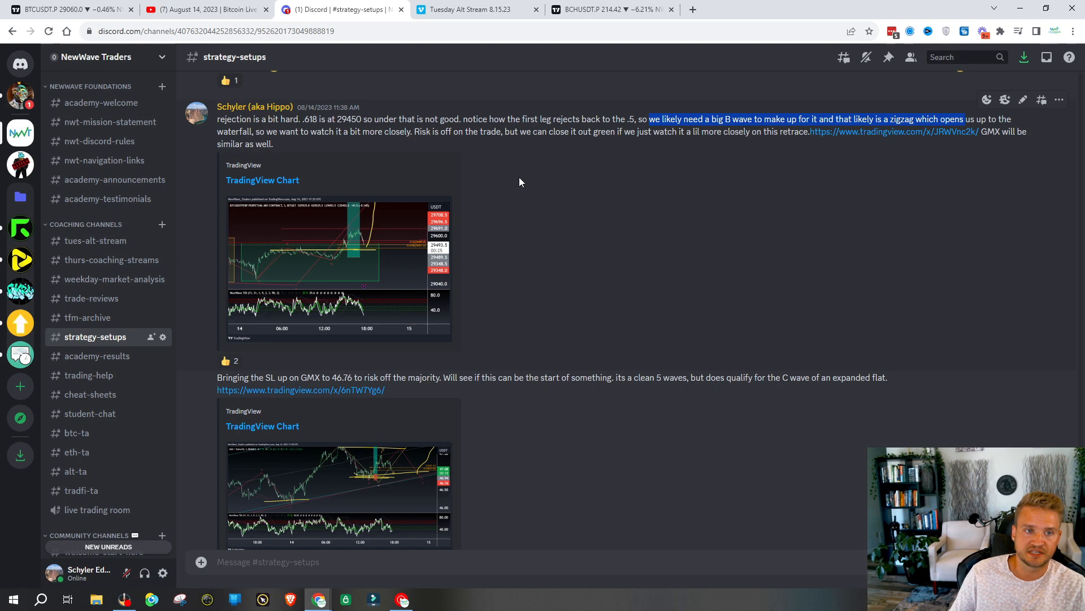
pyautogui.moveTo(422, 144)
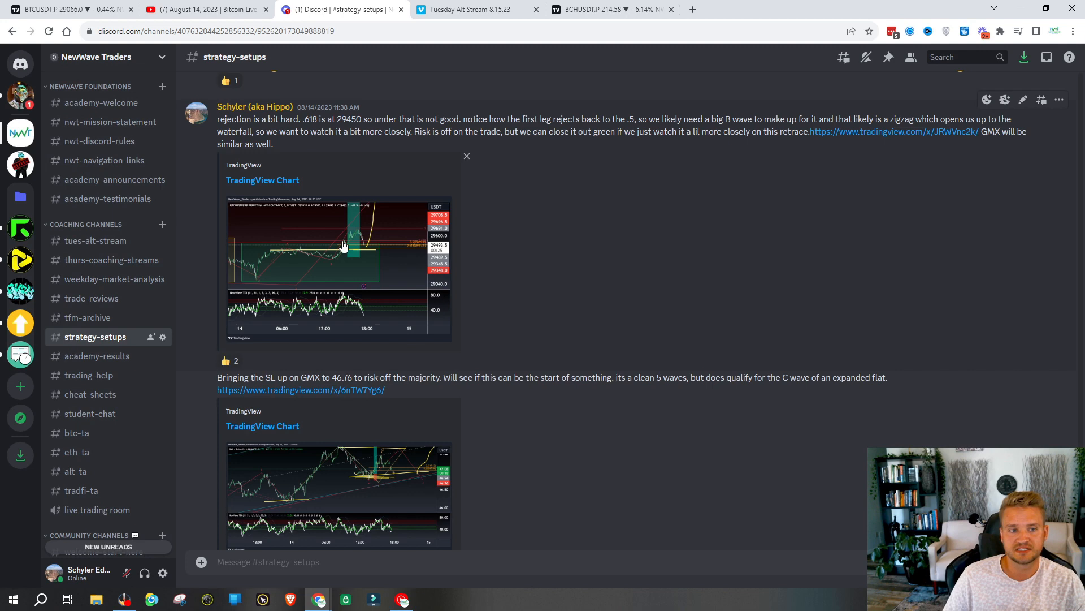
pyautogui.moveTo(464, 276)
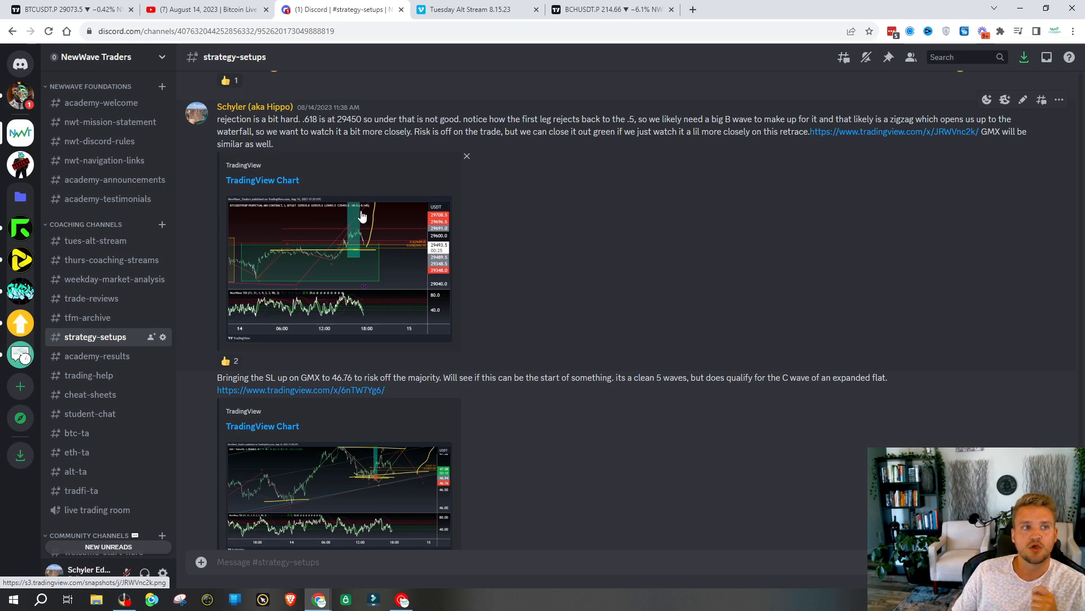
pyautogui.moveTo(455, 202)
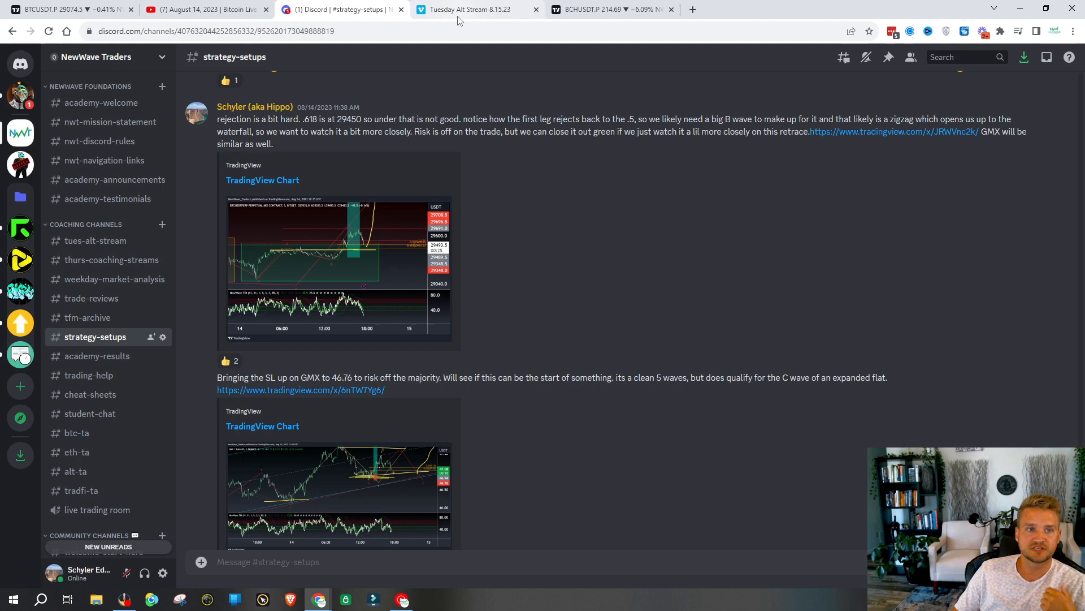
pyautogui.moveTo(466, 9)
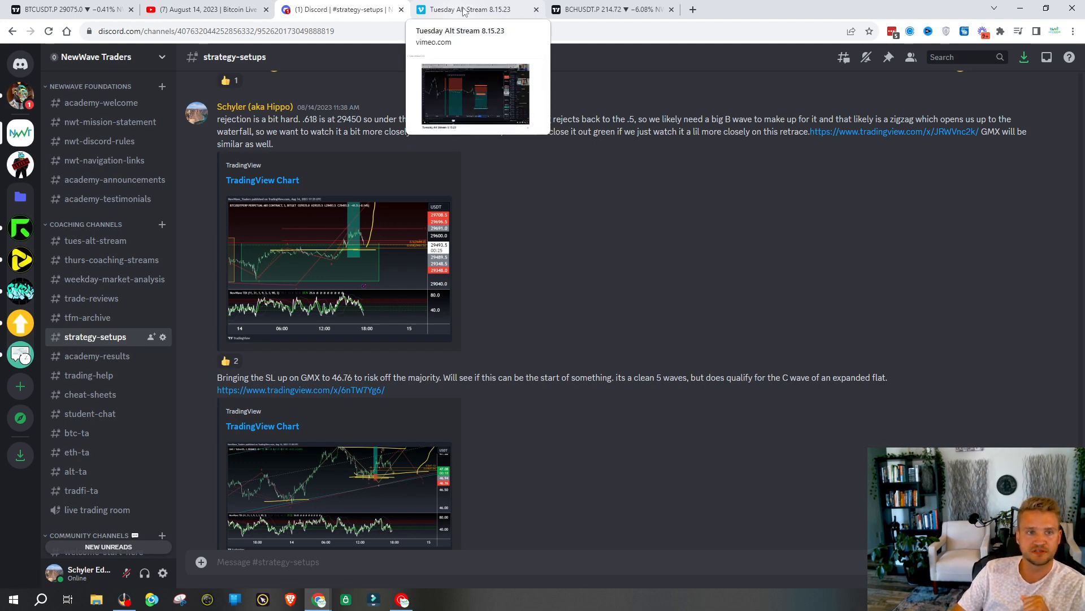
# Step: Switch to the Tuesday Alt Stream 8.15.23 Vimeo replay tab
pyautogui.click(470, 9)
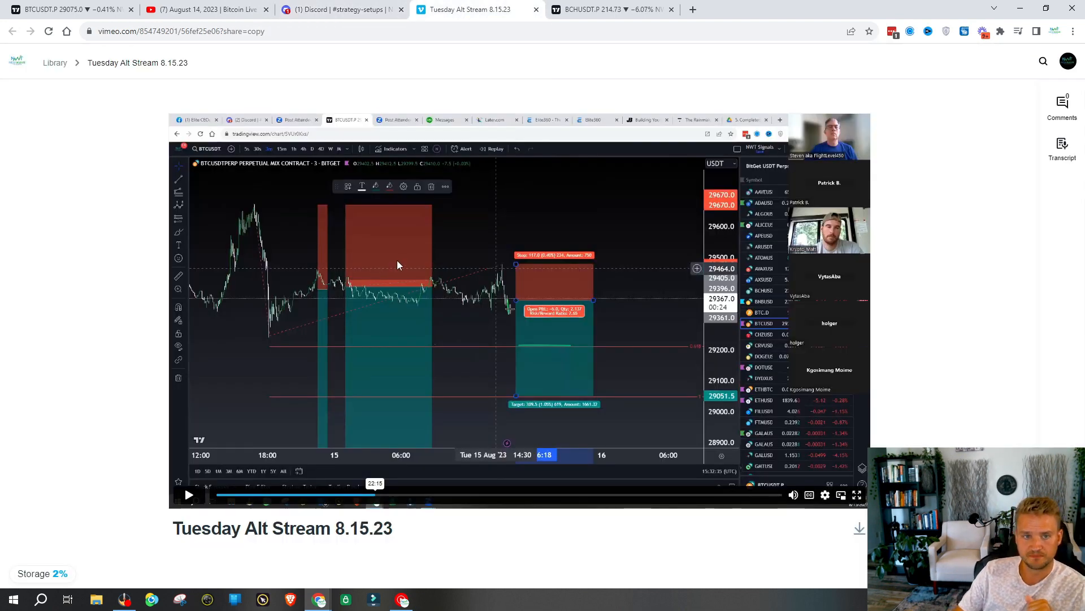
pyautogui.moveTo(254, 212)
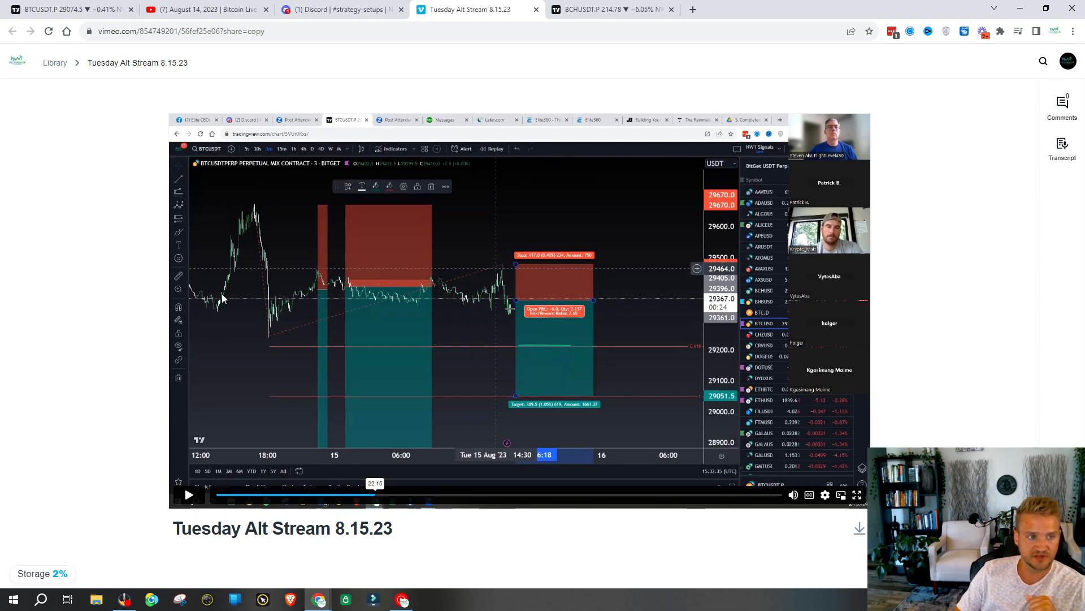
pyautogui.moveTo(268, 273)
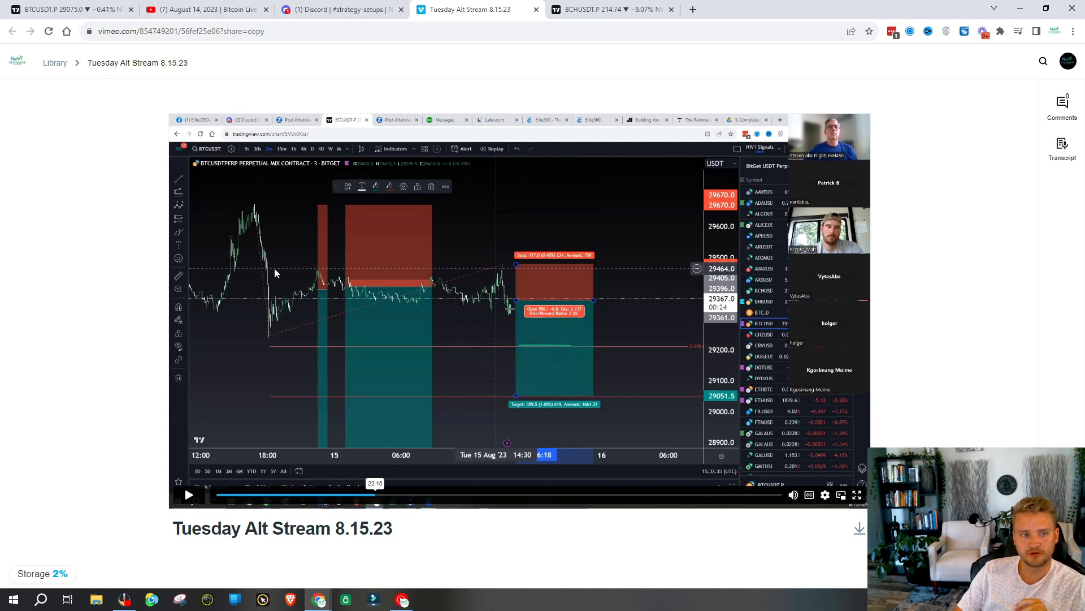
pyautogui.moveTo(263, 275)
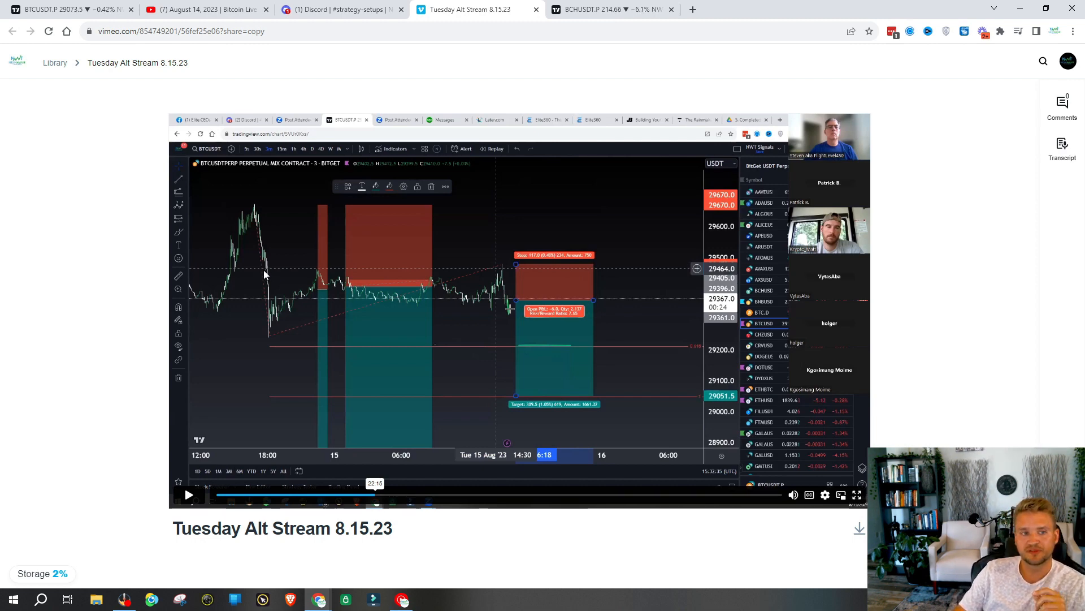
pyautogui.moveTo(239, 316)
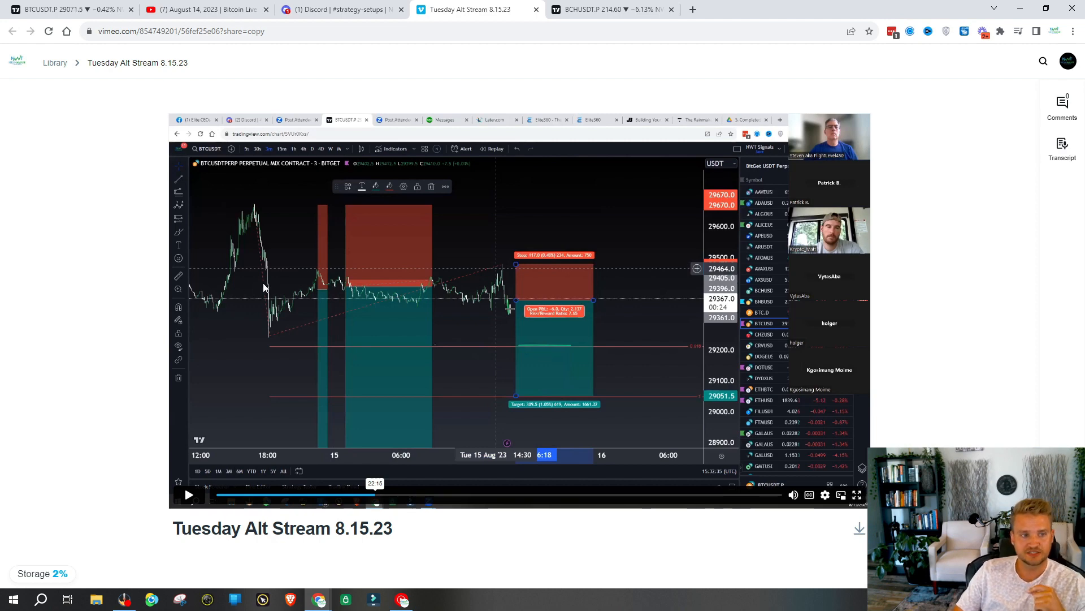
pyautogui.moveTo(235, 316)
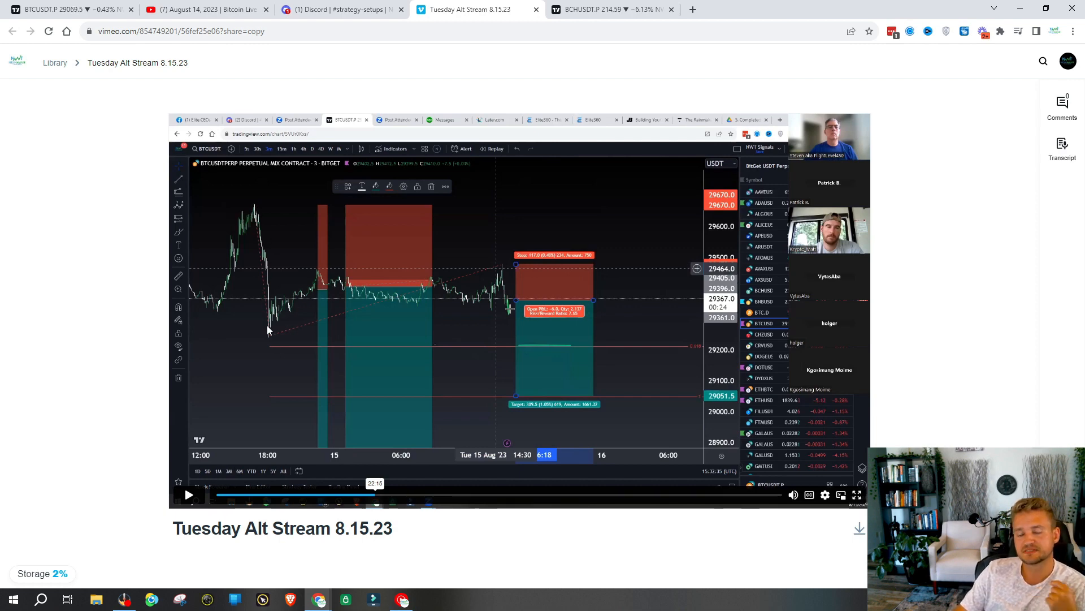
pyautogui.moveTo(307, 223)
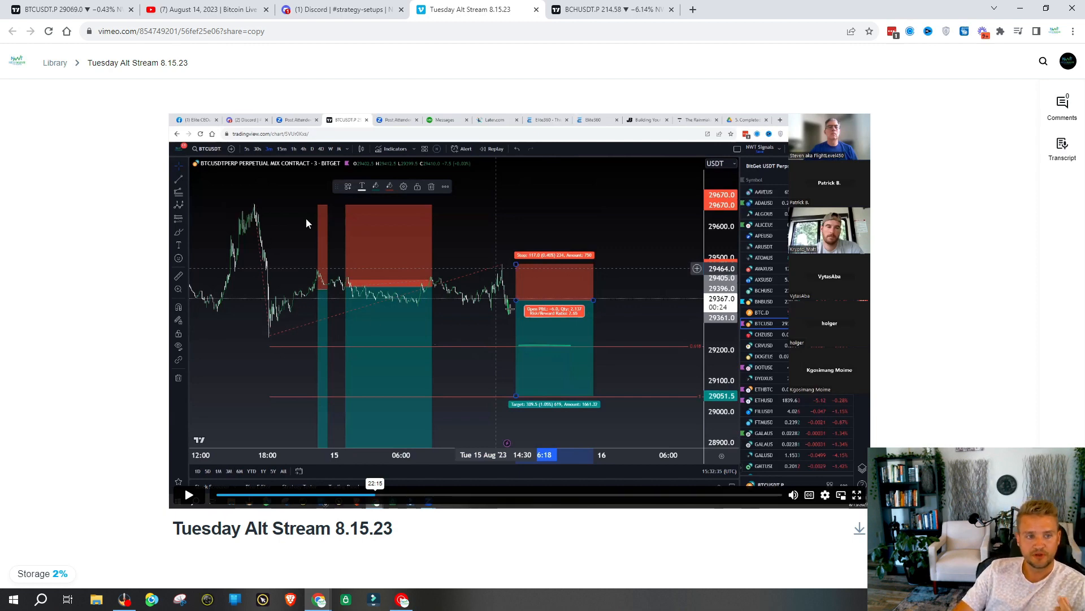
pyautogui.moveTo(257, 211)
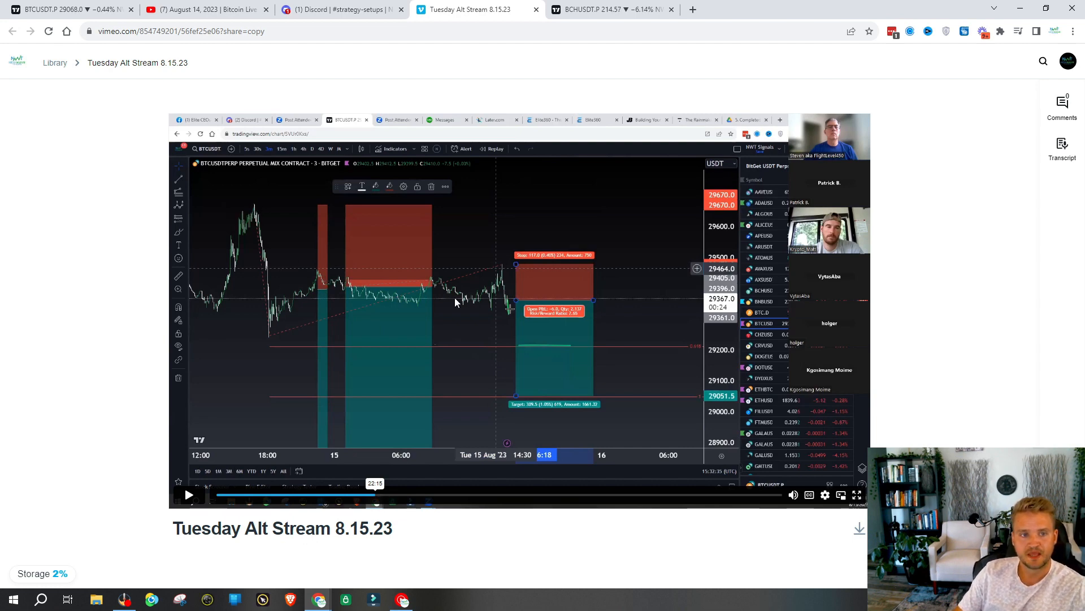
pyautogui.moveTo(487, 297)
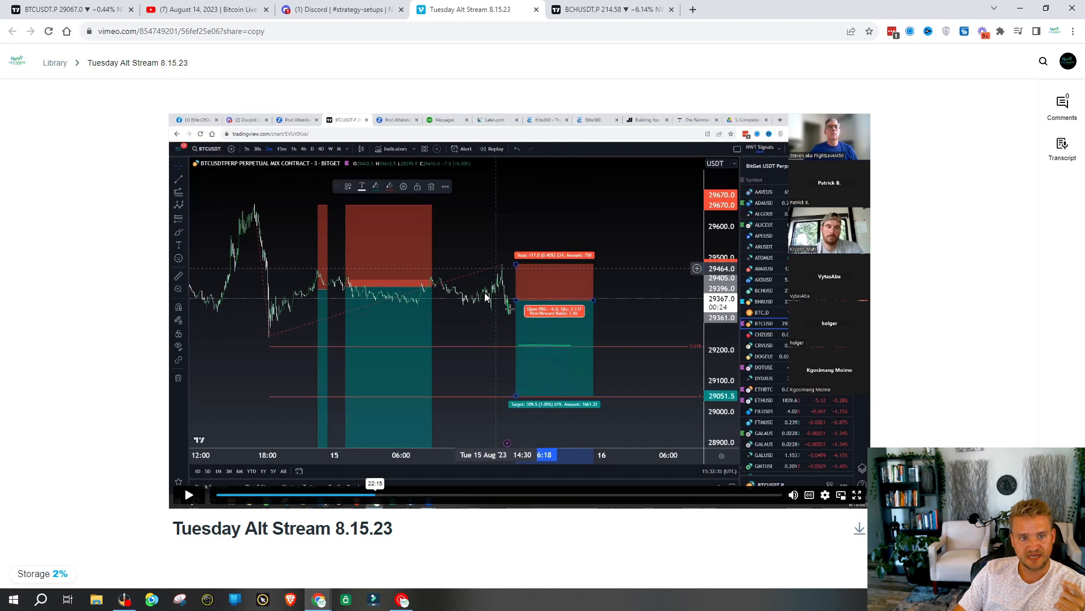
pyautogui.moveTo(513, 320)
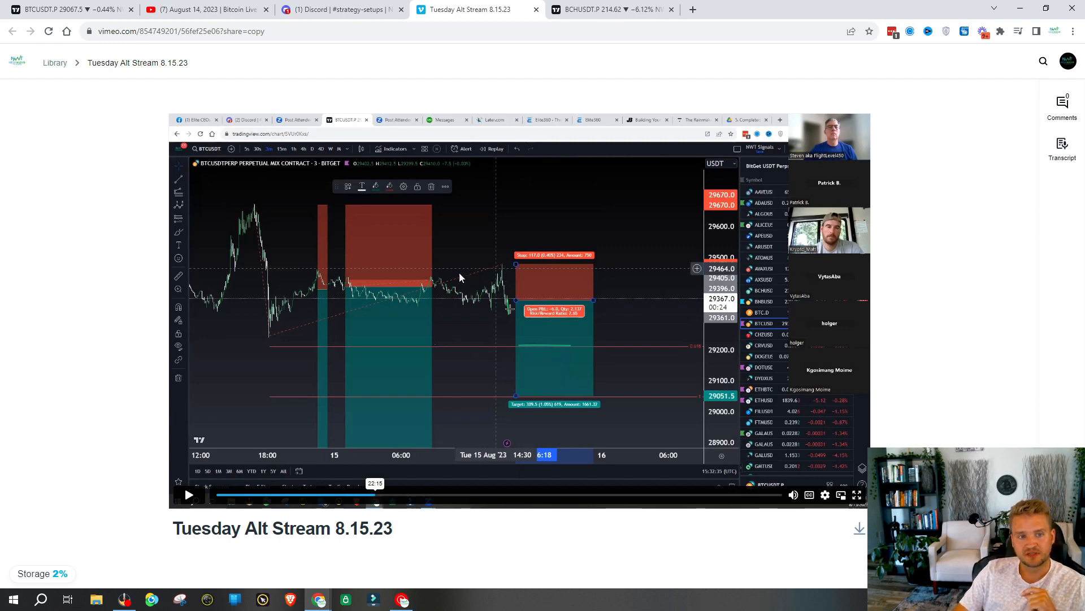
pyautogui.moveTo(498, 265)
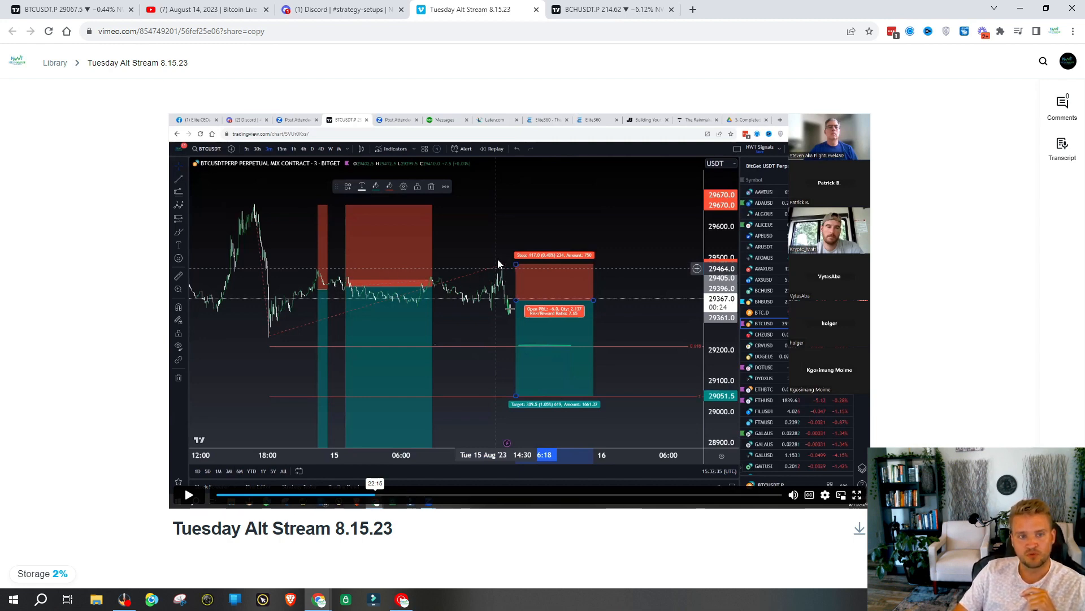
pyautogui.moveTo(506, 284)
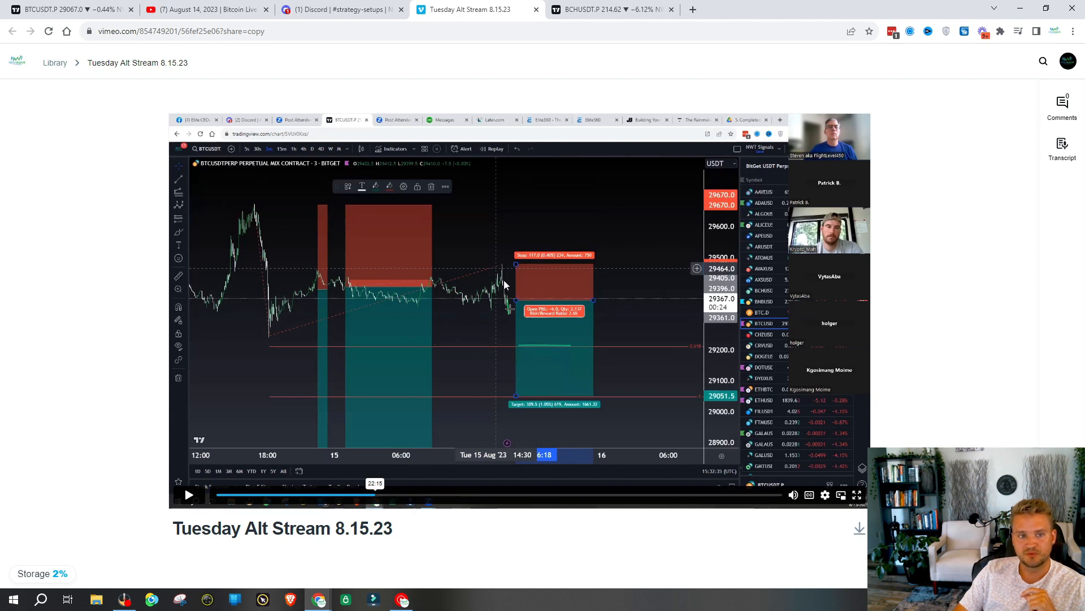
pyautogui.moveTo(392, 312)
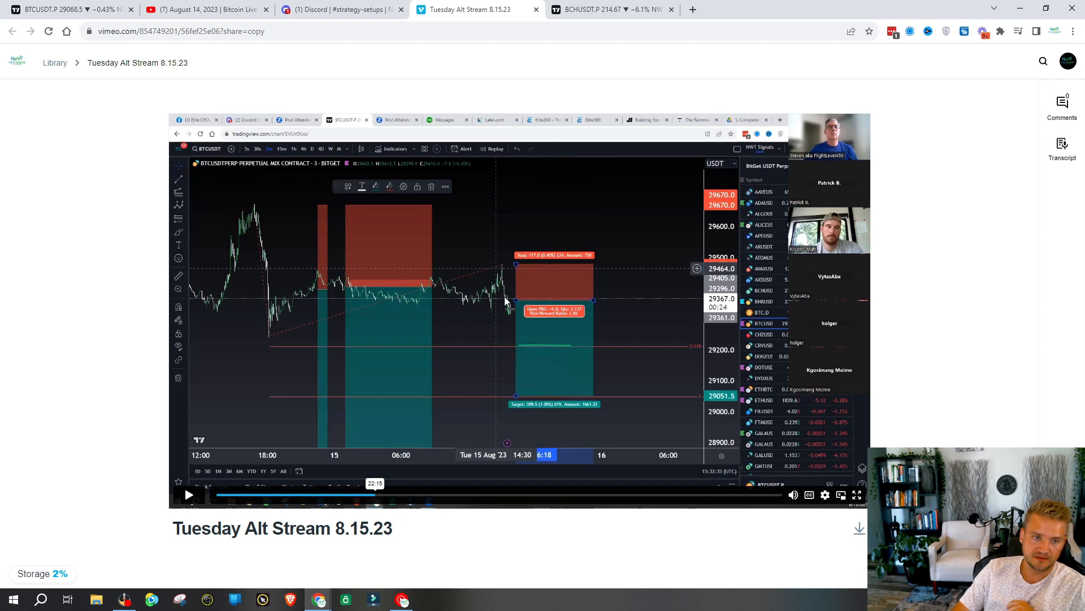
pyautogui.moveTo(566, 303)
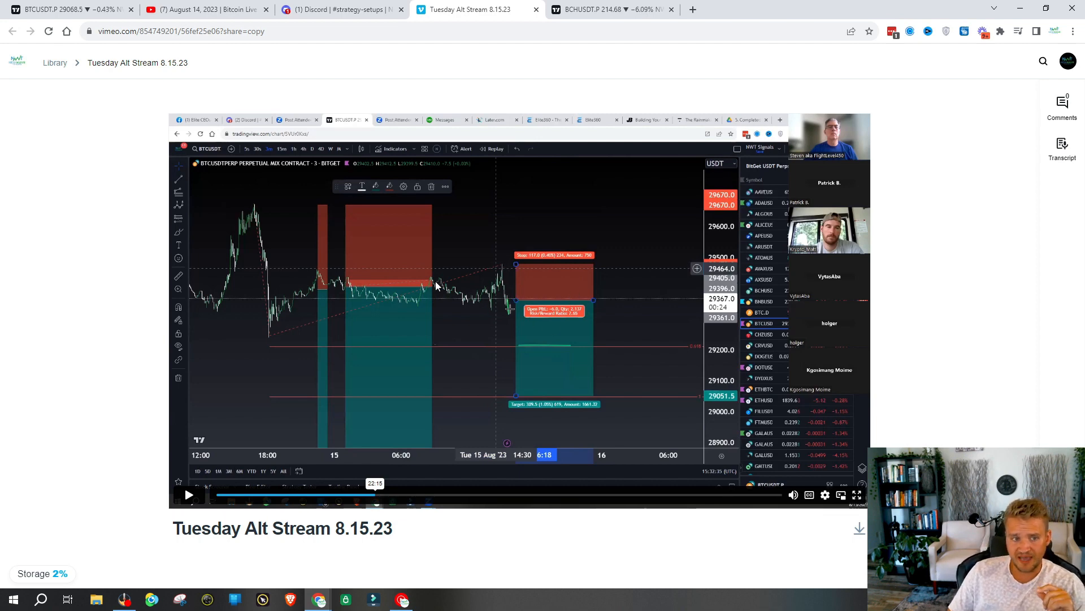
pyautogui.moveTo(492, 319)
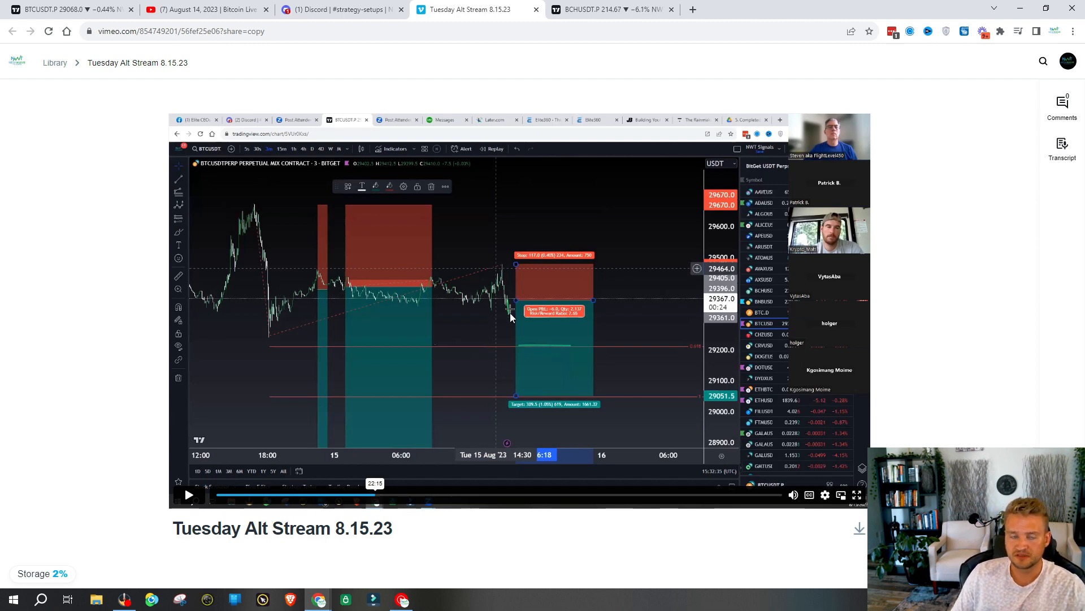
pyautogui.moveTo(511, 265)
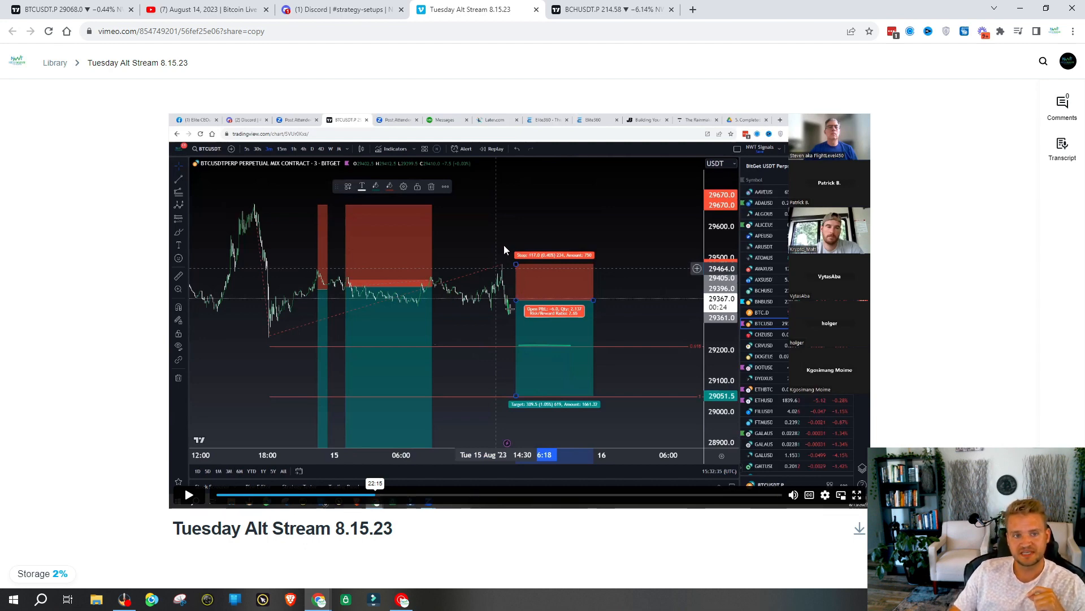
pyautogui.moveTo(502, 258)
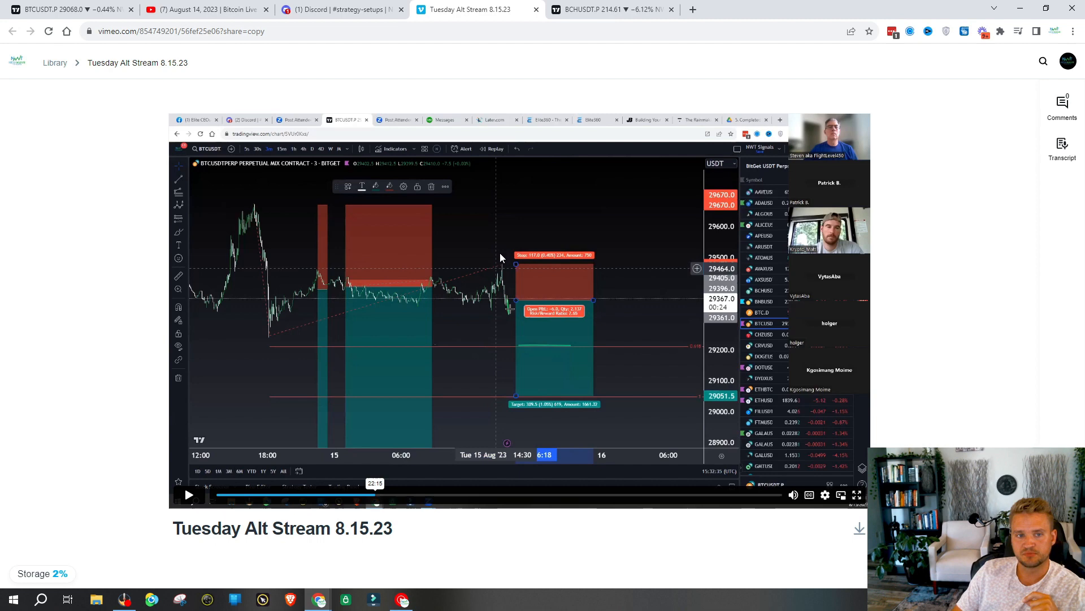
pyautogui.moveTo(514, 260)
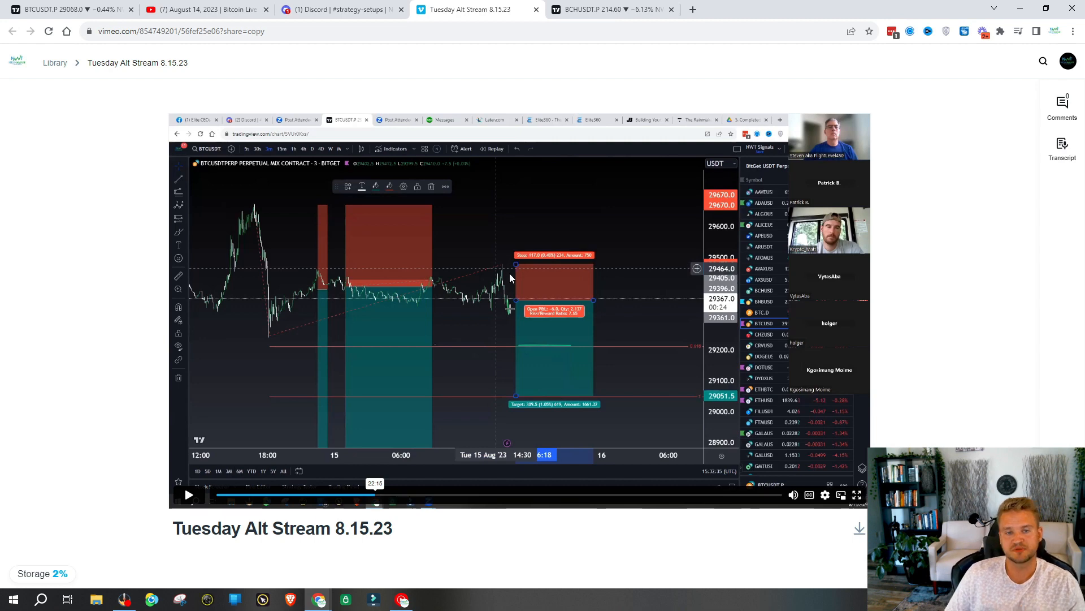
pyautogui.moveTo(545, 265)
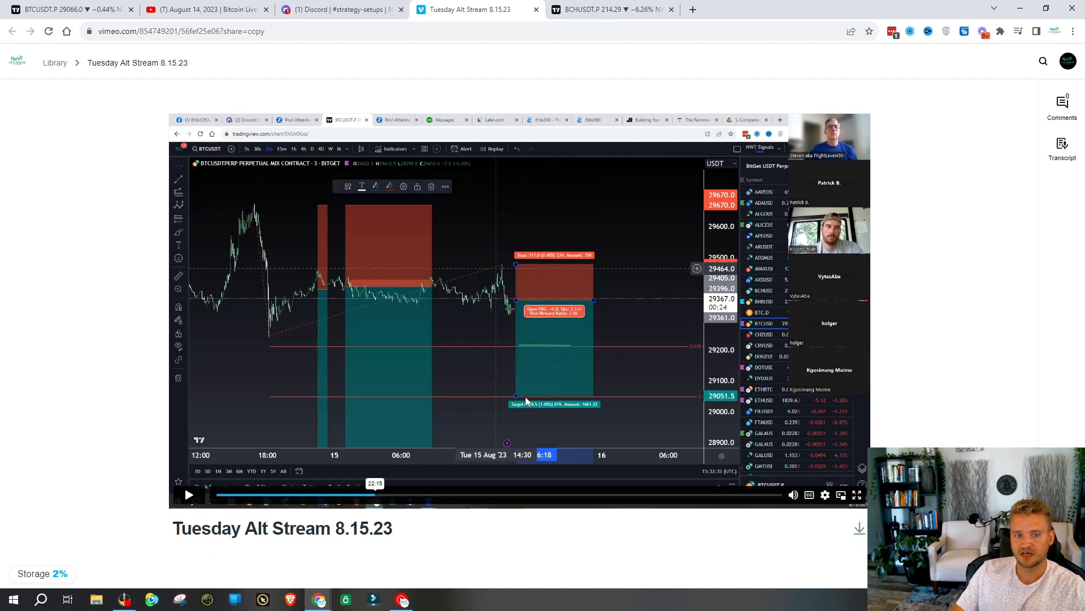
pyautogui.moveTo(515, 314)
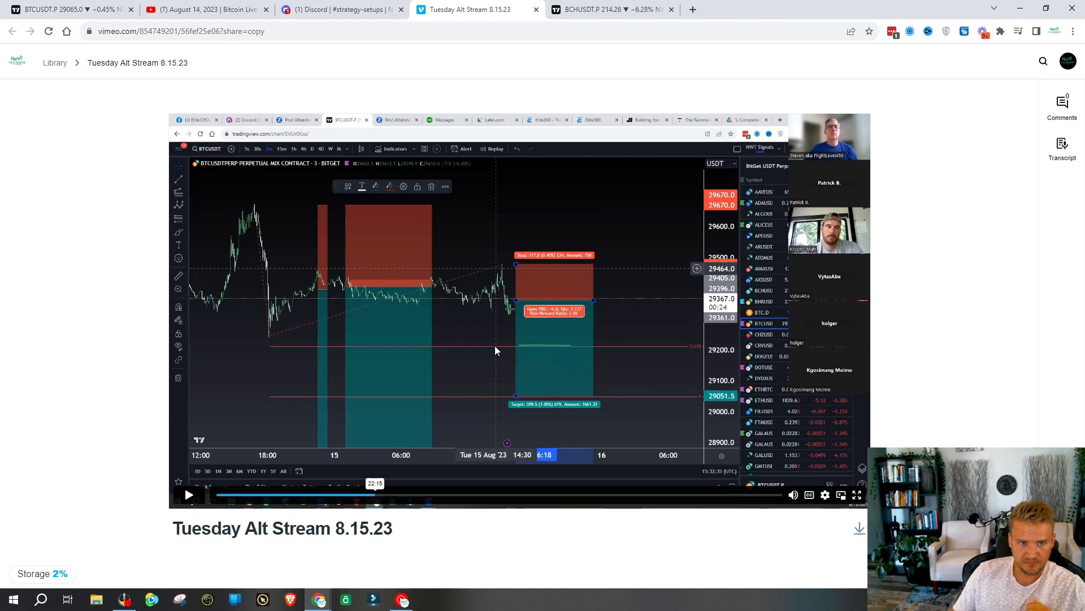
pyautogui.moveTo(549, 291)
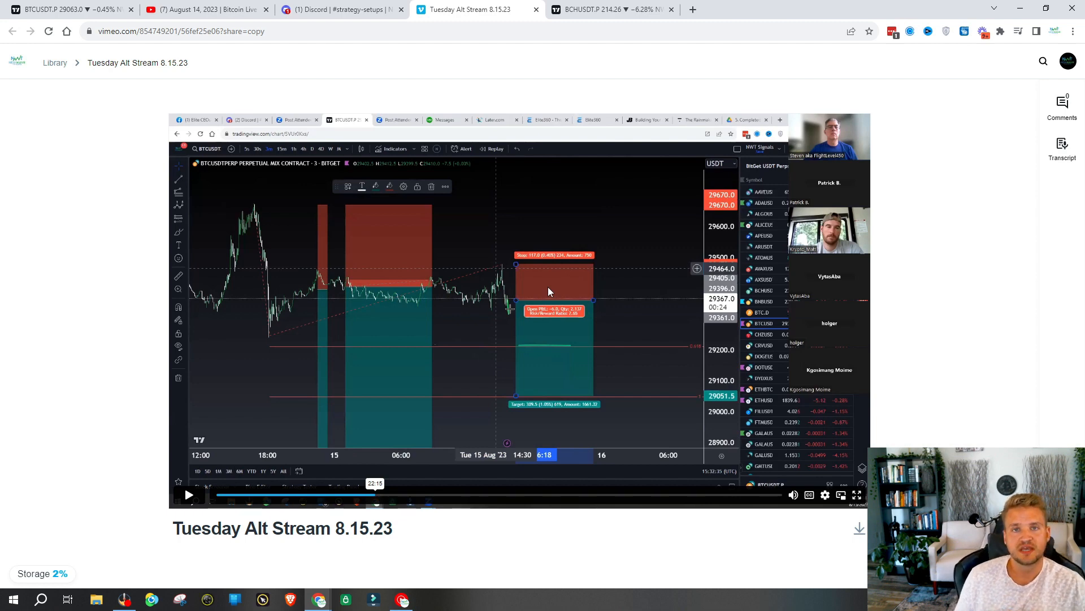
pyautogui.moveTo(522, 280)
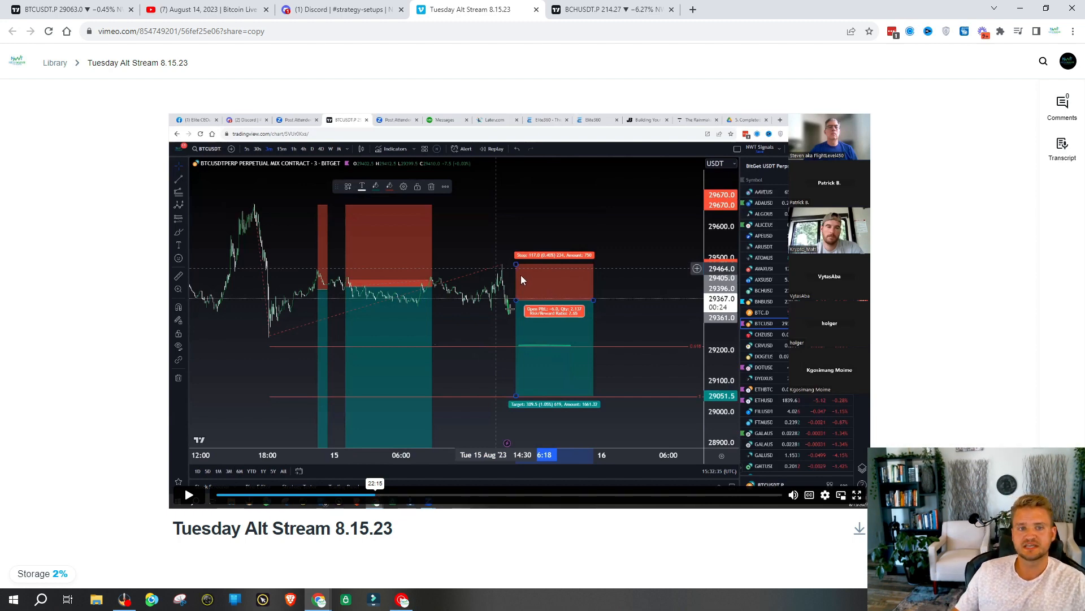
pyautogui.moveTo(567, 302)
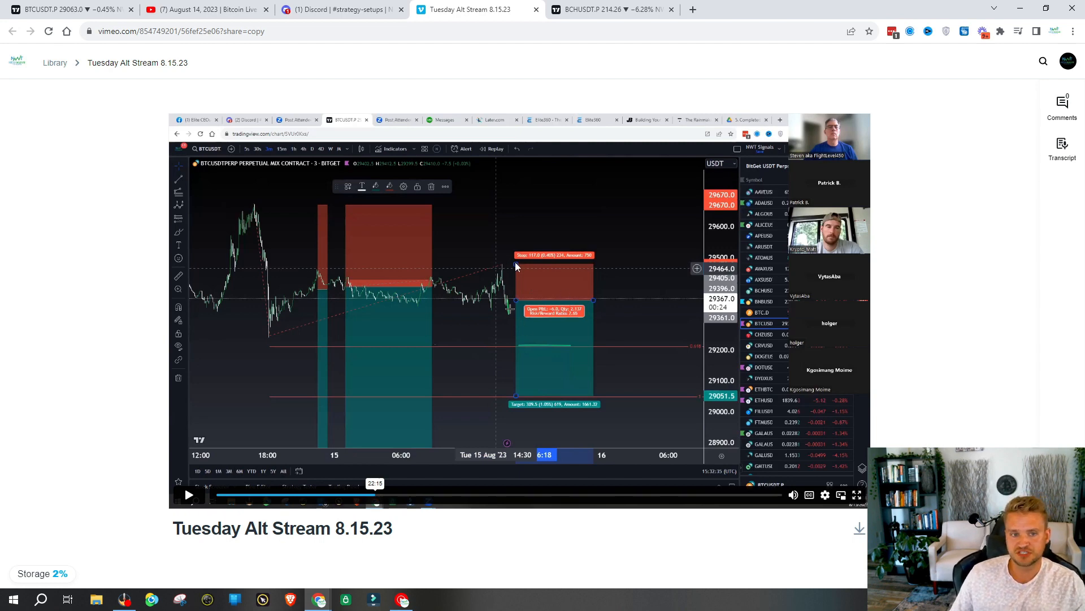
pyautogui.moveTo(535, 267)
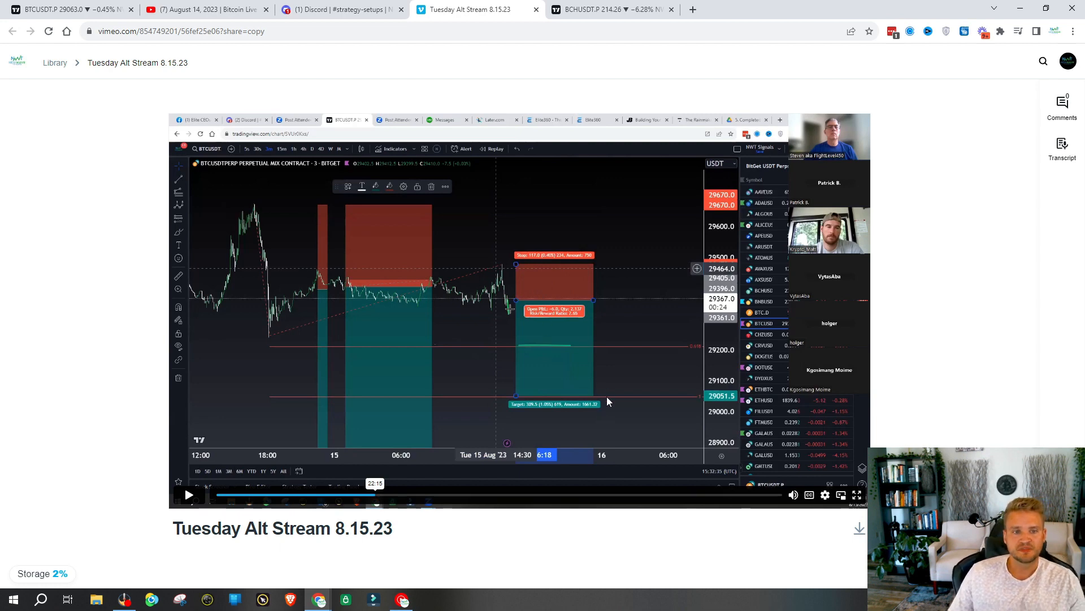
pyautogui.moveTo(591, 366)
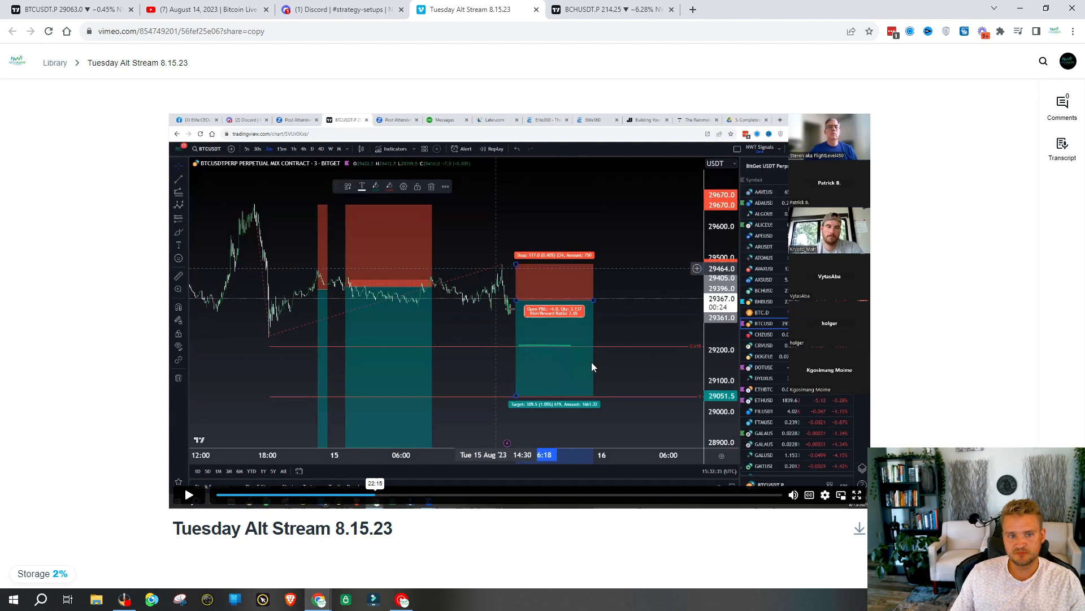
pyautogui.moveTo(533, 309)
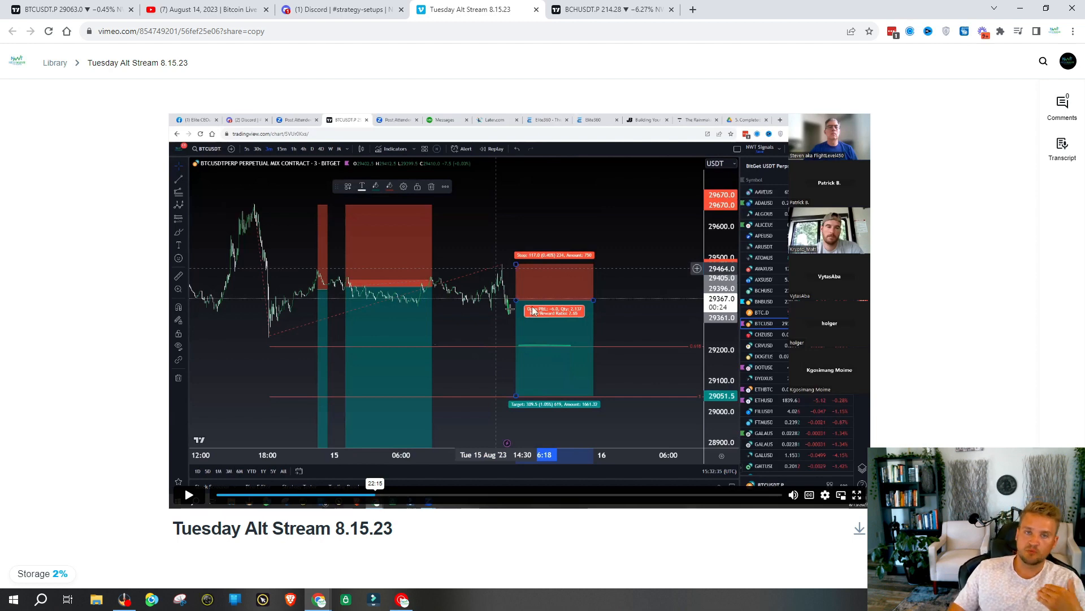
pyautogui.moveTo(600, 289)
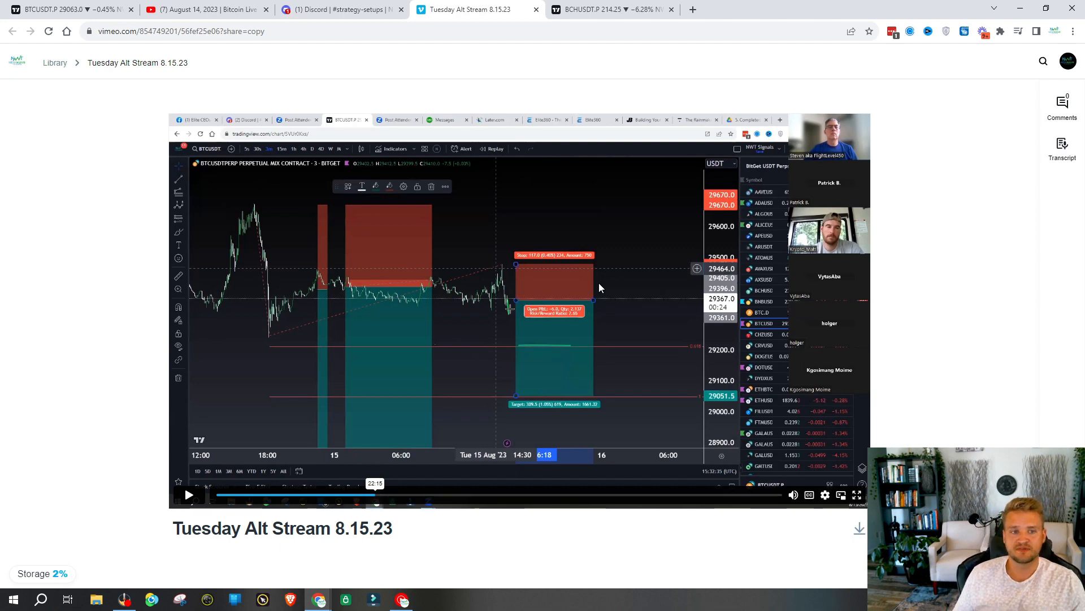
pyautogui.moveTo(584, 271)
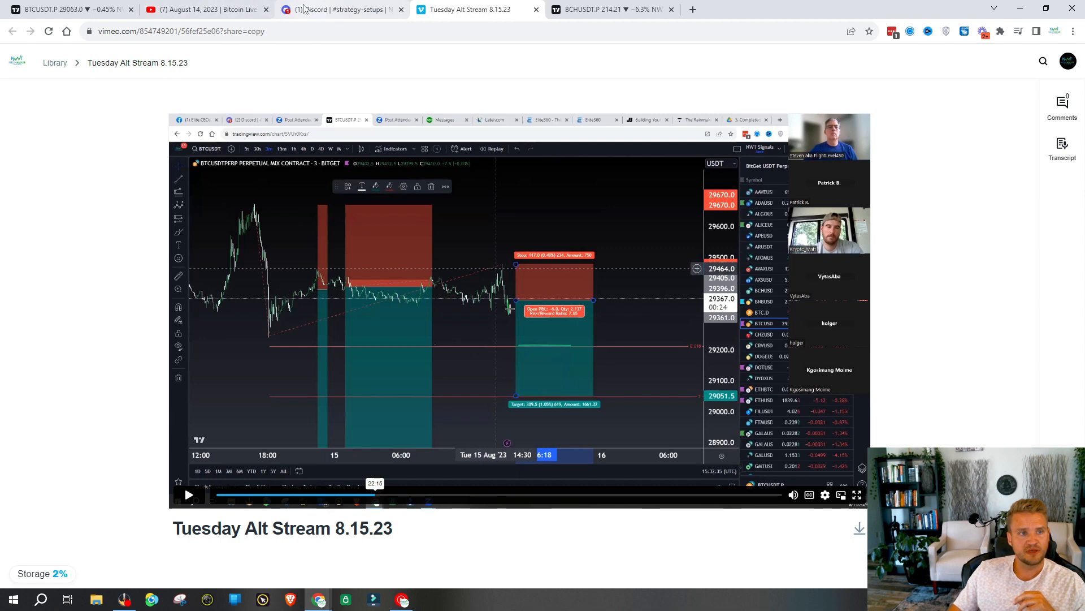
# Step: Switch from the Vimeo replay to the Discord strategy-setups channel
pyautogui.click(339, 9)
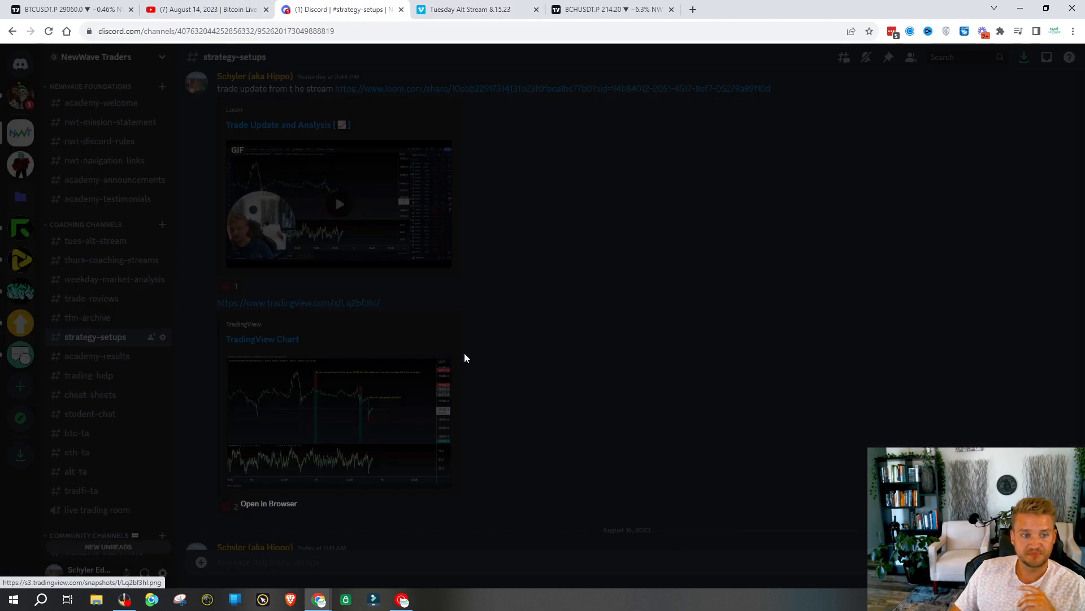
# Step: Enlarge the TradingView snapshot noting the stop-loss moved into profit at 29338
pyautogui.click(339, 401)
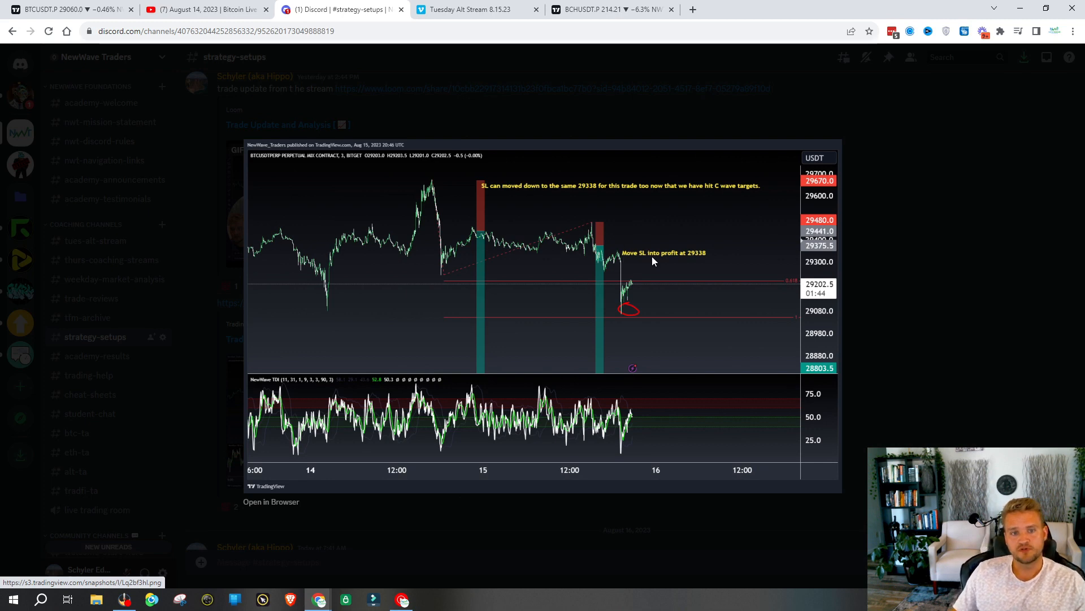
pyautogui.moveTo(606, 252)
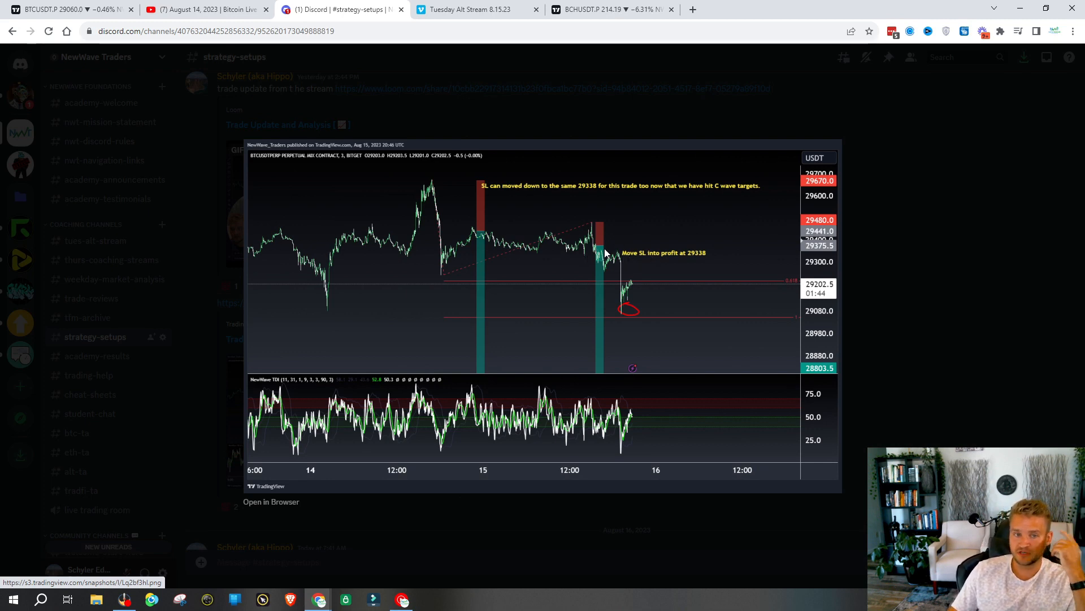
pyautogui.moveTo(477, 230)
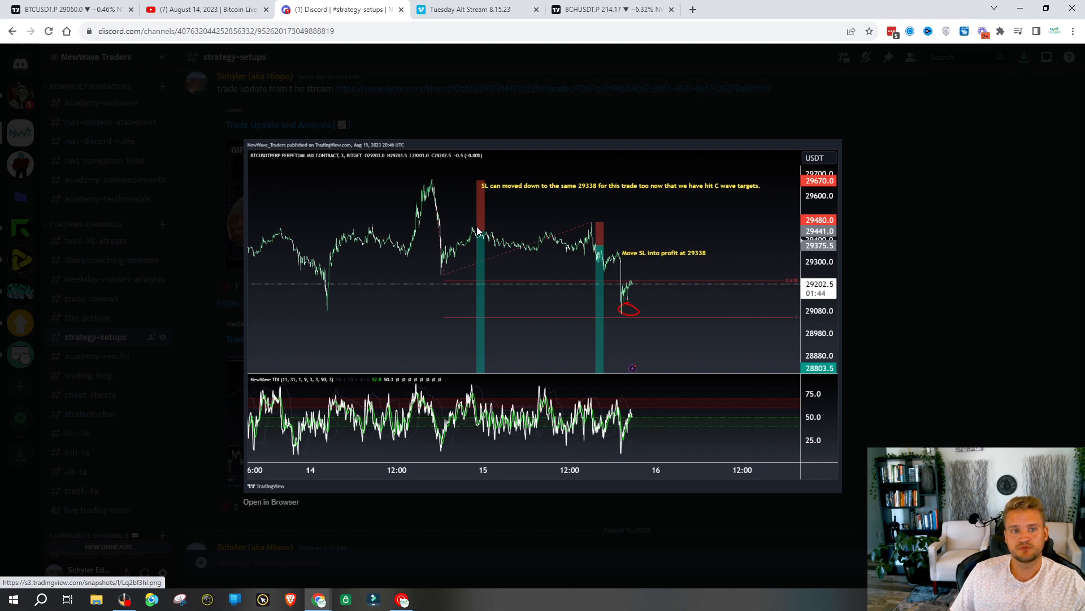
pyautogui.moveTo(637, 261)
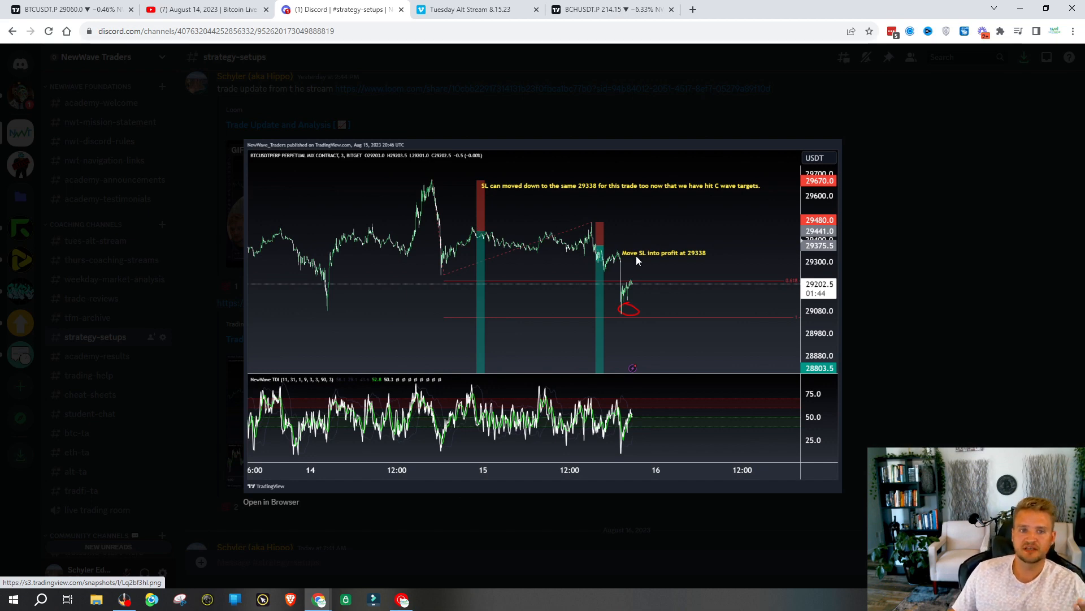
pyautogui.moveTo(604, 276)
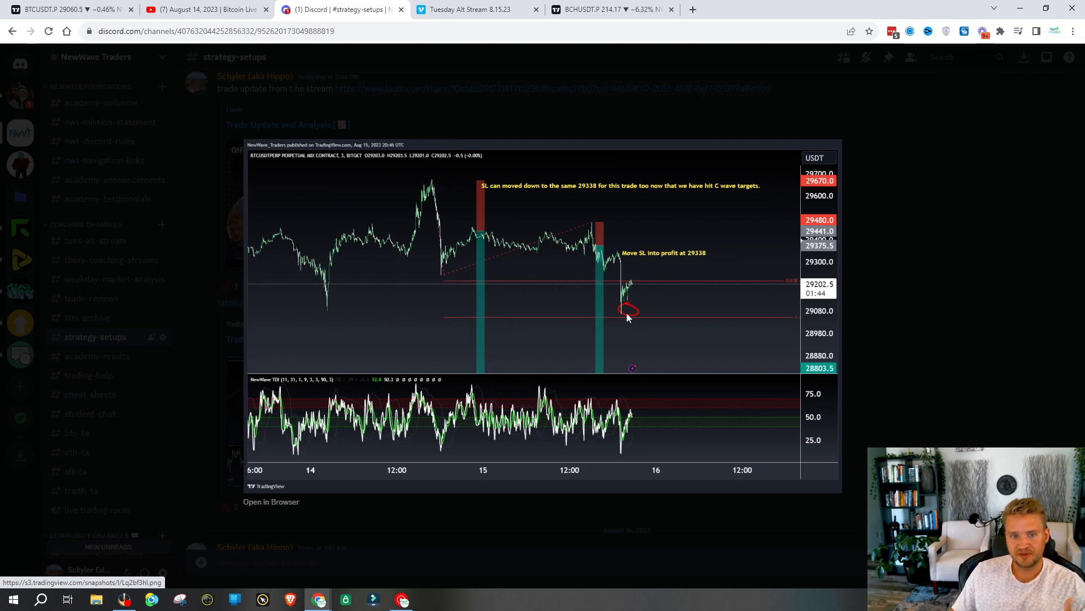
pyautogui.moveTo(625, 325)
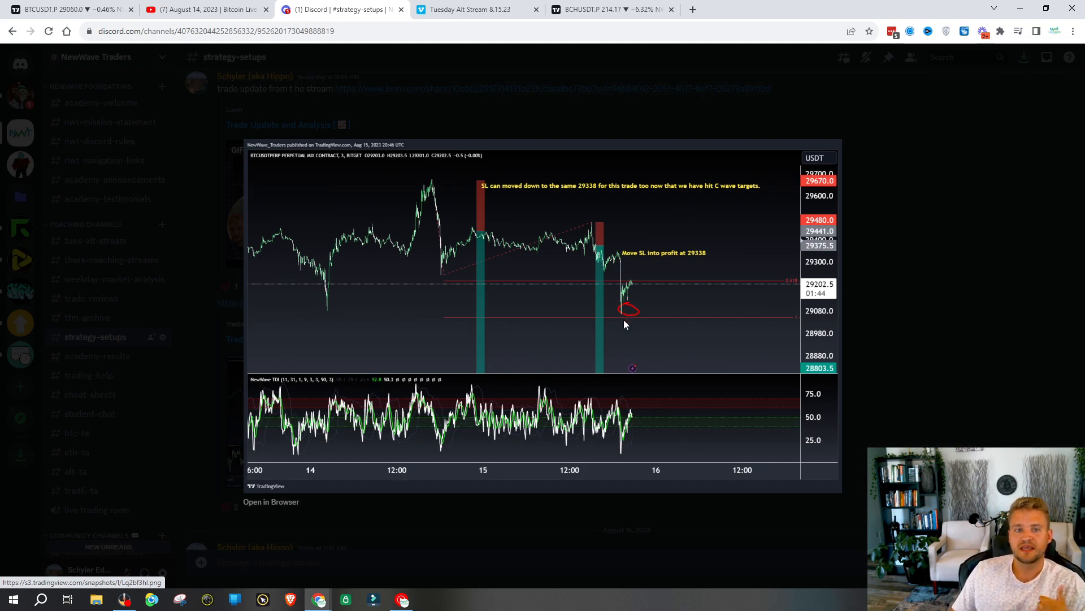
pyautogui.moveTo(633, 320)
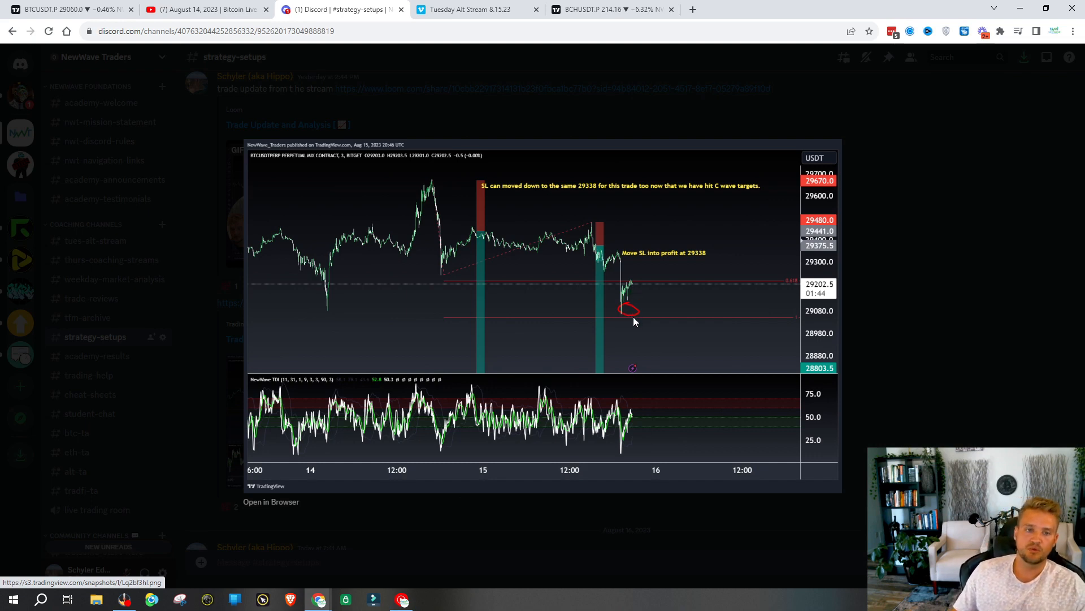
pyautogui.moveTo(631, 321)
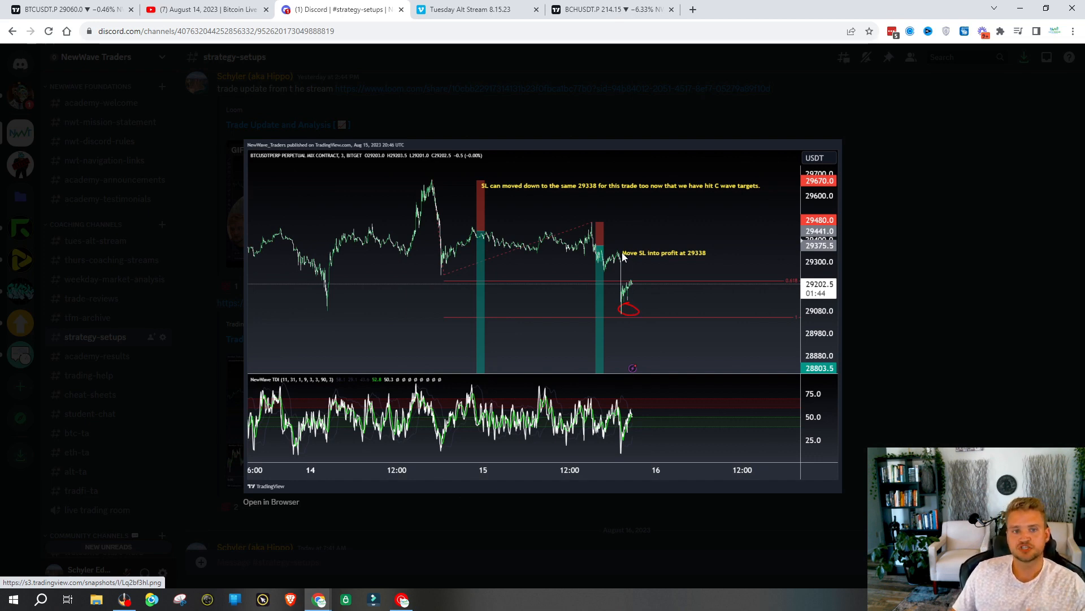
pyautogui.moveTo(631, 316)
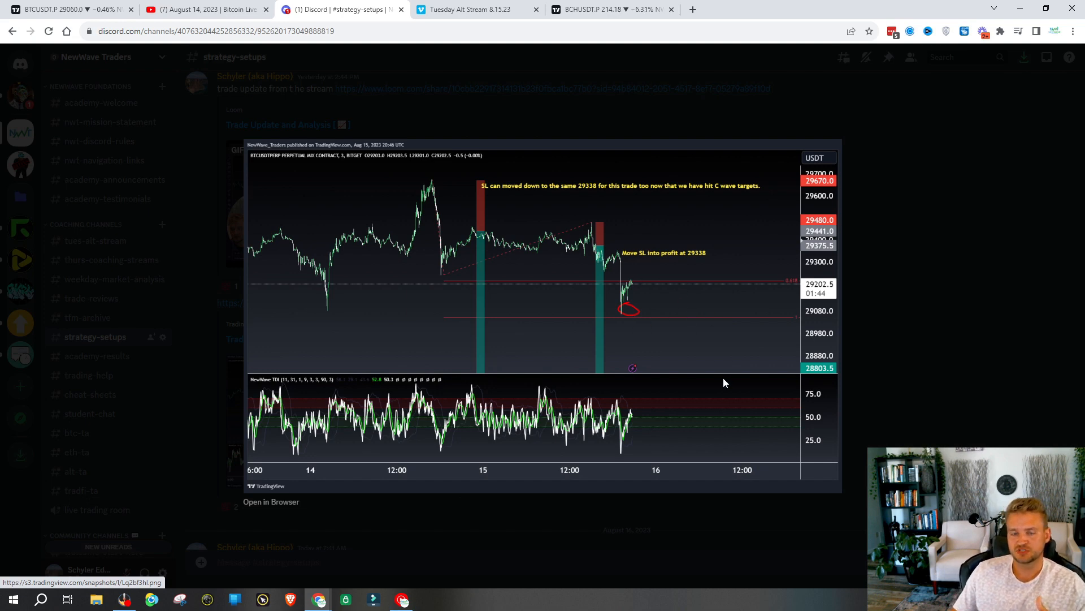
pyautogui.moveTo(652, 322)
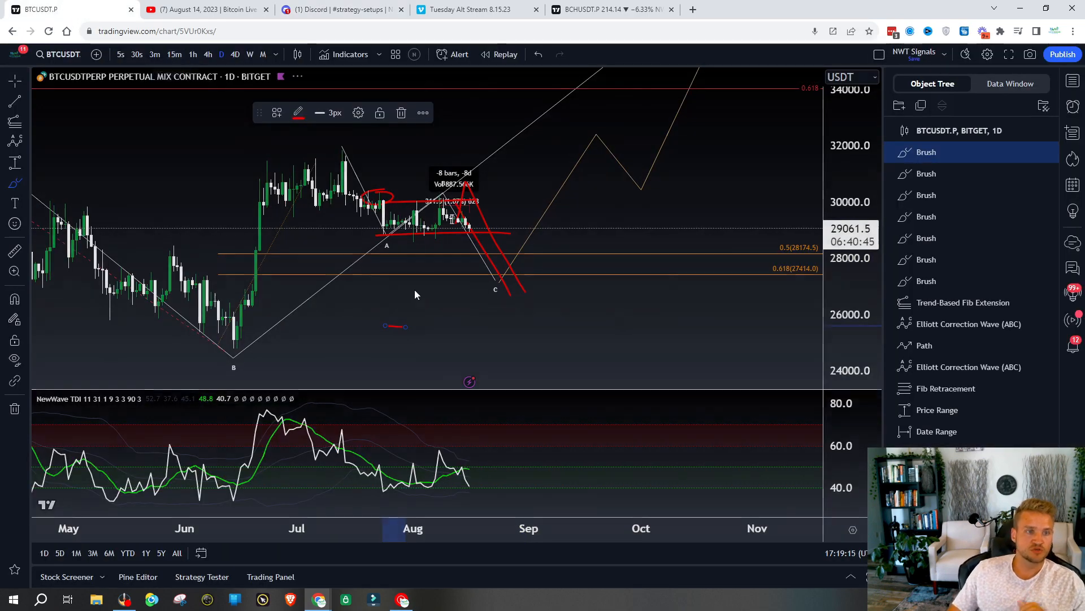
# Step: Show BTCUSDT on 15-minute candles, then go to the Discord strategy-setups channel
pyautogui.click(176, 54)
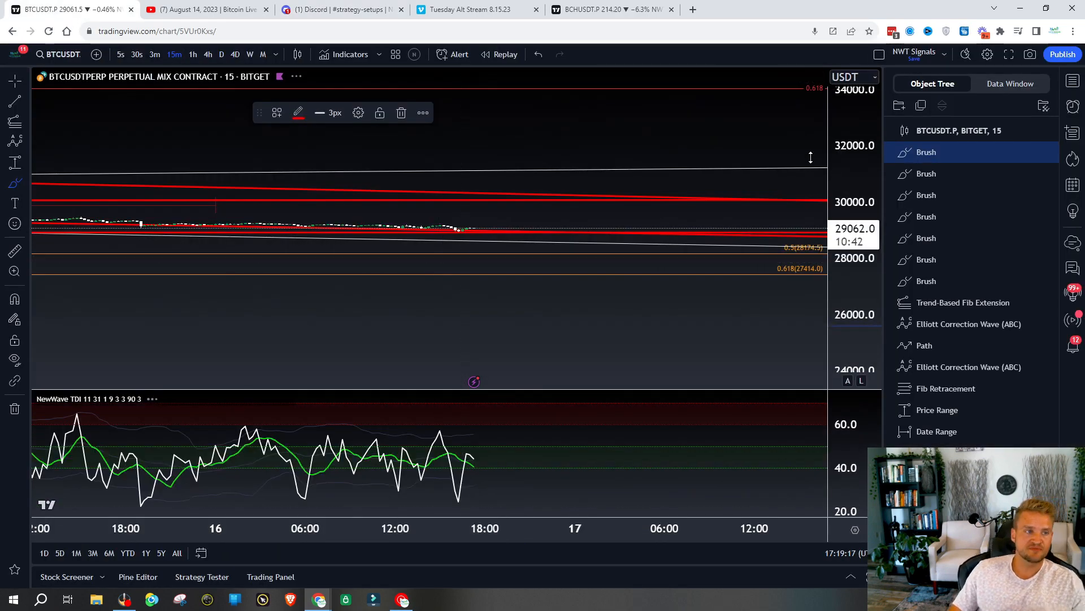
pyautogui.moveTo(394, 176)
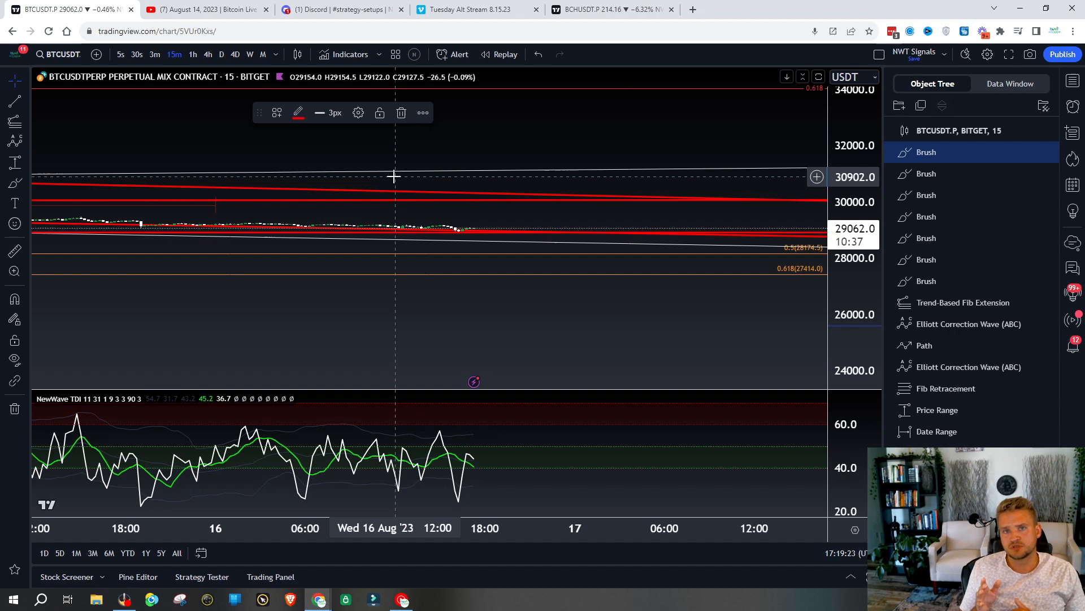
pyautogui.moveTo(366, 177)
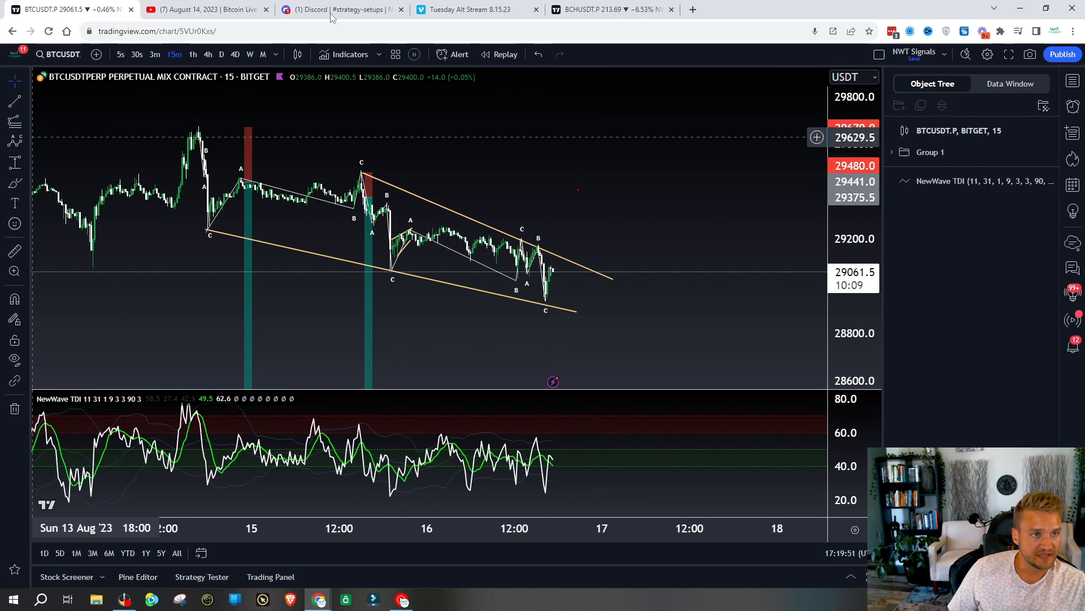
pyautogui.click(339, 9)
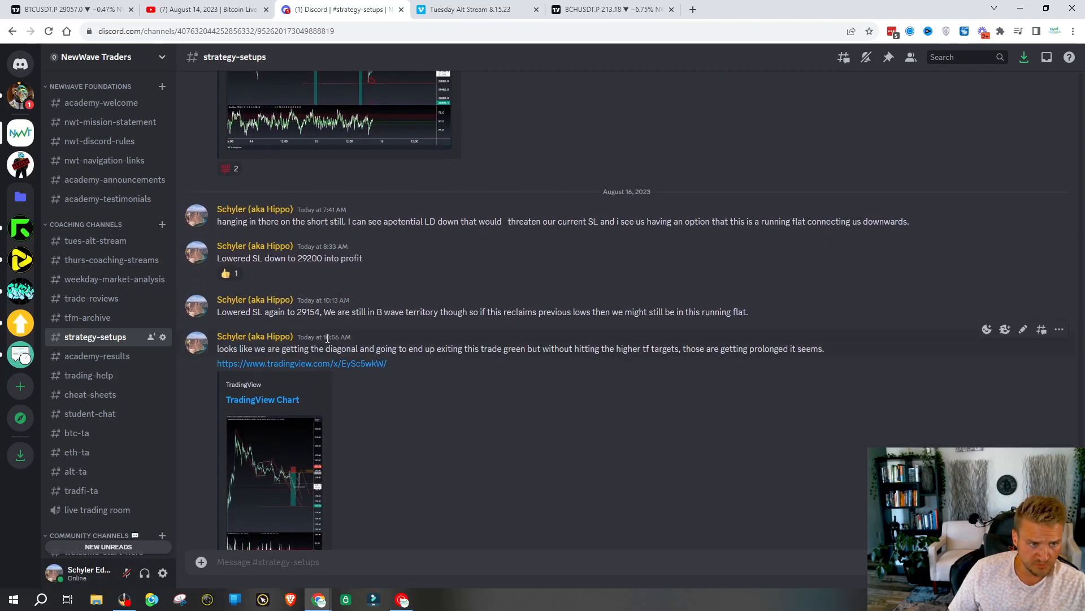
# Step: Highlight the 'Lowered SL again to 29154' update and return to the BTCUSDT chart
pyautogui.moveTo(253, 313); pyautogui.dragTo(329, 312)
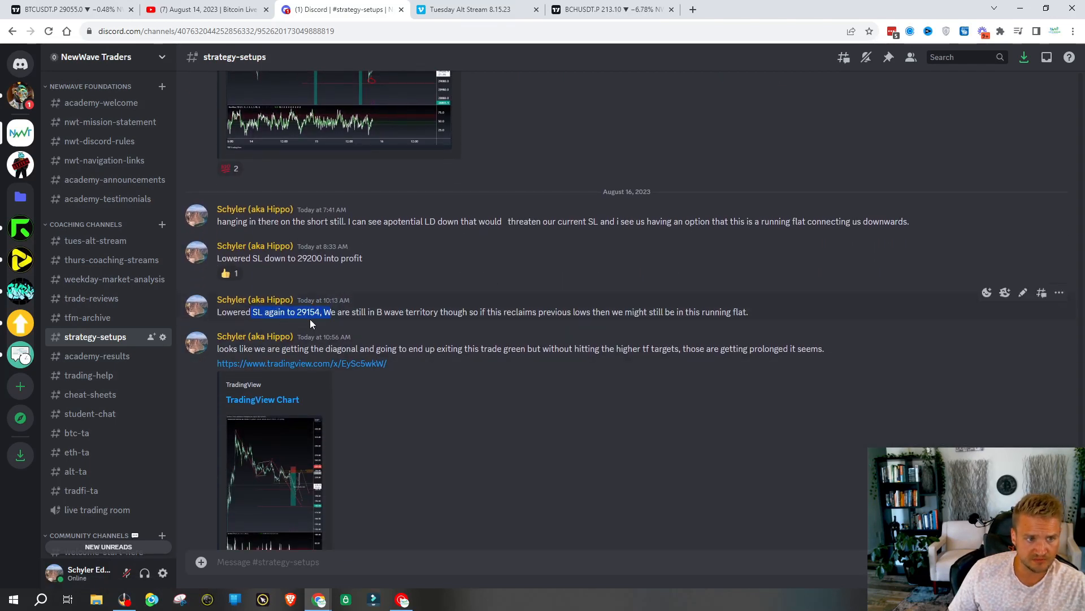
pyautogui.scroll(-3)
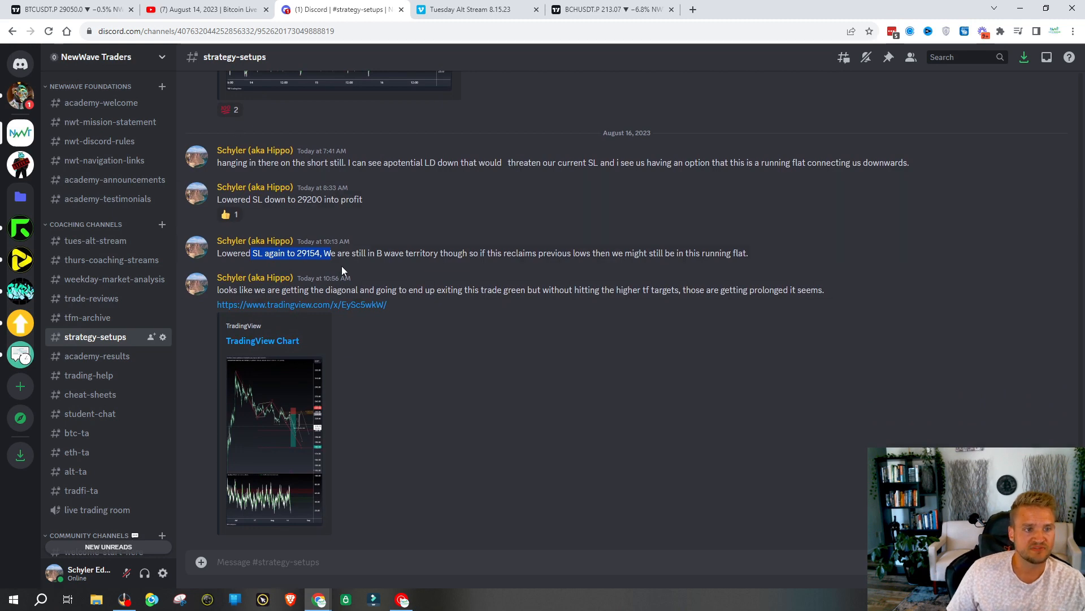
pyautogui.click(66, 9)
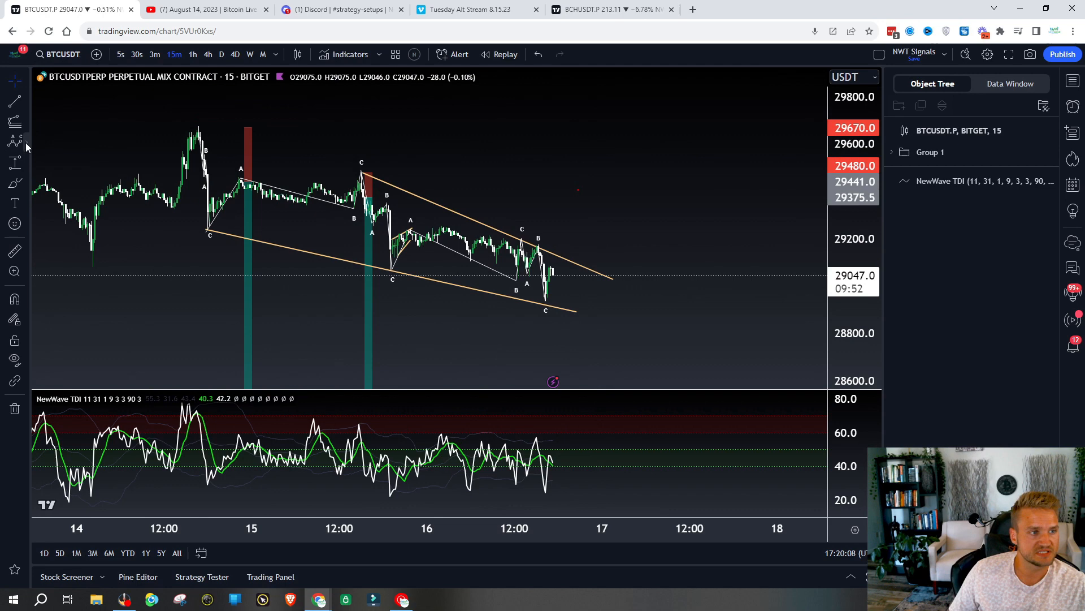
pyautogui.moveTo(417, 228)
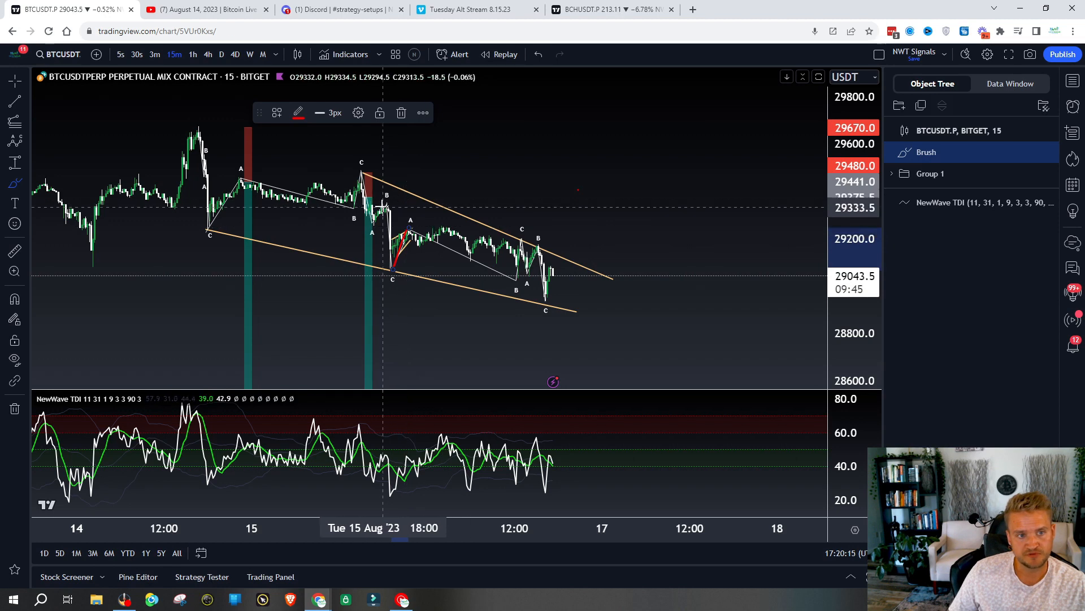
pyautogui.moveTo(388, 208); pyautogui.dragTo(485, 208)
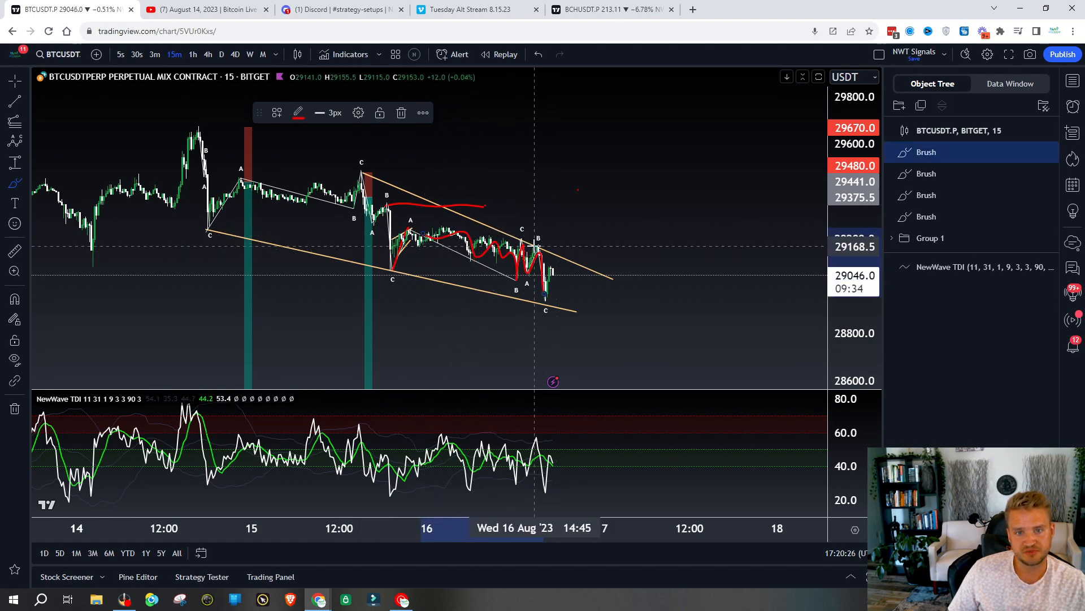
pyautogui.moveTo(536, 248); pyautogui.dragTo(588, 247)
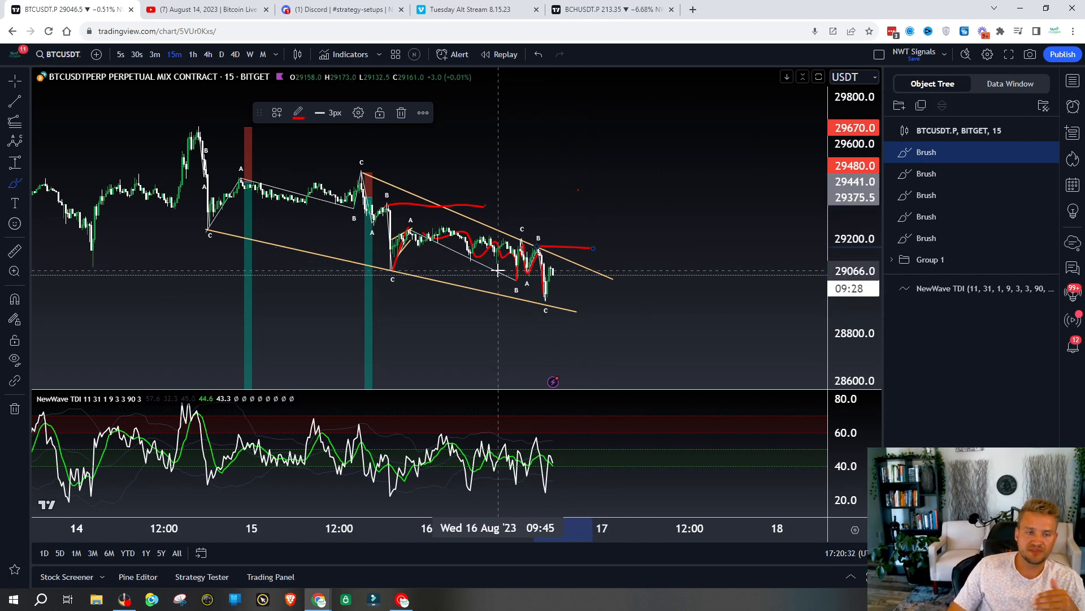
pyautogui.moveTo(571, 277)
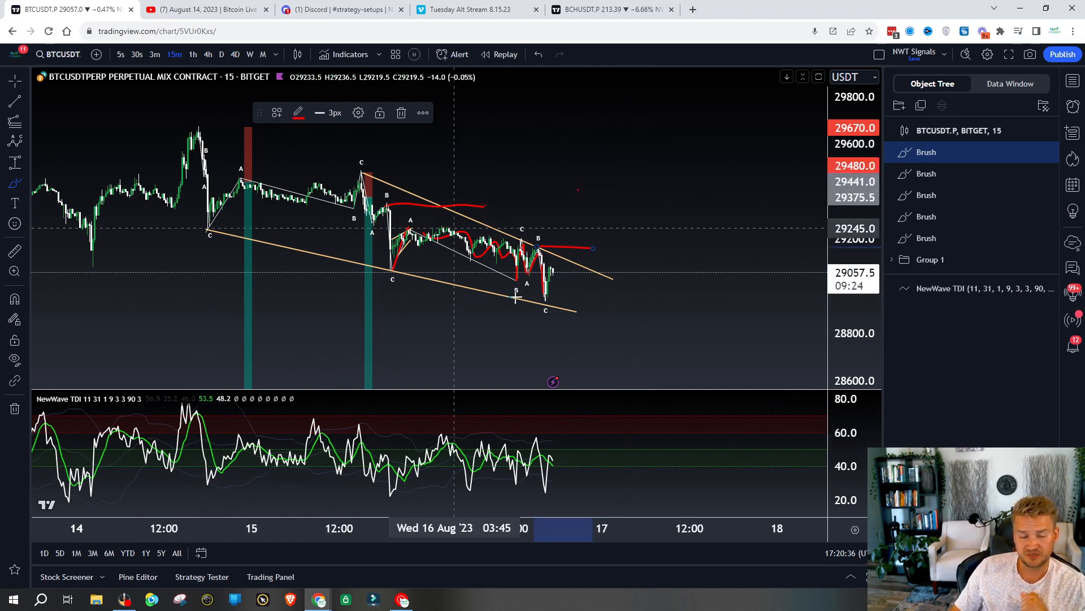
pyautogui.moveTo(210, 173)
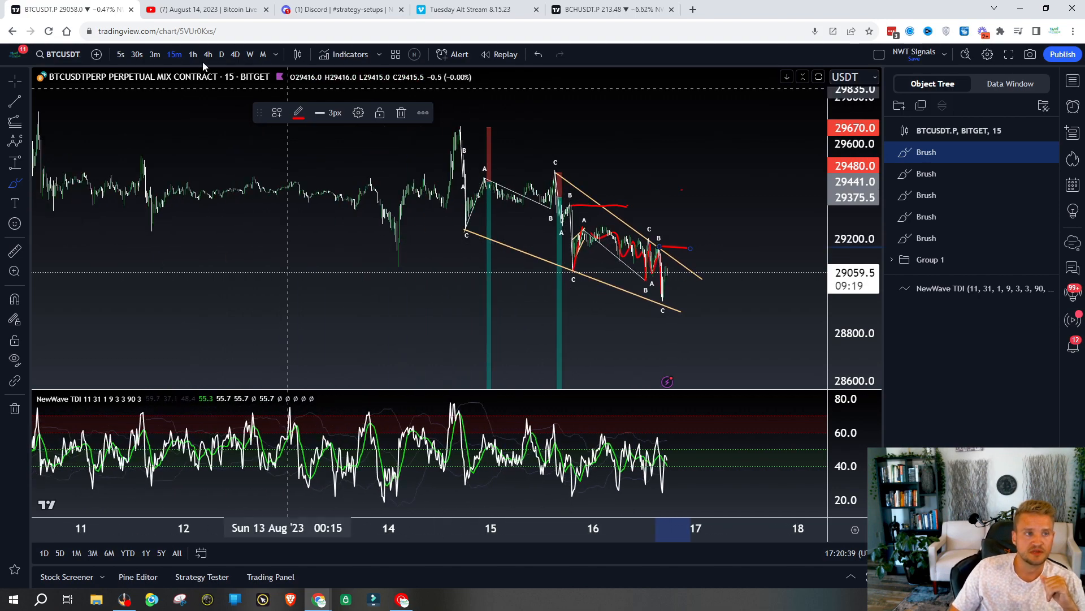
# Step: Show BTCUSDT on 1-hour candles and brush a red downtrend curve and projection strokes
pyautogui.click(194, 54)
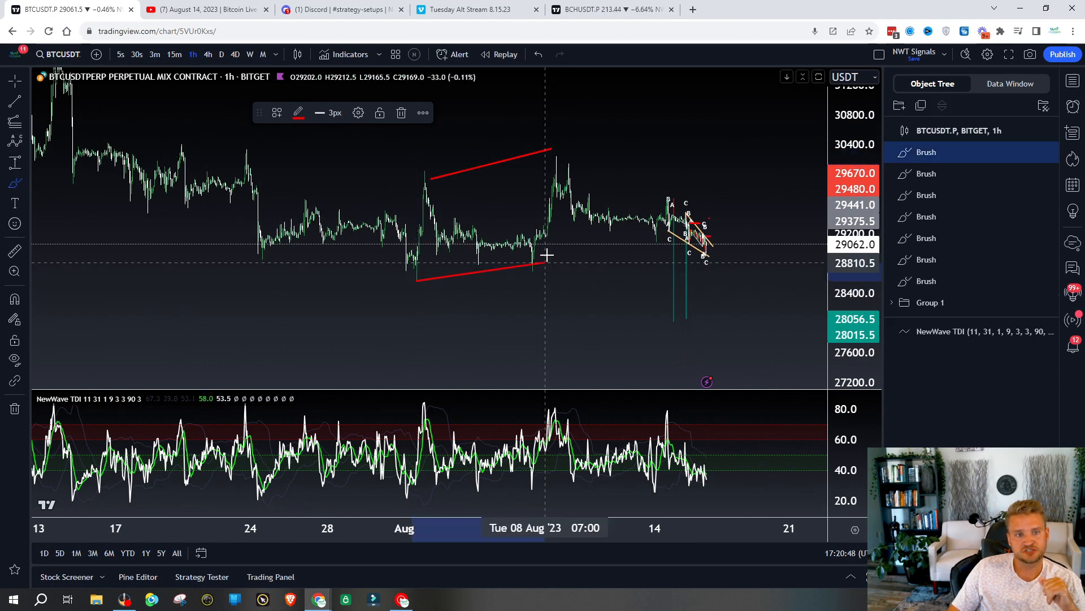
pyautogui.moveTo(225, 186); pyautogui.dragTo(404, 280)
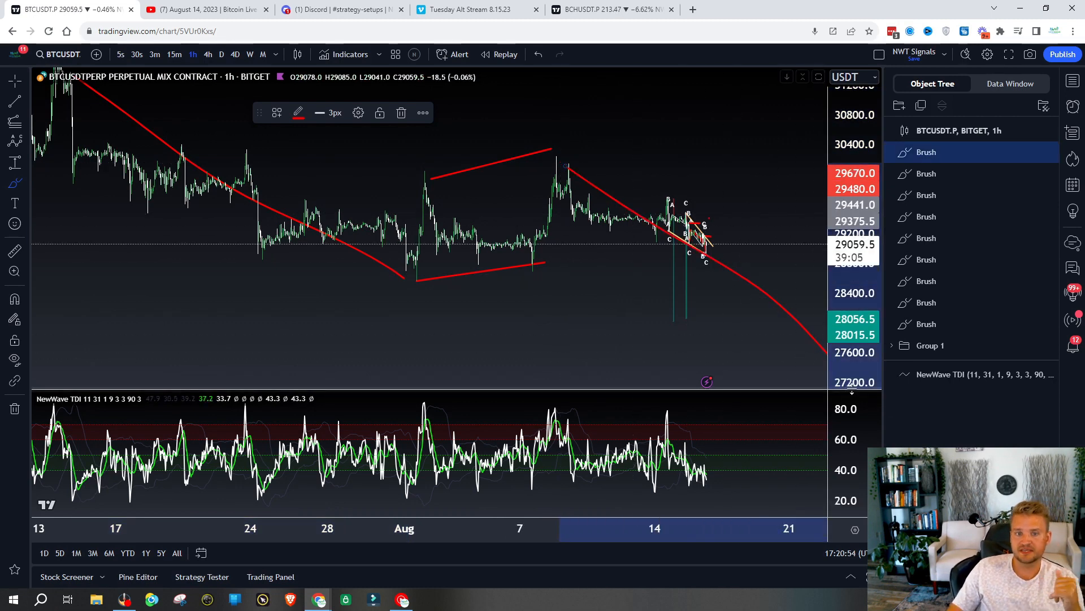
pyautogui.moveTo(665, 220)
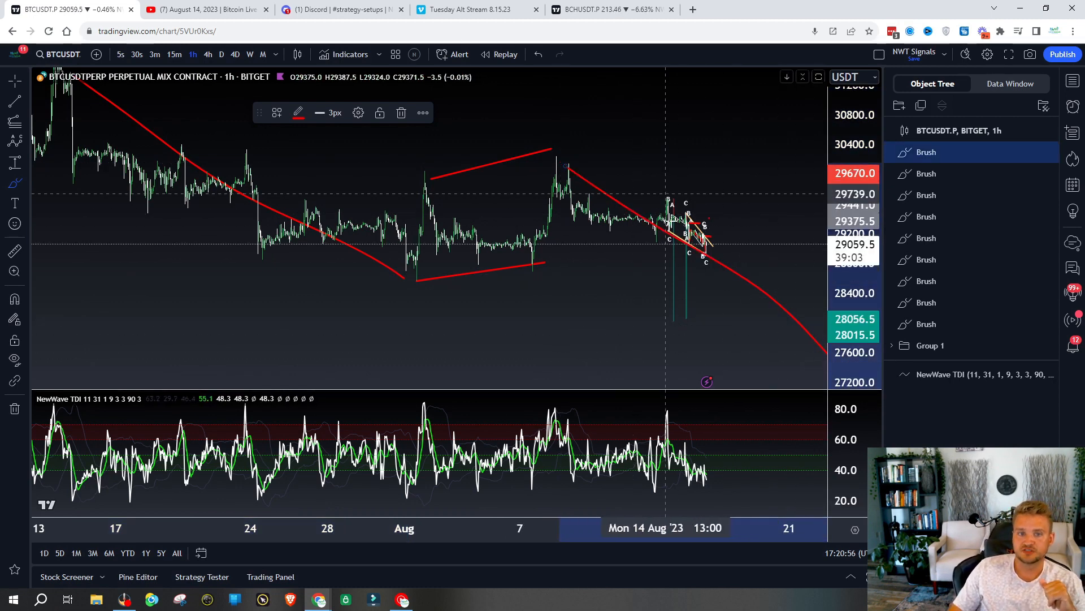
pyautogui.moveTo(696, 355)
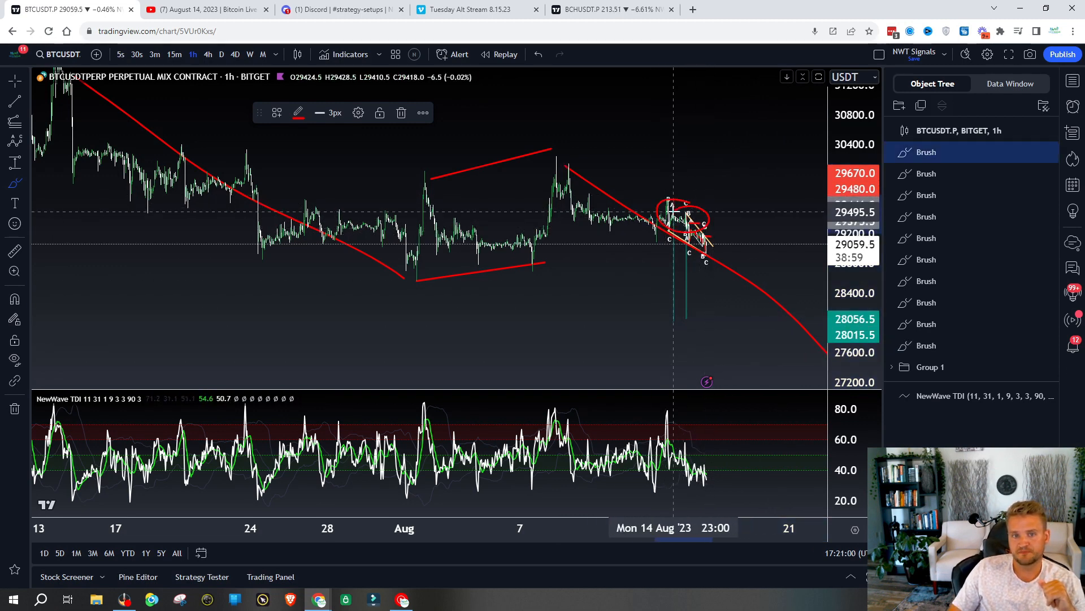
pyautogui.moveTo(671, 212); pyautogui.dragTo(794, 365)
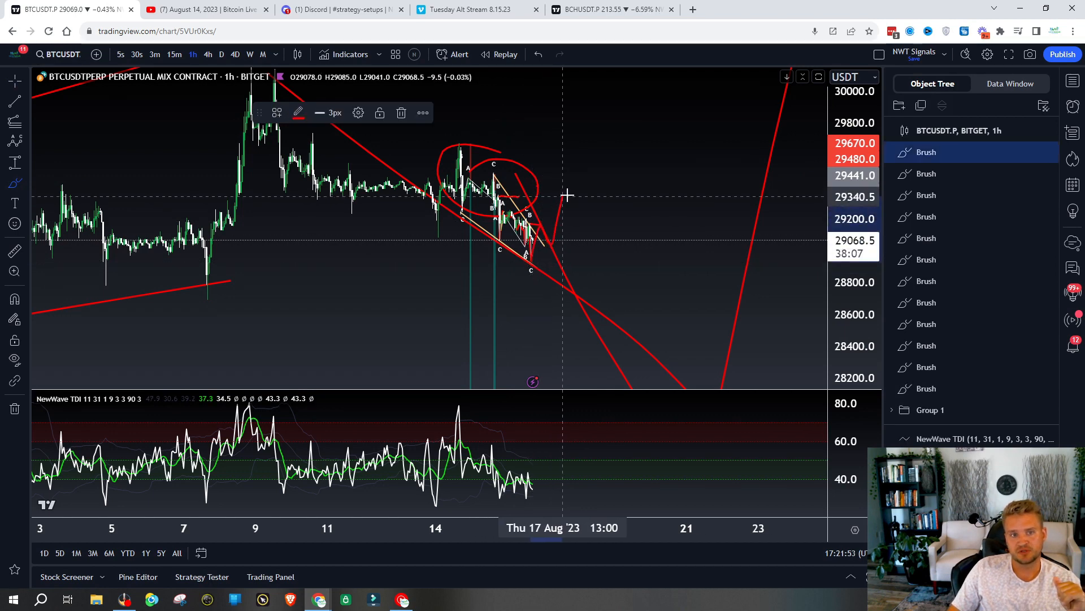
pyautogui.moveTo(568, 196); pyautogui.dragTo(651, 352)
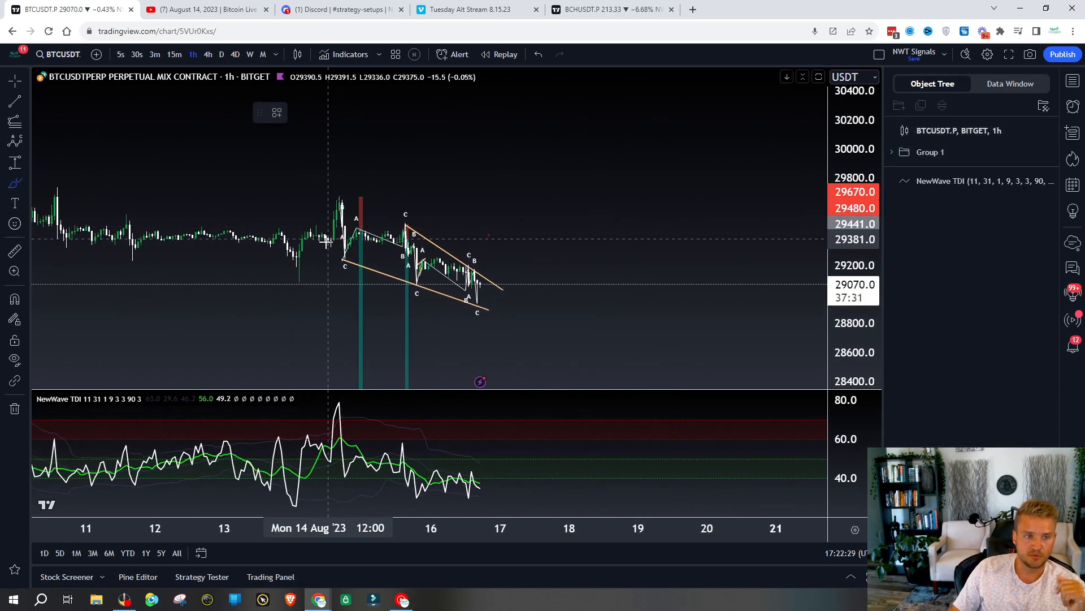
# Step: Brush the left-peak wave, horizontal wedge levels and a path rising then dropping toward 28600
pyautogui.moveTo(329, 241); pyautogui.dragTo(339, 201)
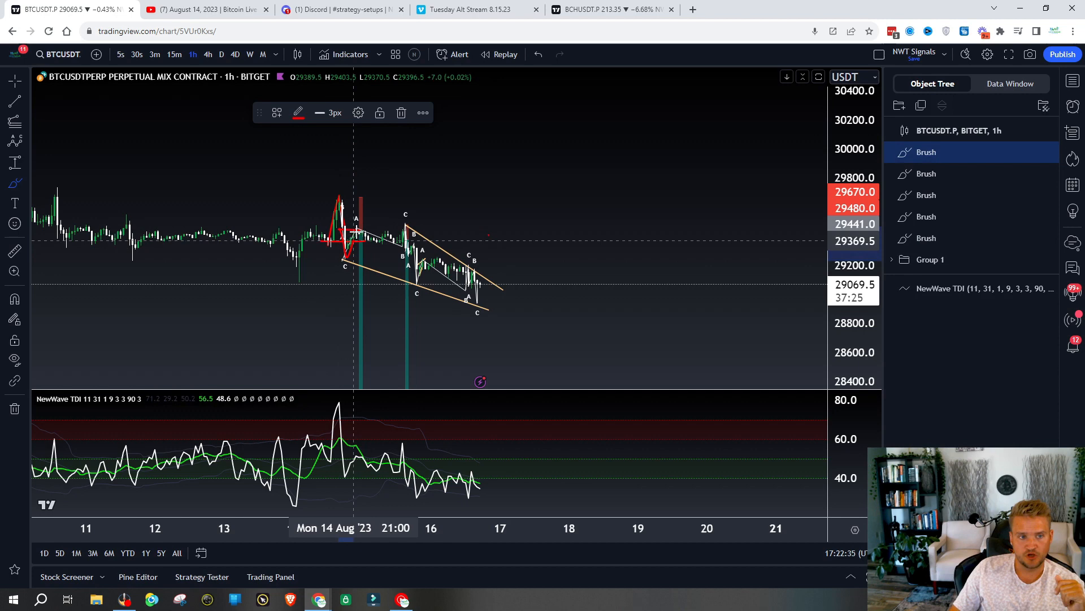
pyautogui.moveTo(565, 356)
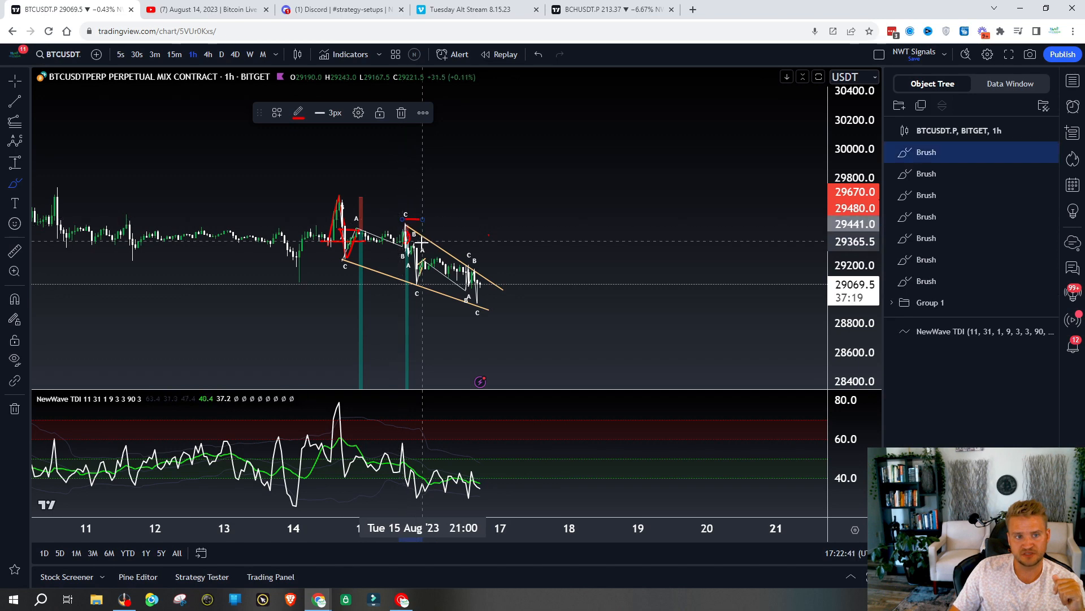
pyautogui.moveTo(405, 225)
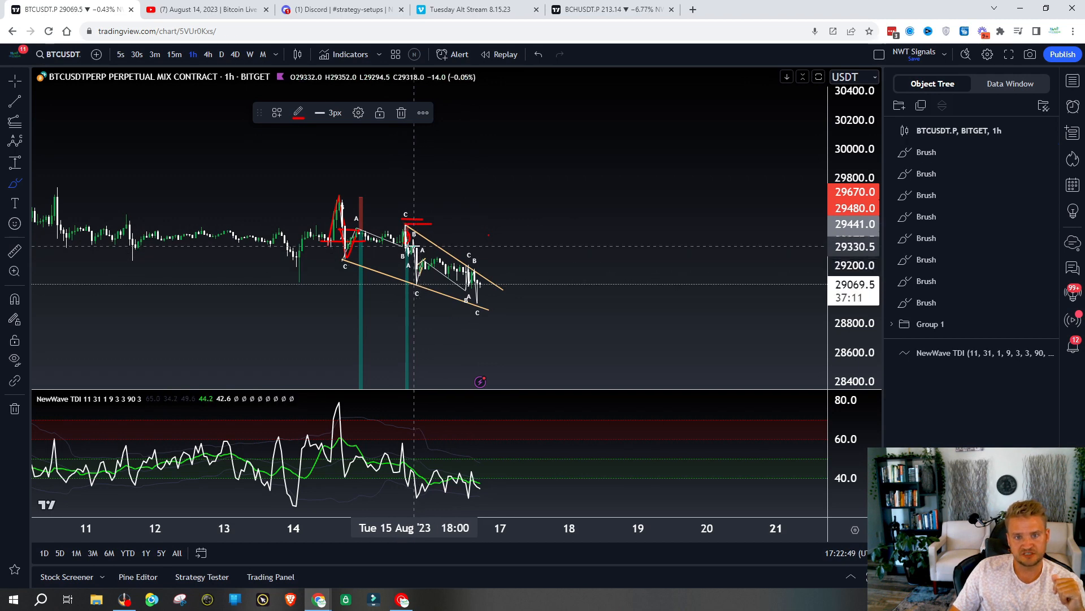
pyautogui.moveTo(411, 245); pyautogui.dragTo(478, 245)
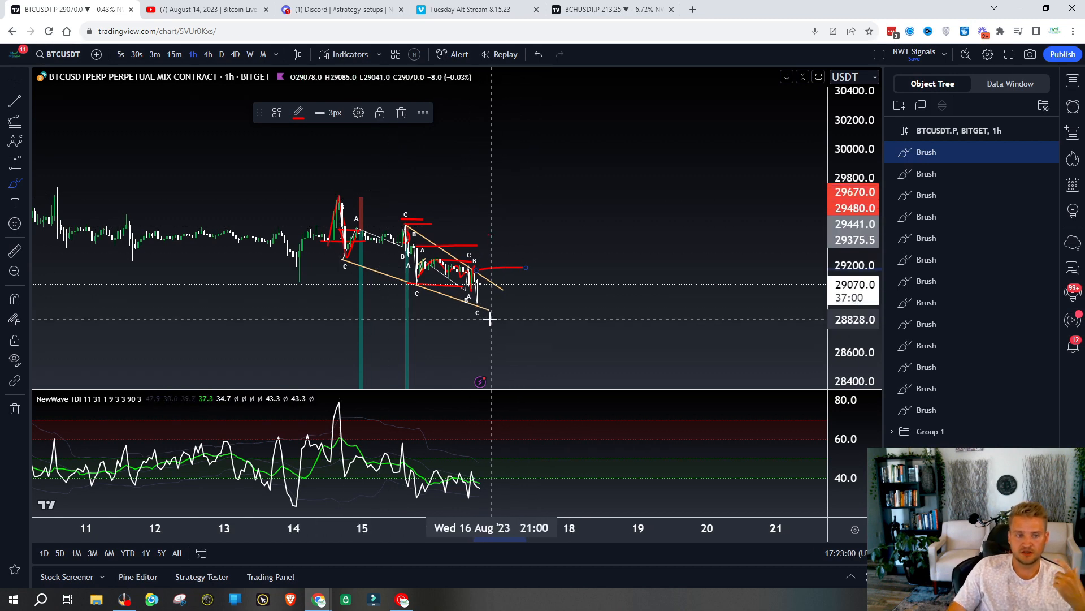
pyautogui.moveTo(492, 282)
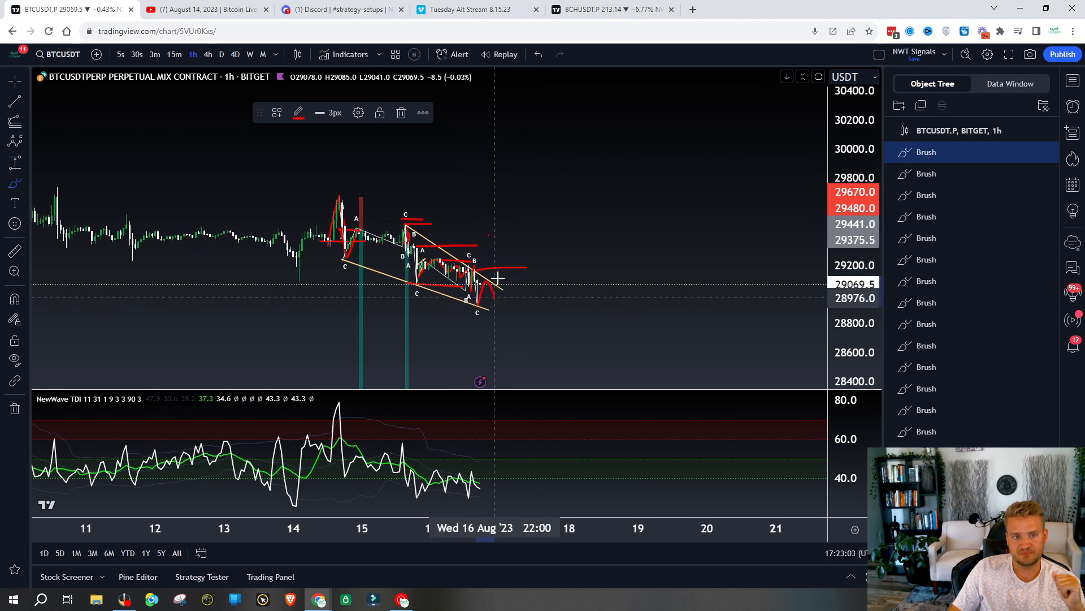
pyautogui.moveTo(492, 283); pyautogui.dragTo(567, 325)
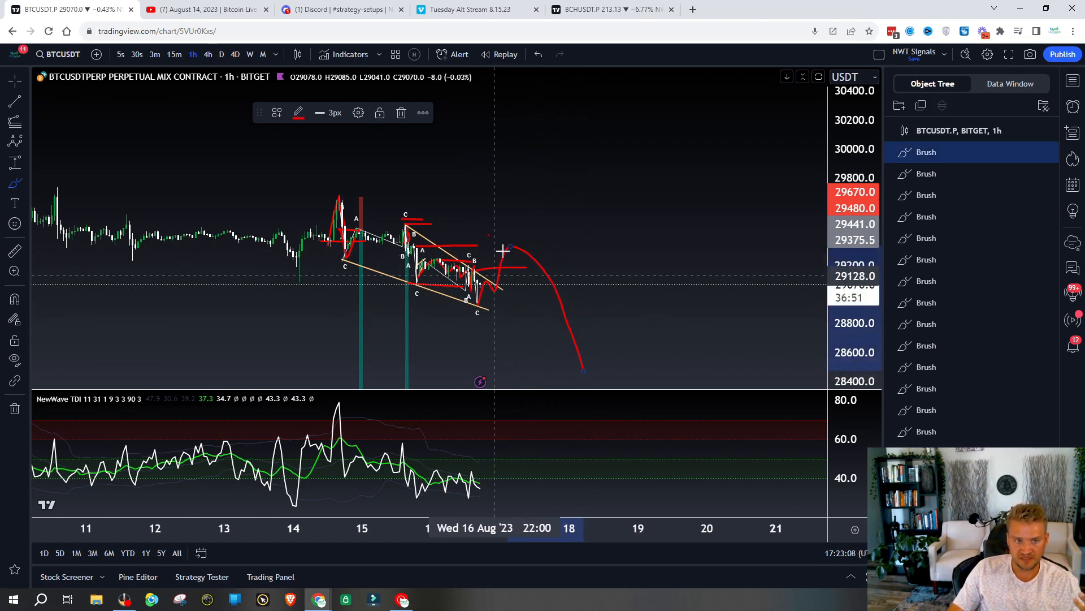
pyautogui.moveTo(519, 242)
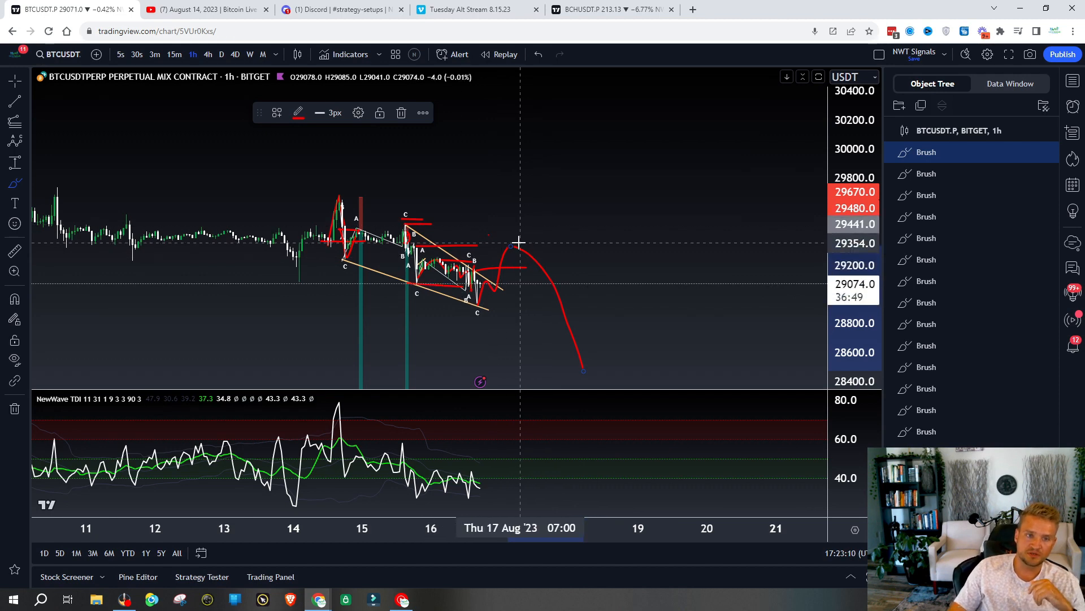
pyautogui.moveTo(488, 294)
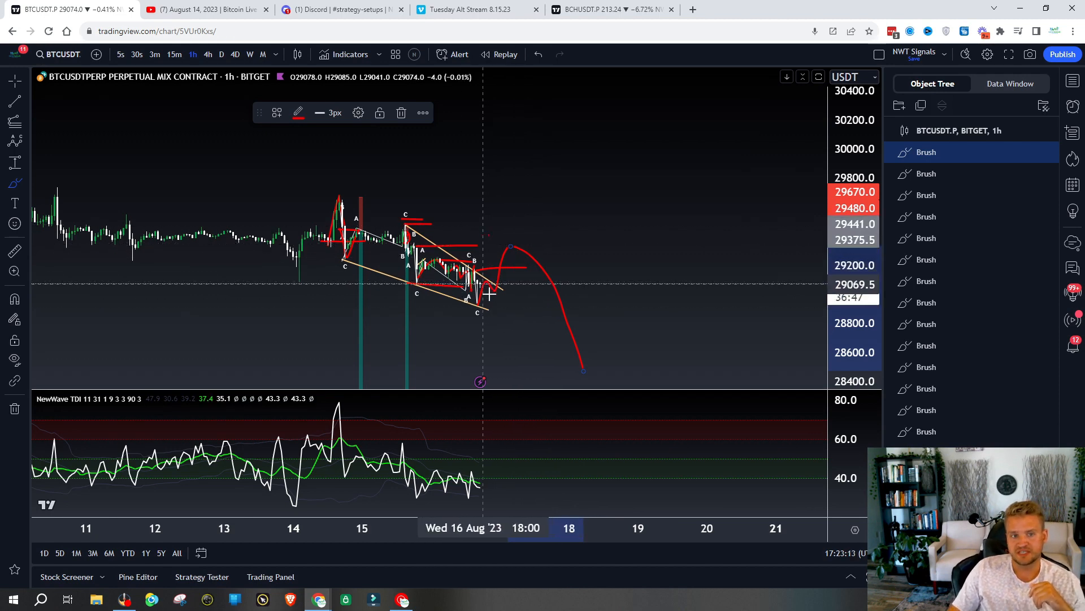
pyautogui.moveTo(489, 285)
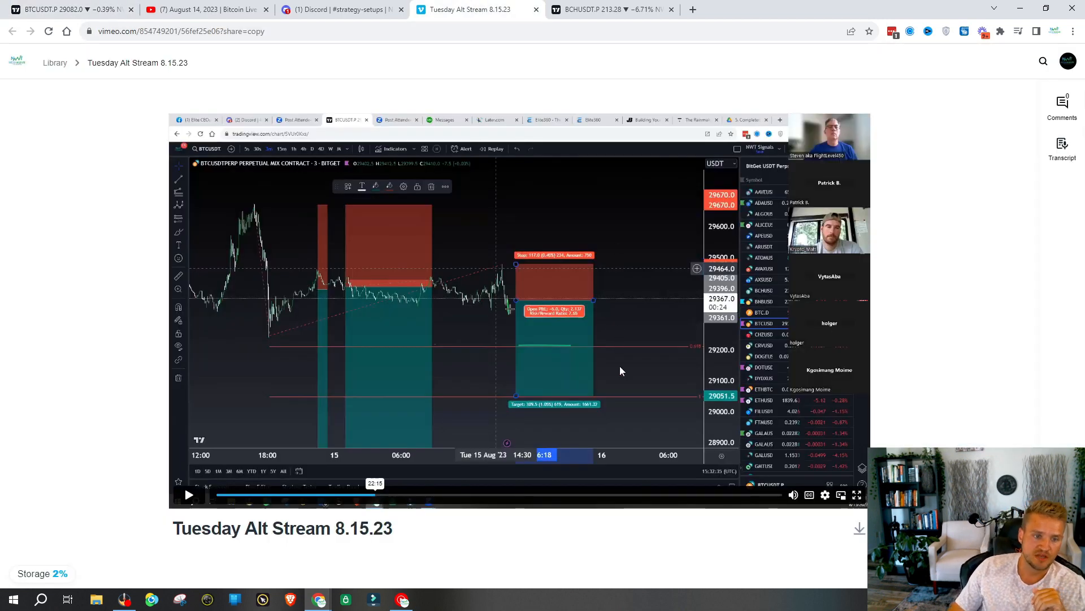
pyautogui.moveTo(424, 504)
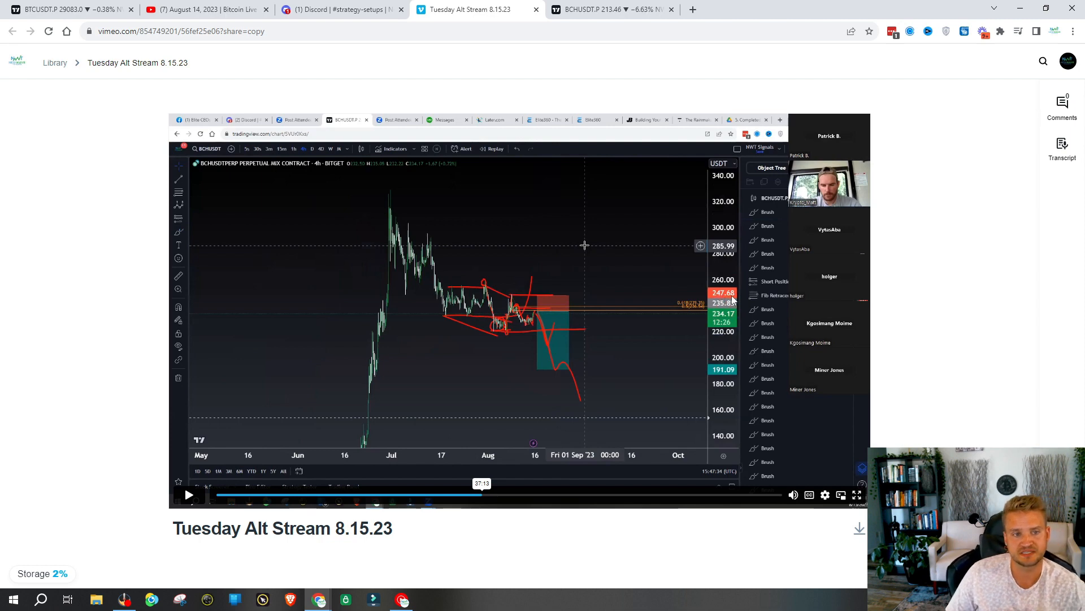
# Step: Seek the Tuesday Alt Stream 8.15.23 replay forward to the BCHUSDT review
pyautogui.click(610, 10)
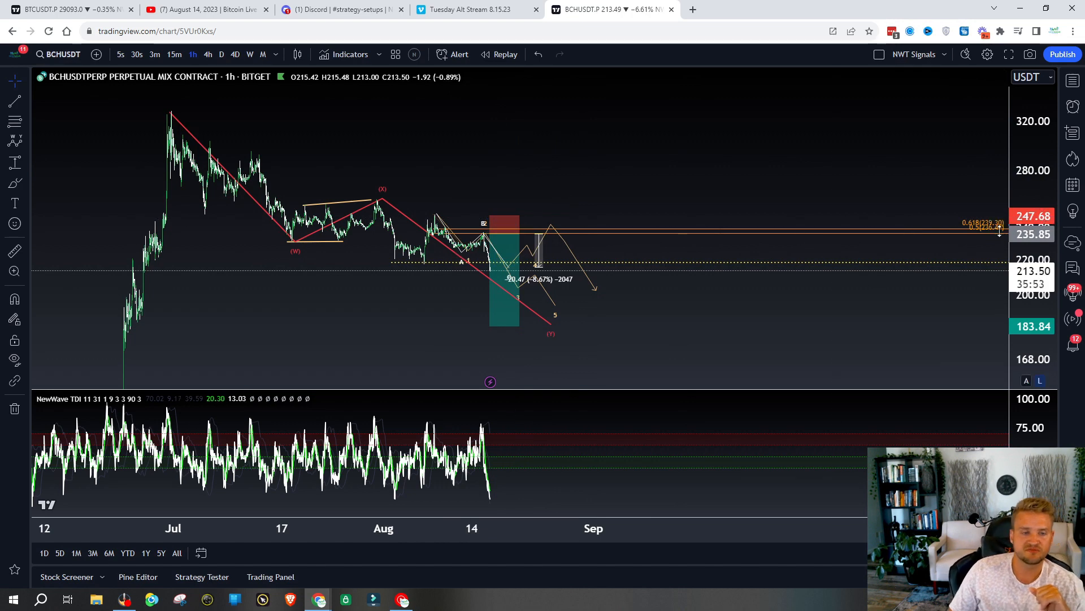
pyautogui.moveTo(443, 215)
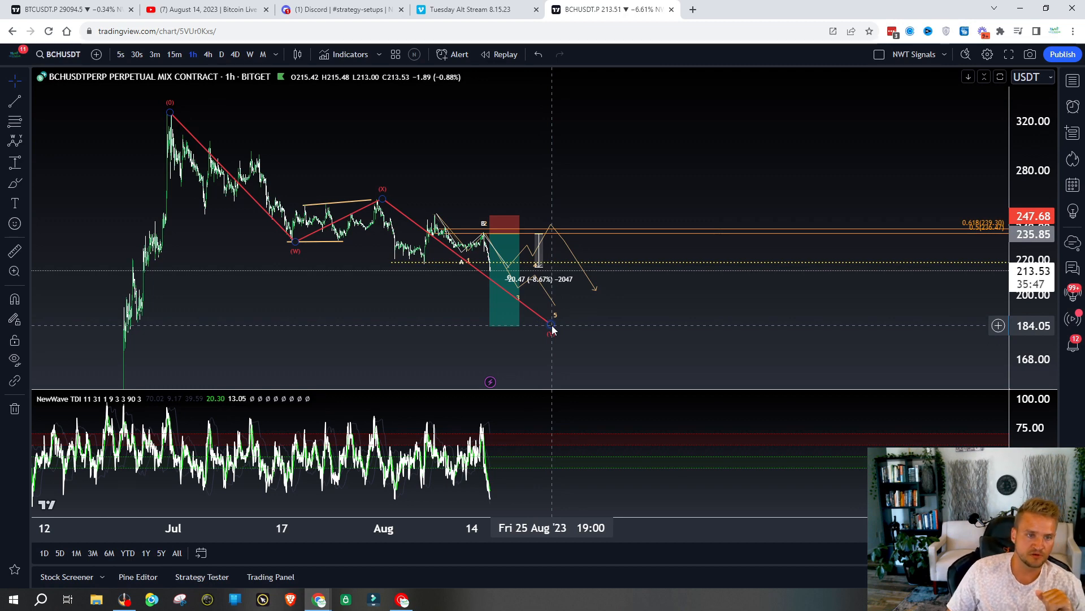
pyautogui.moveTo(499, 277)
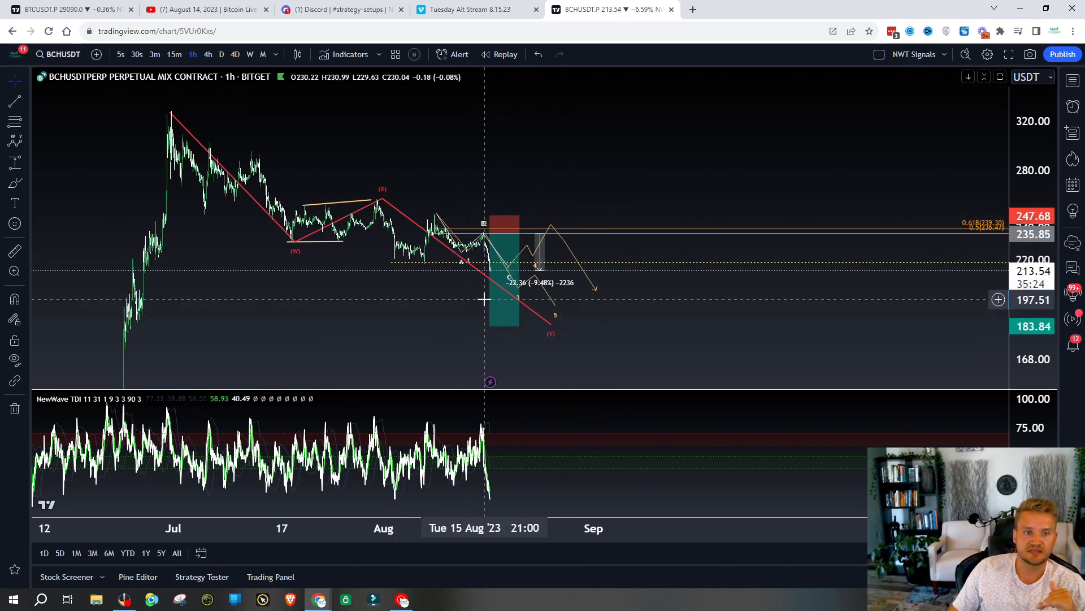
pyautogui.moveTo(542, 248)
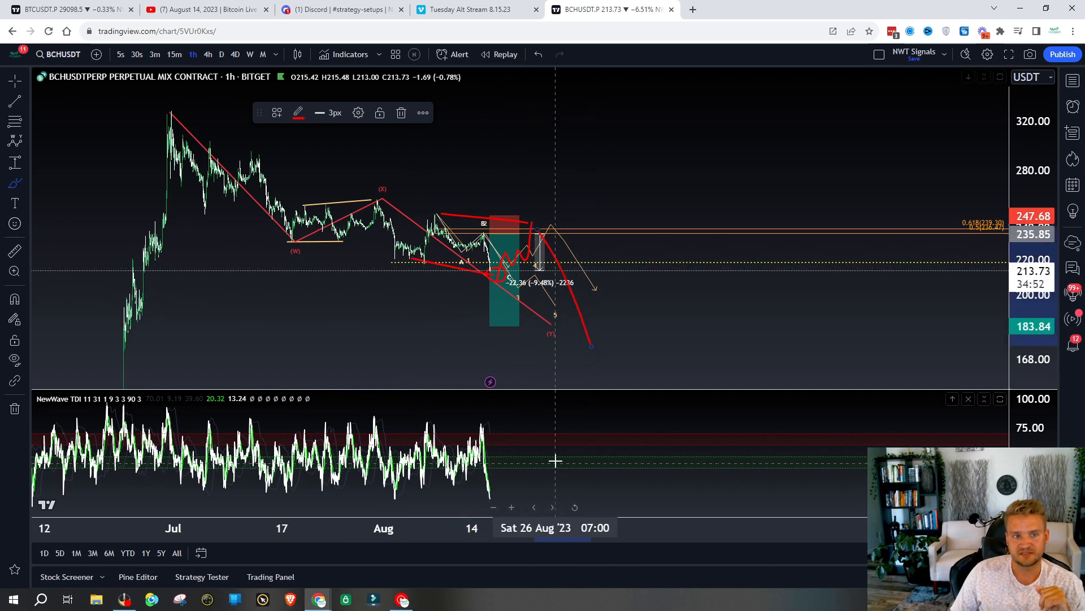
pyautogui.moveTo(651, 313)
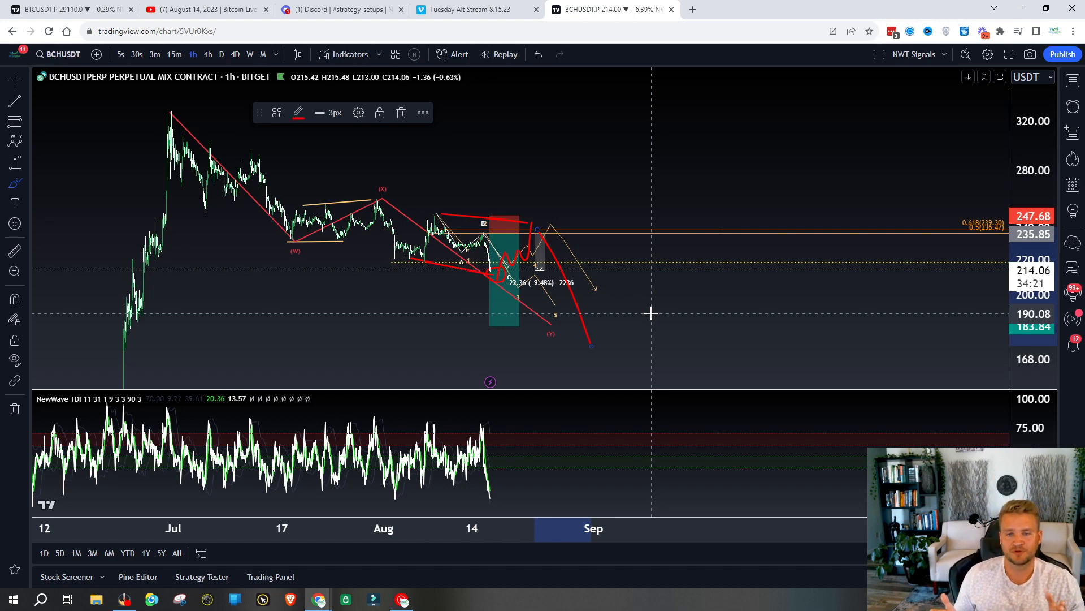
pyautogui.moveTo(476, 193)
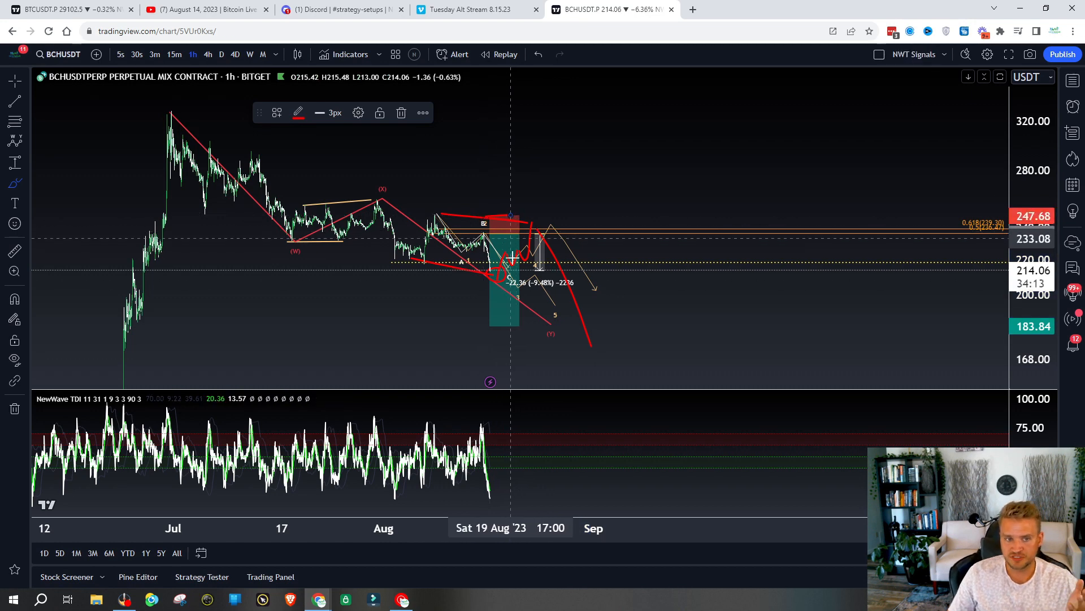
# Step: Switch back to the Discord strategy-setups channel with the August 16 notes
pyautogui.click(339, 9)
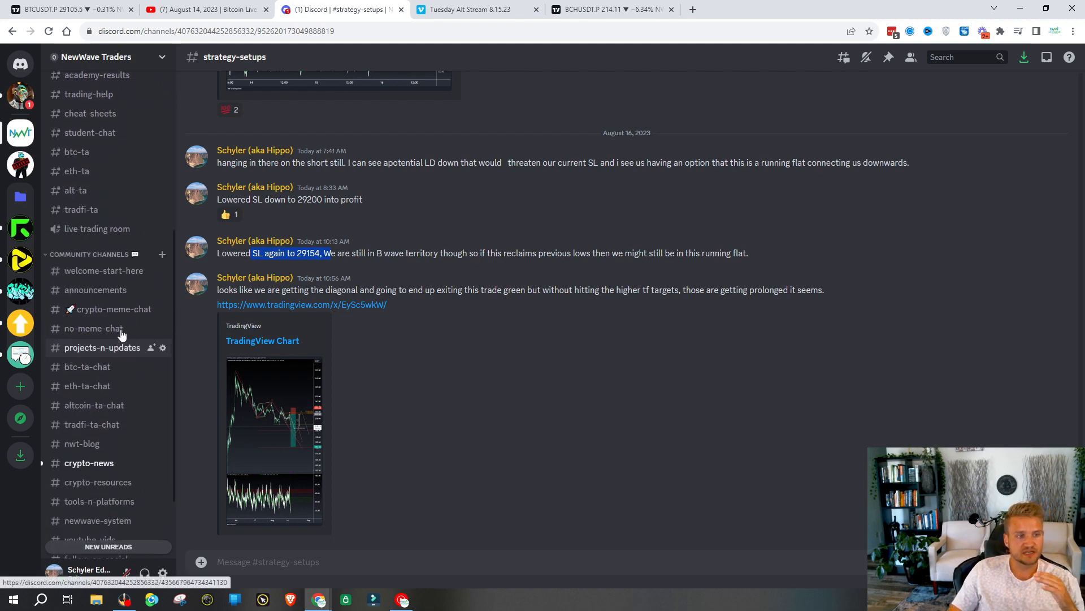
# Step: Scroll the channel list, view #btc-ta-chat, then switch to #tradfi-ta-chat
pyautogui.scroll(-3)
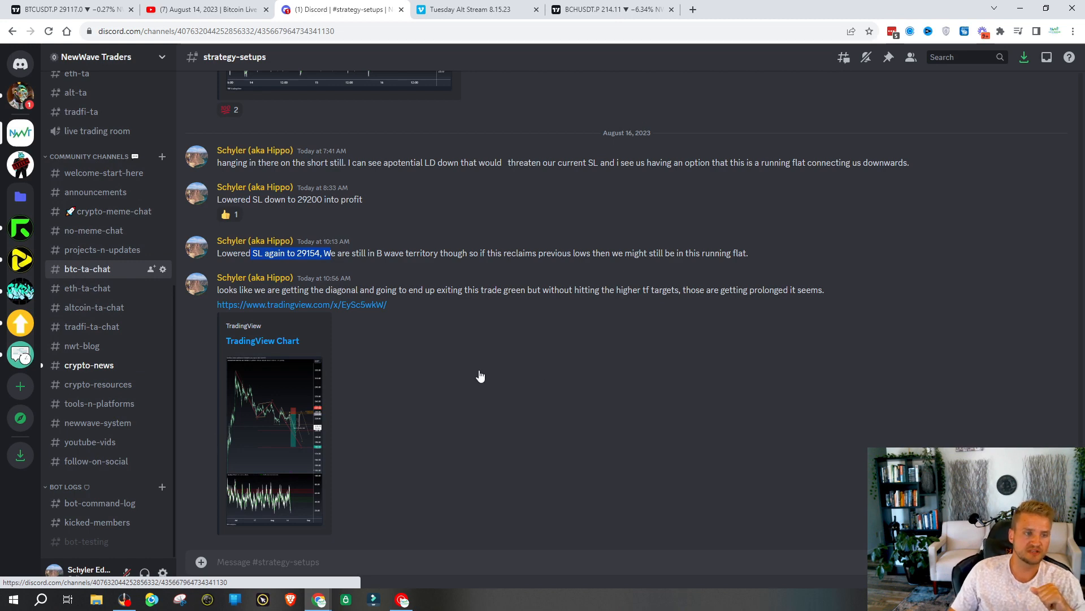
pyautogui.click(87, 269)
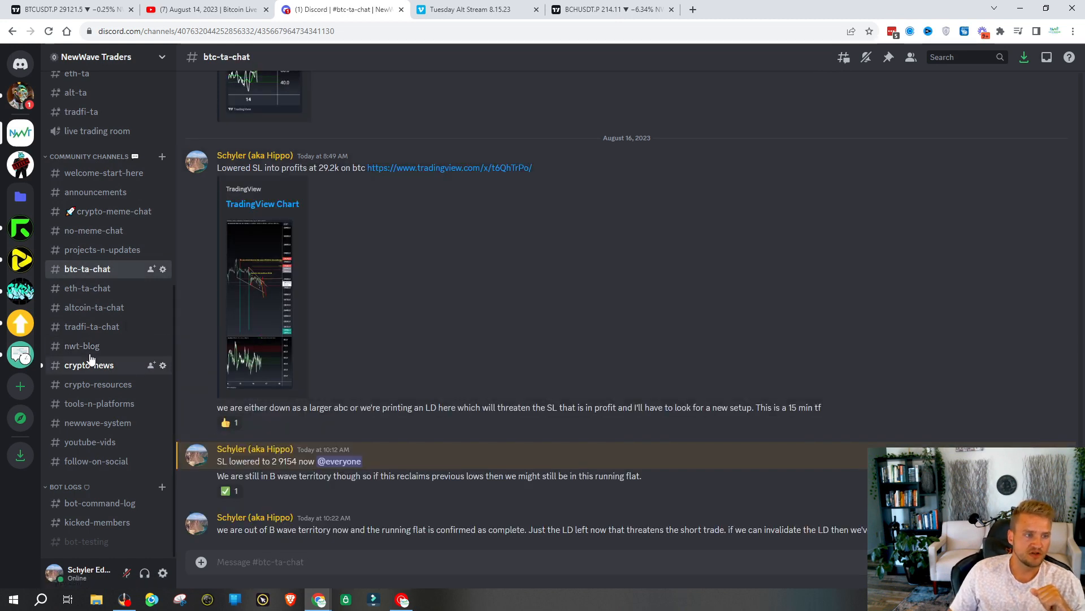
pyautogui.click(92, 326)
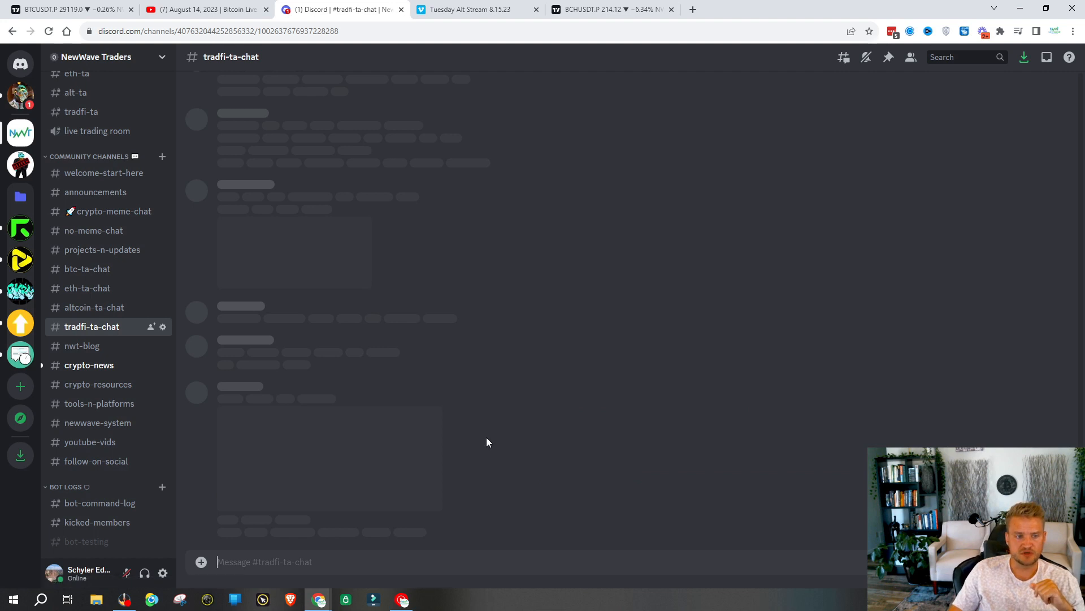